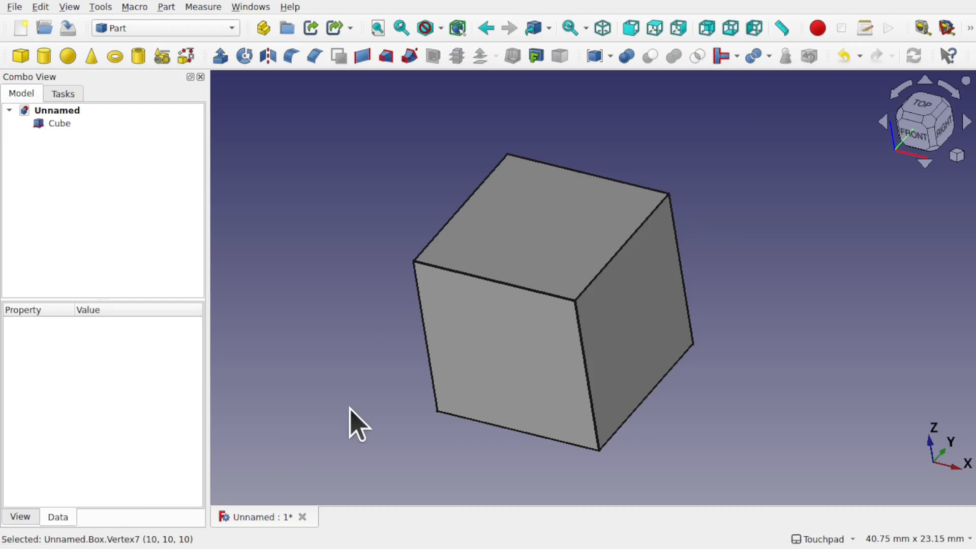
{"action": "mouse_move", "coordinate": [355, 373]}
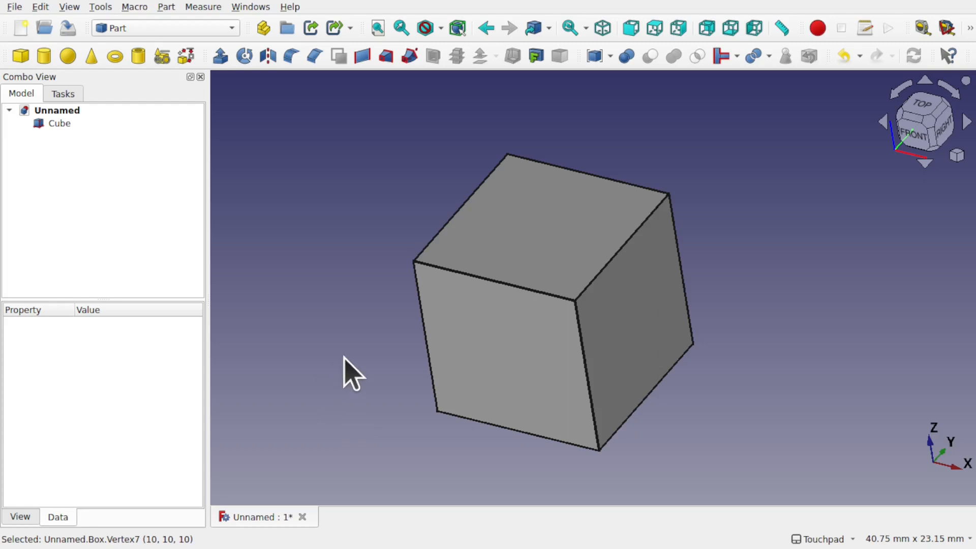
{"action": "mouse_move", "coordinate": [594, 297]}
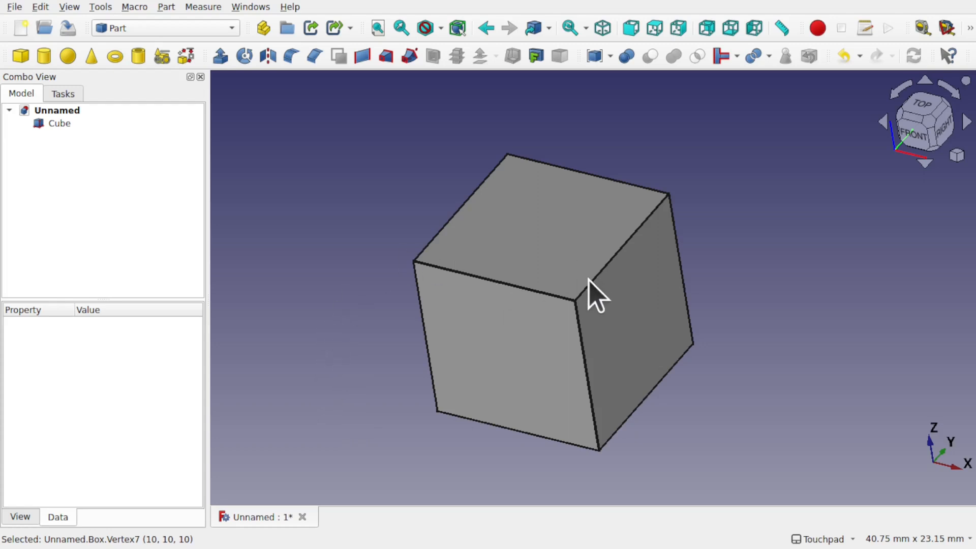
{"action": "mouse_move", "coordinate": [796, 227]}
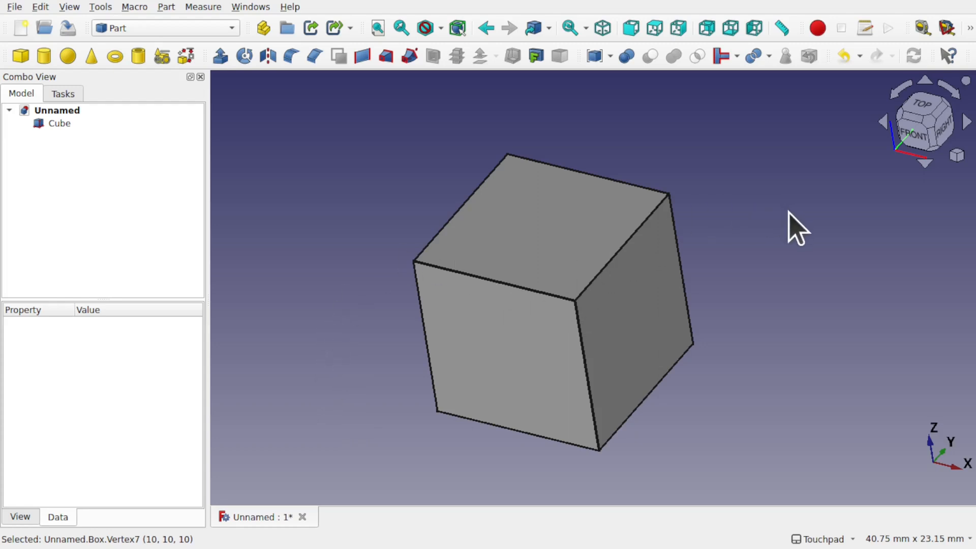
{"action": "mouse_move", "coordinate": [735, 264]}
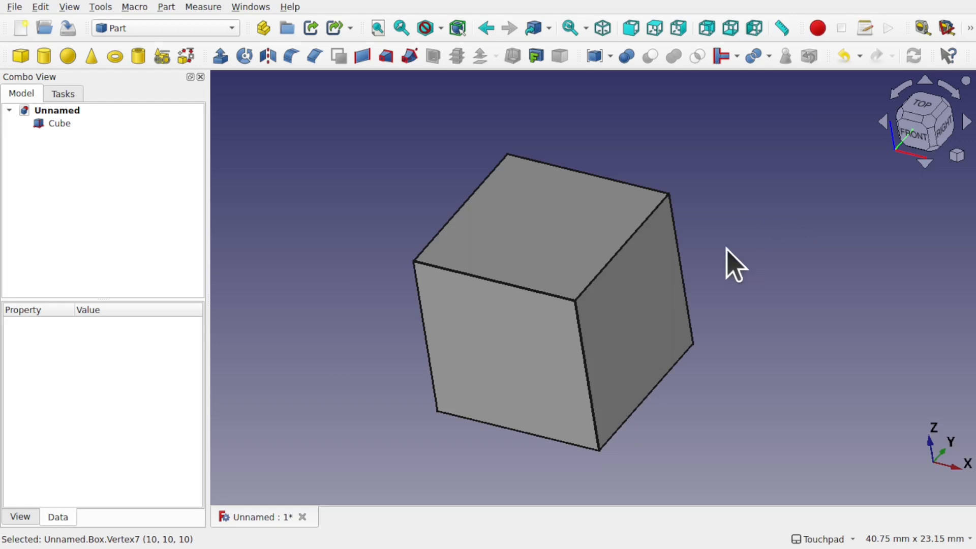
{"action": "mouse_move", "coordinate": [537, 314]}
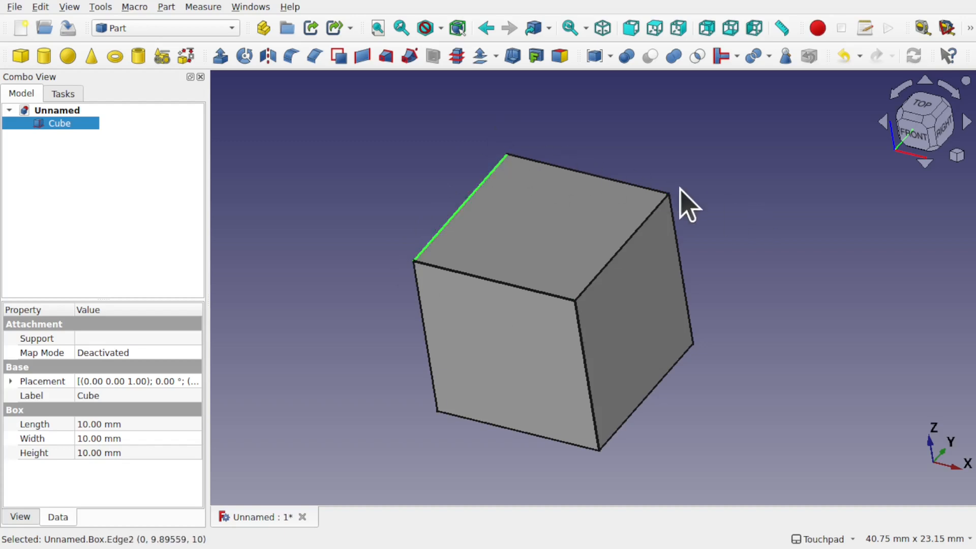
Select a corner vertex of the 10 mm cube to test how easily it picks
{"action": "left_click", "coordinate": [668, 194]}
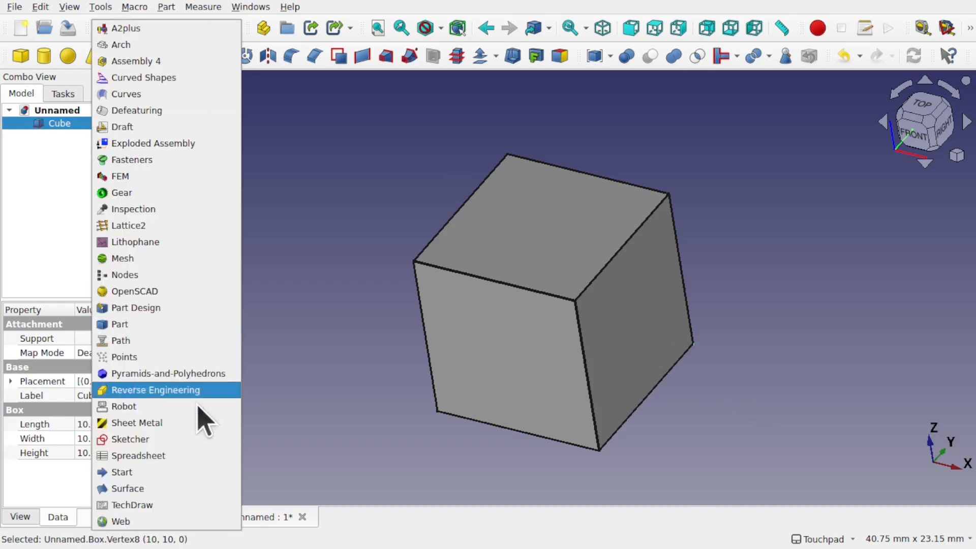
Switch to the Sketcher workbench and start a new sketch on the XY-Plane
{"action": "left_click", "coordinate": [130, 438]}
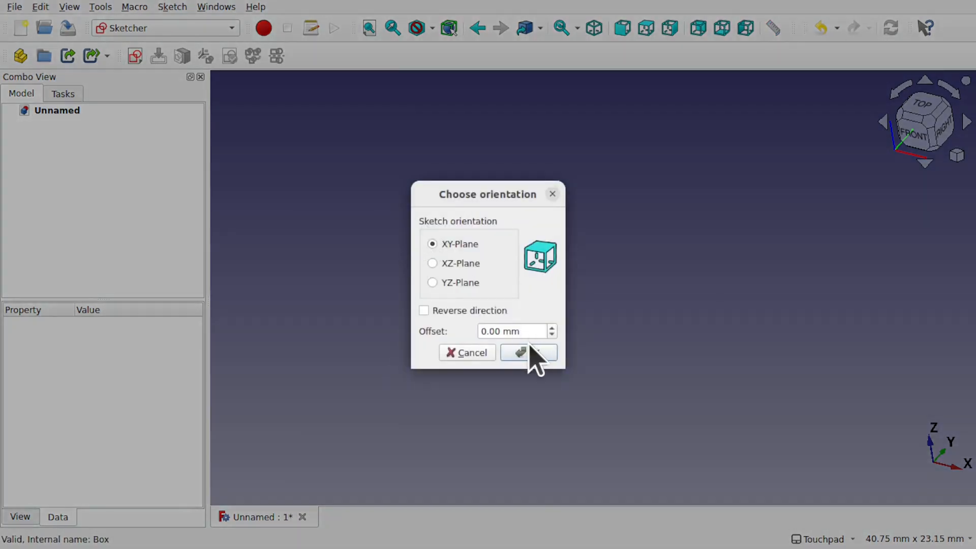
{"action": "left_click", "coordinate": [528, 352]}
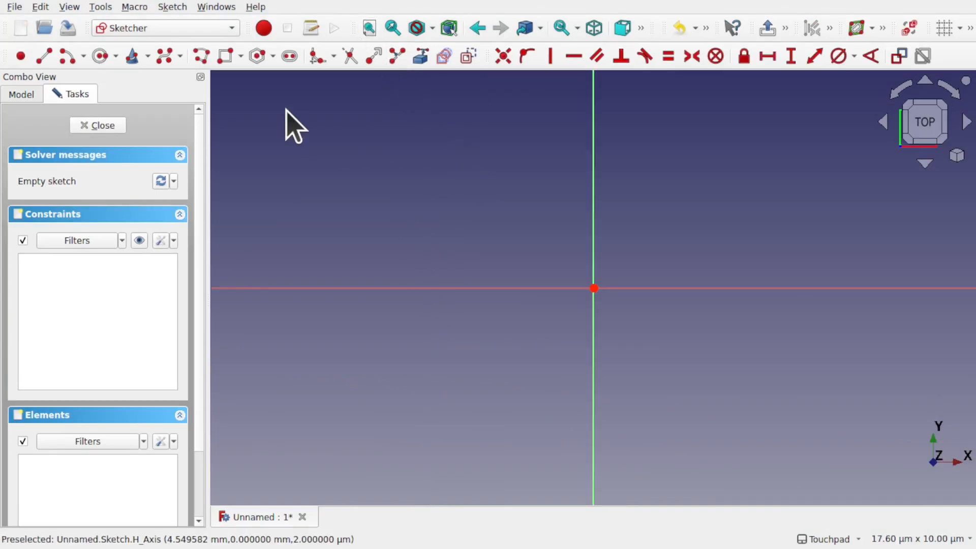
{"action": "mouse_move", "coordinate": [420, 152]}
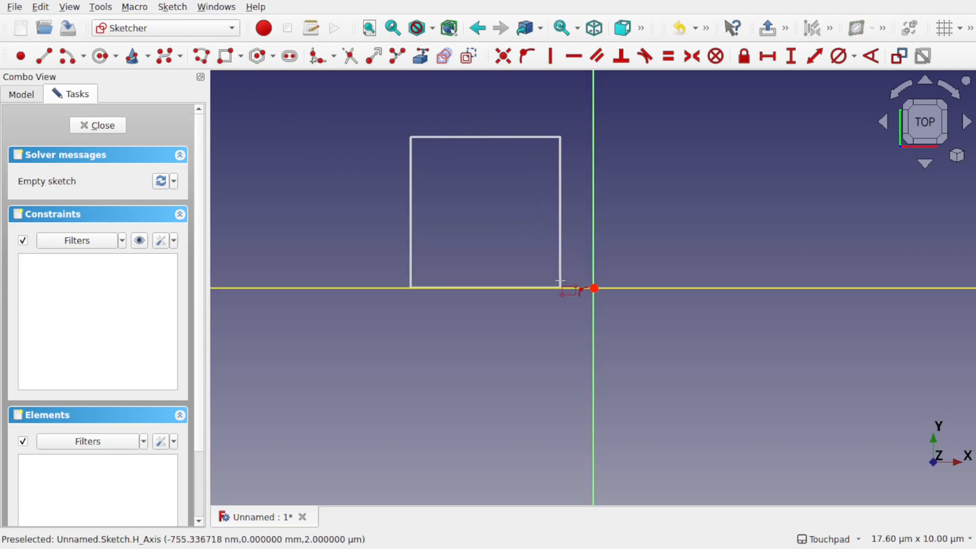
{"action": "mouse_move", "coordinate": [593, 287]}
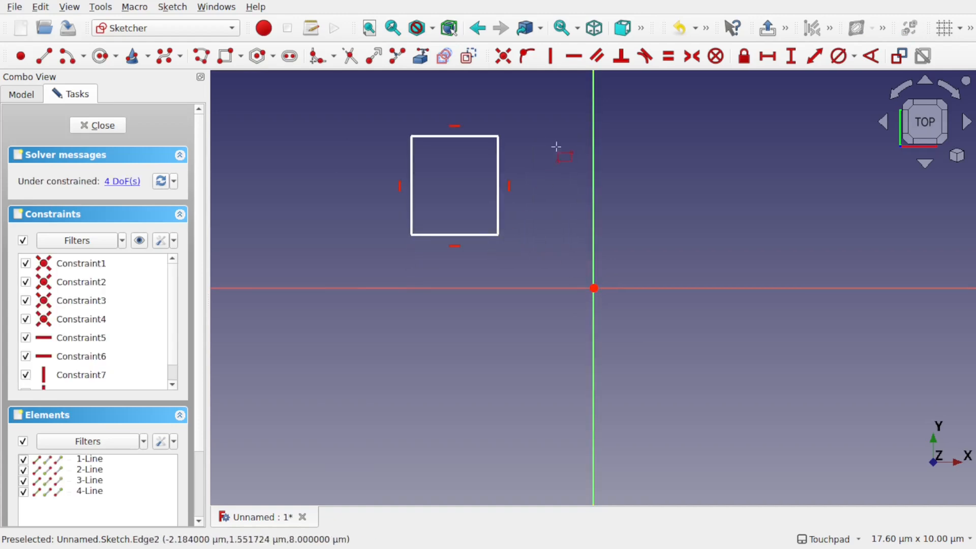
{"action": "mouse_move", "coordinate": [510, 116]}
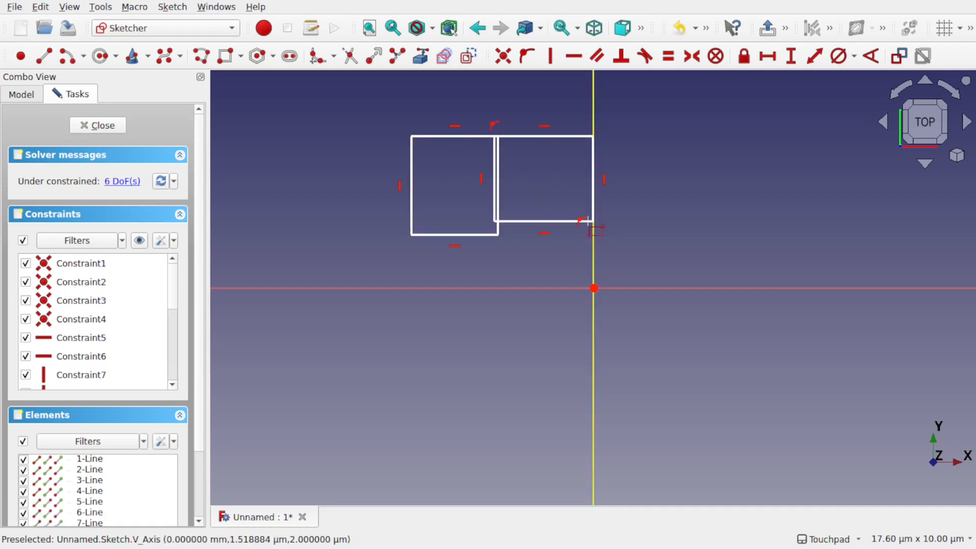
{"action": "mouse_move", "coordinate": [895, 286]}
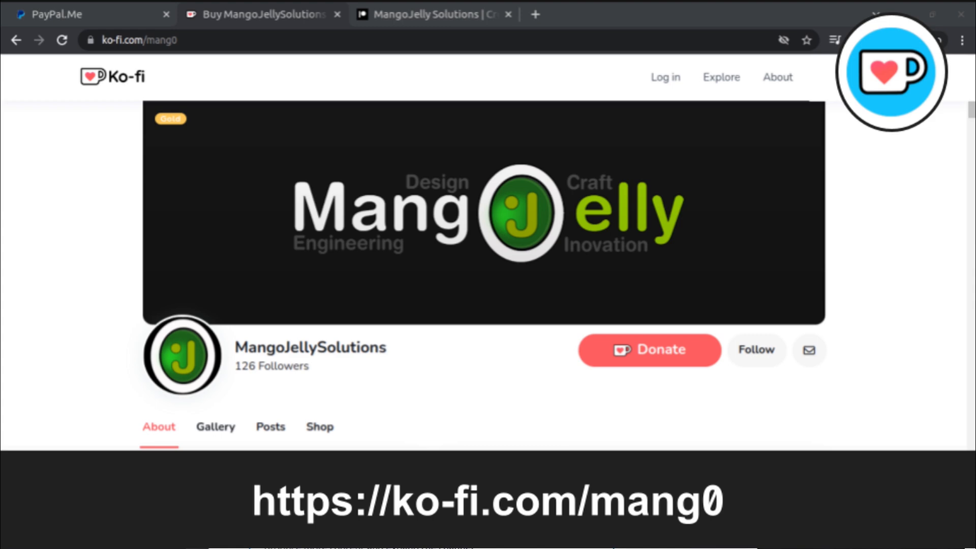
Show the PayPal, Patreon and YouTube channel pages, then return to FreeCAD
{"action": "left_click", "coordinate": [87, 13]}
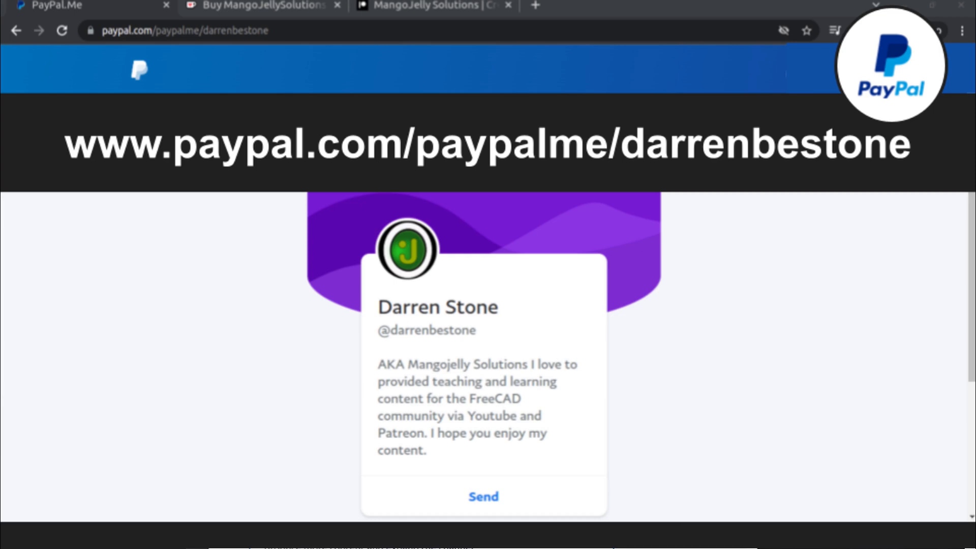
{"action": "left_click", "coordinate": [434, 14]}
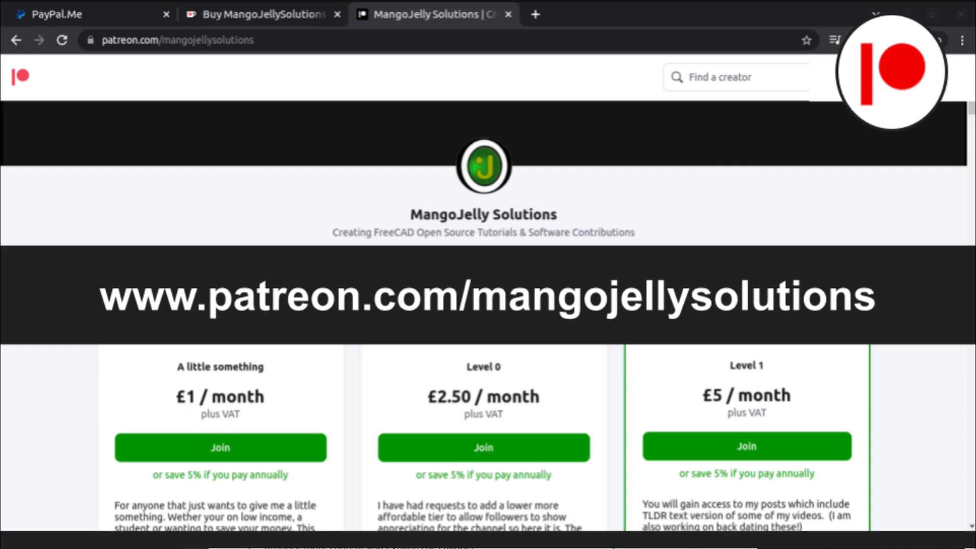
{"action": "left_click", "coordinate": [434, 13]}
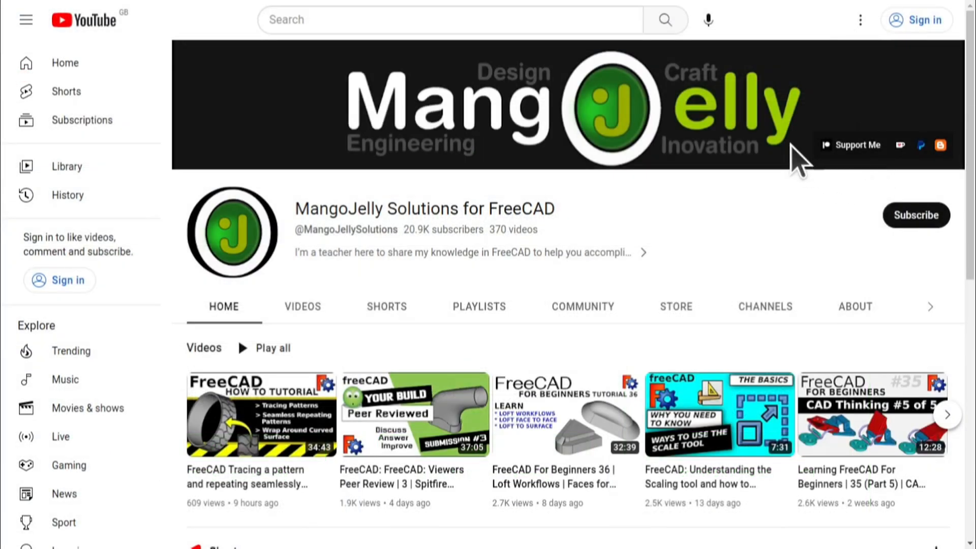
{"action": "mouse_move", "coordinate": [858, 306]}
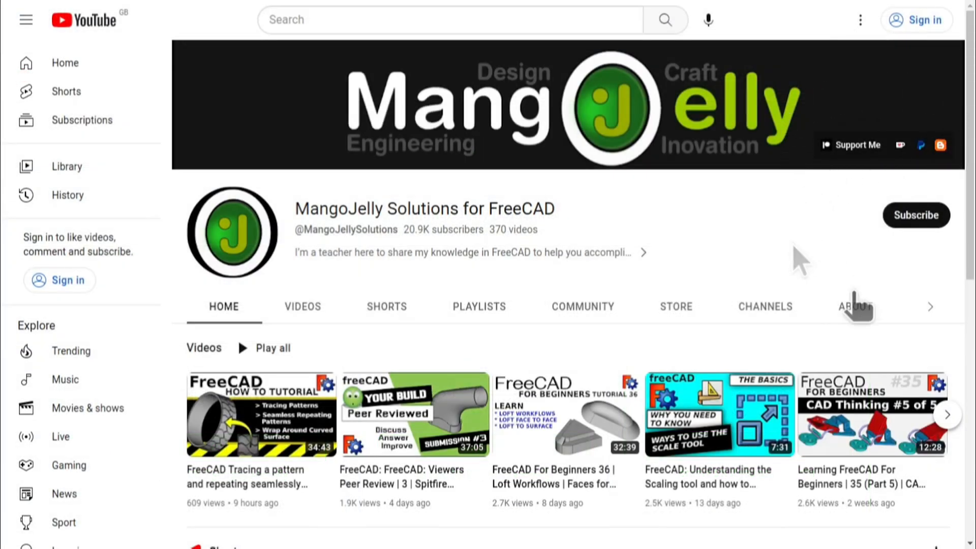
{"action": "left_click", "coordinate": [855, 305]}
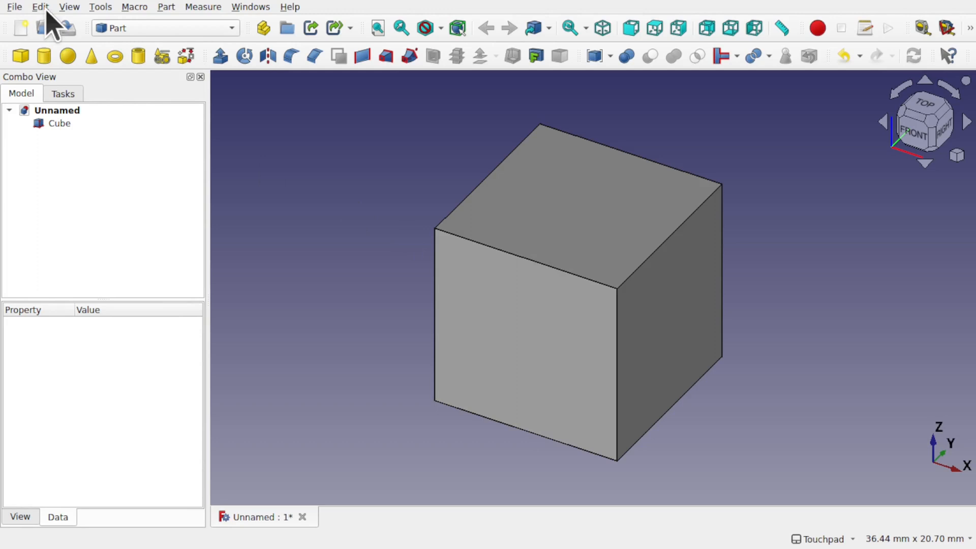
{"action": "mouse_move", "coordinate": [149, 326]}
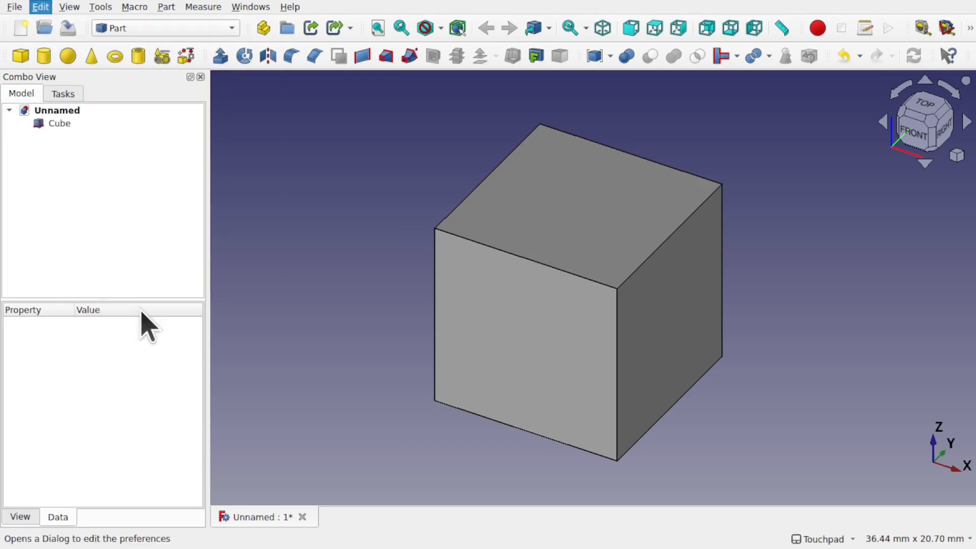
Bring up Edit > Preferences on the Part/Part Design page
{"action": "left_click", "coordinate": [40, 6]}
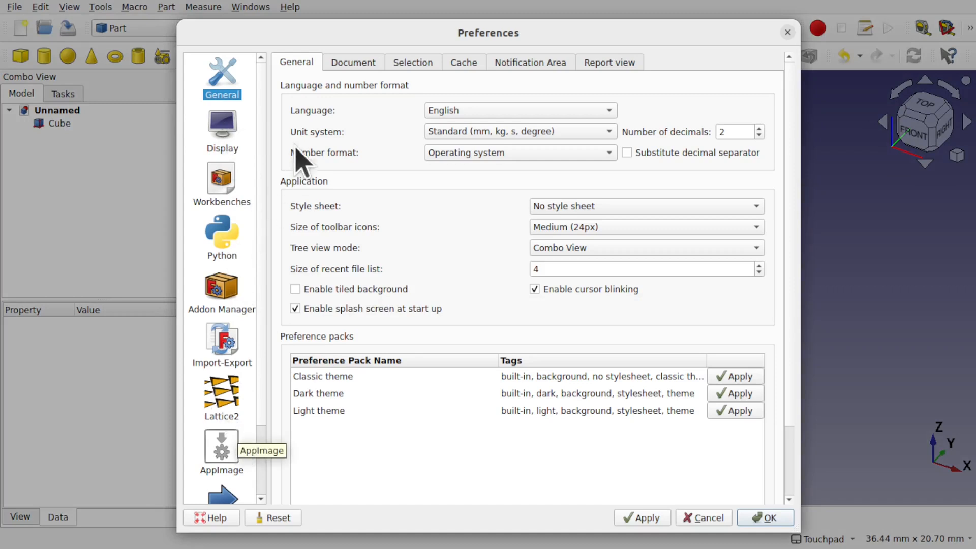
{"action": "mouse_move", "coordinate": [357, 289]}
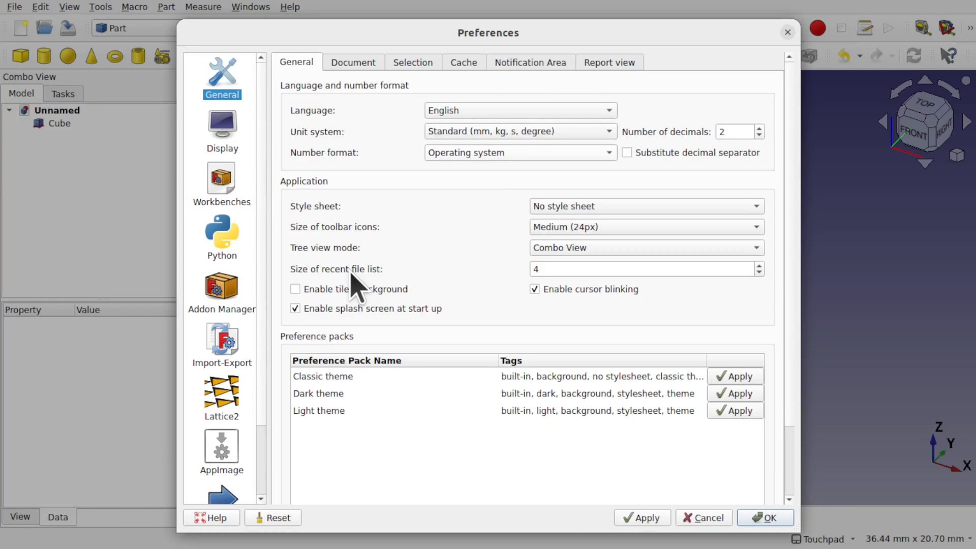
{"action": "scroll", "scroll_direction": "down", "scroll_amount": 3}
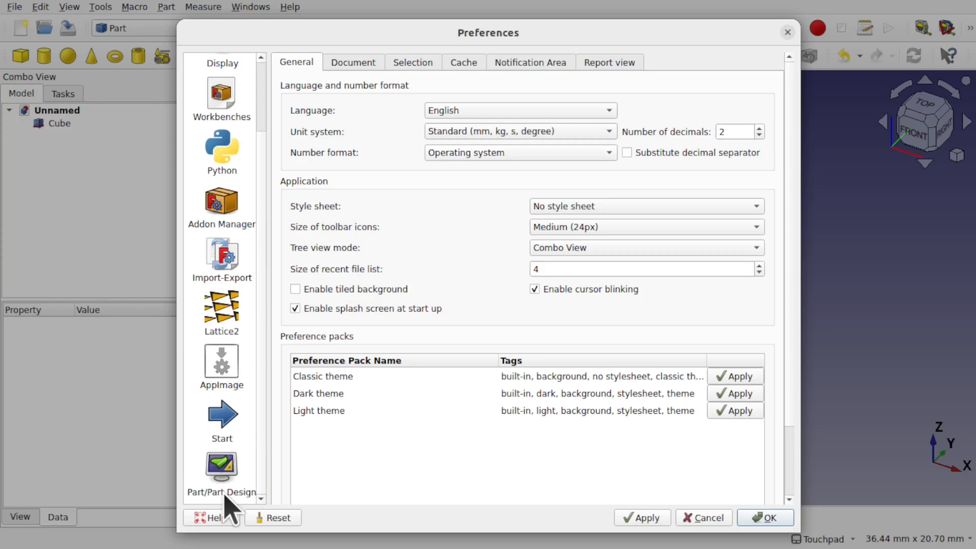
{"action": "left_click", "coordinate": [220, 469]}
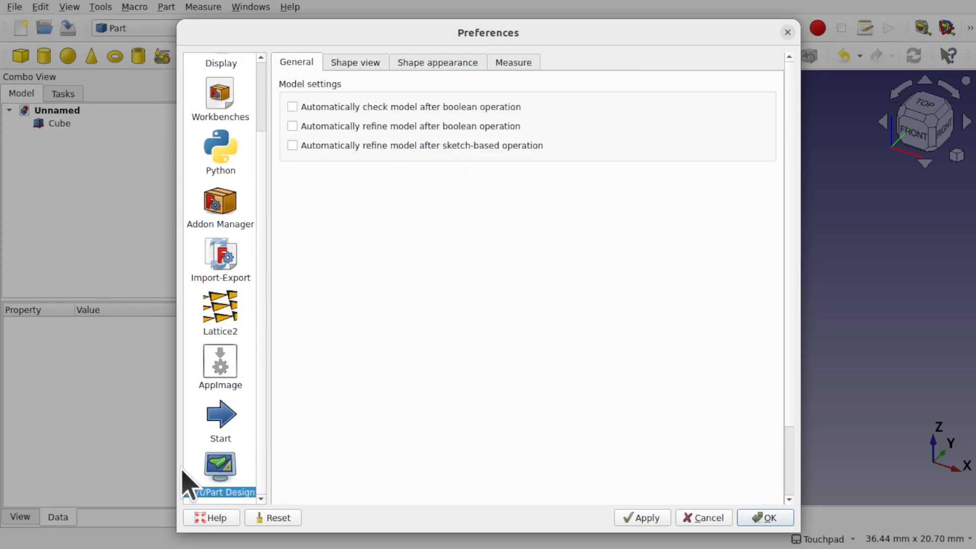
{"action": "mouse_move", "coordinate": [219, 473]}
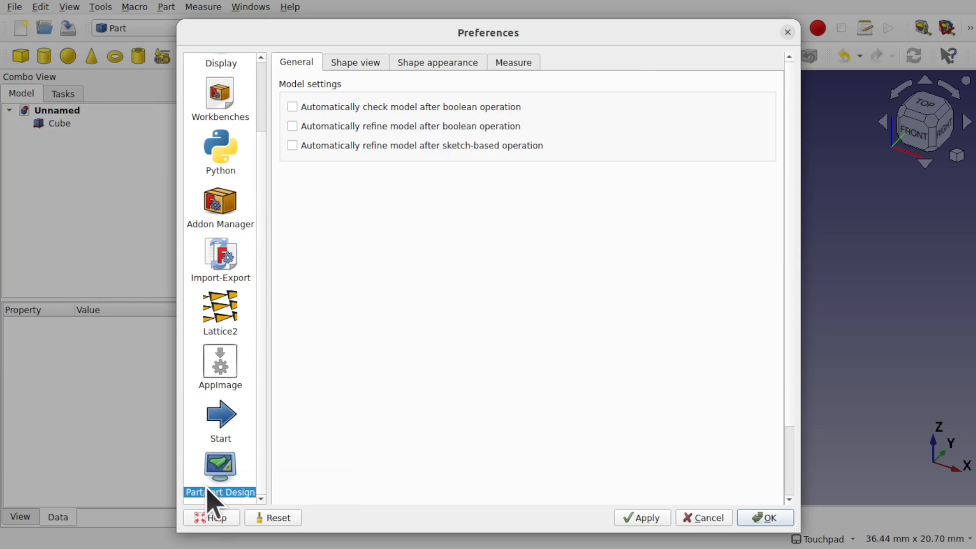
Set default shape line width and vertex size to 4 px and confirm the preferences
{"action": "left_click", "coordinate": [437, 62]}
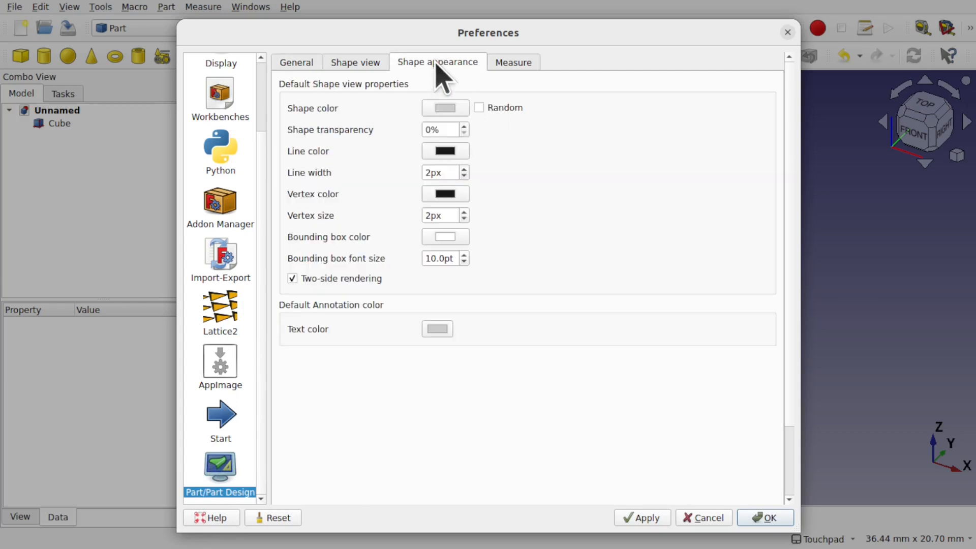
{"action": "mouse_move", "coordinate": [372, 197]}
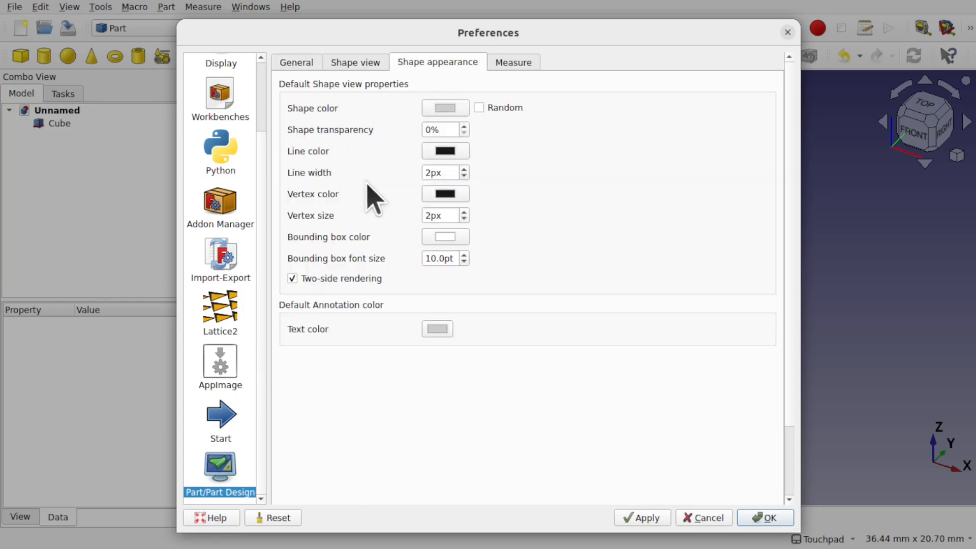
{"action": "mouse_move", "coordinate": [349, 249]}
{"action": "type", "text": "4"}
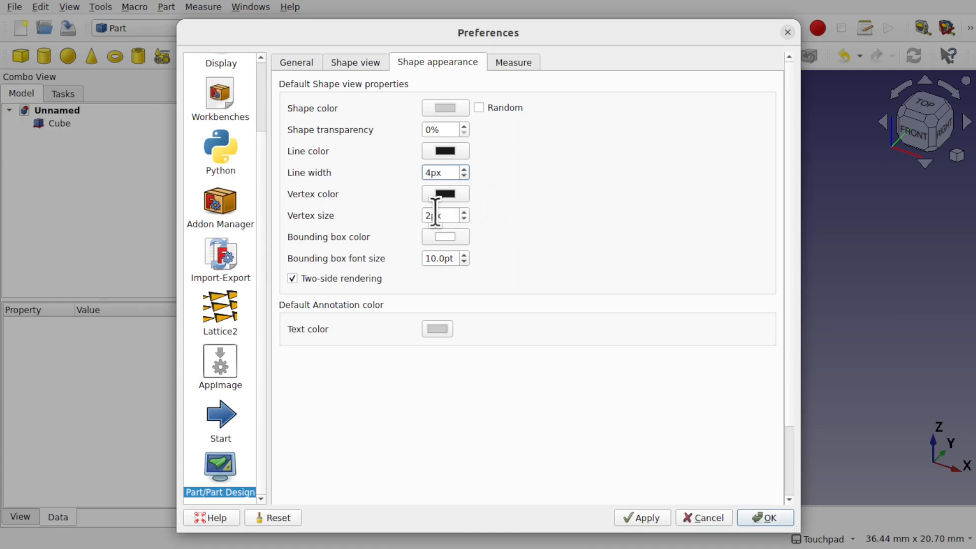
{"action": "mouse_move", "coordinate": [511, 289]}
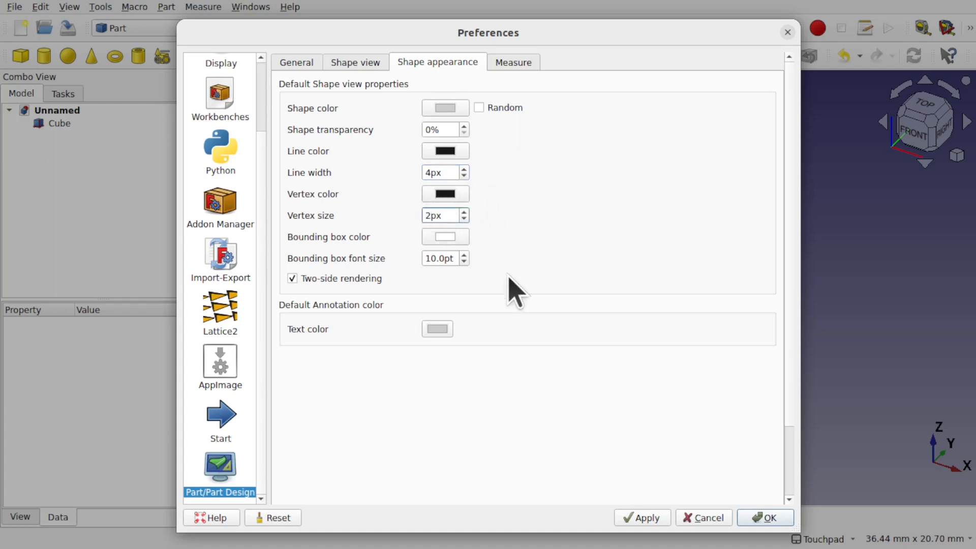
{"action": "left_click", "coordinate": [463, 212]}
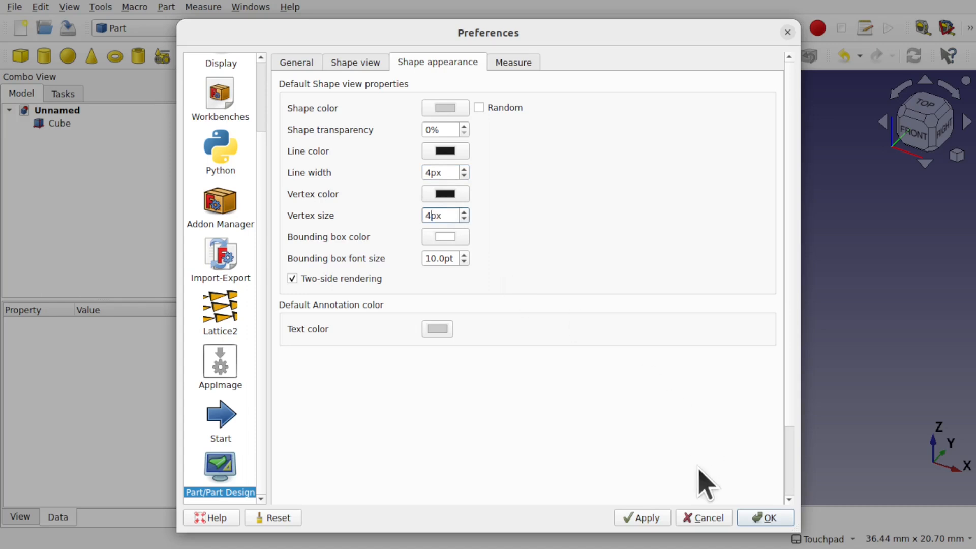
{"action": "left_click", "coordinate": [764, 517]}
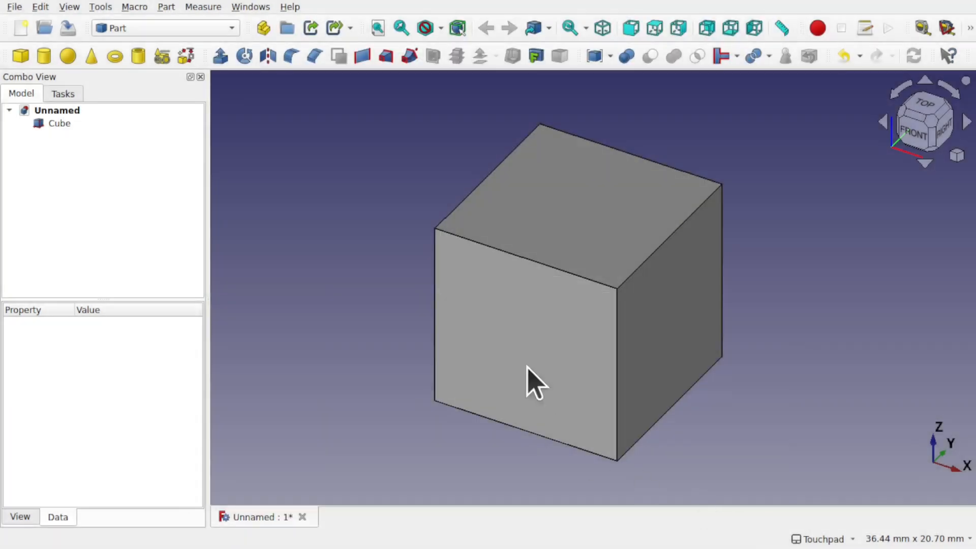
{"action": "mouse_move", "coordinate": [622, 249]}
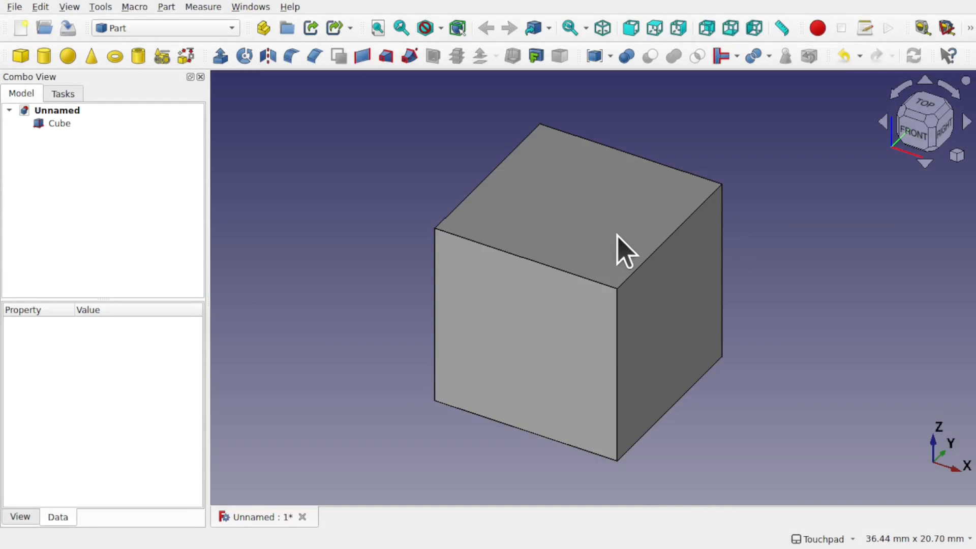
Inspect the original cube's View properties (2.00 line width), then clear the selection
{"action": "left_click", "coordinate": [59, 122]}
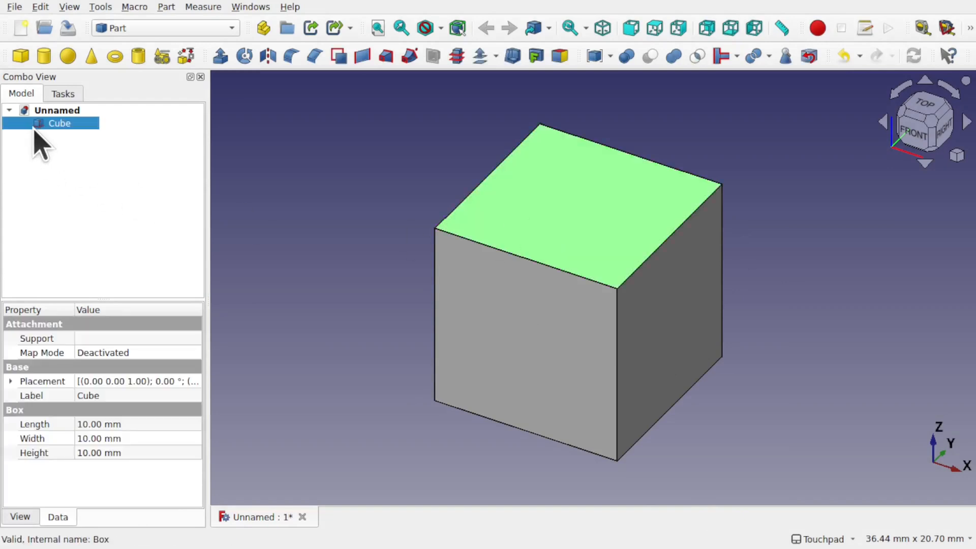
{"action": "left_click", "coordinate": [19, 516]}
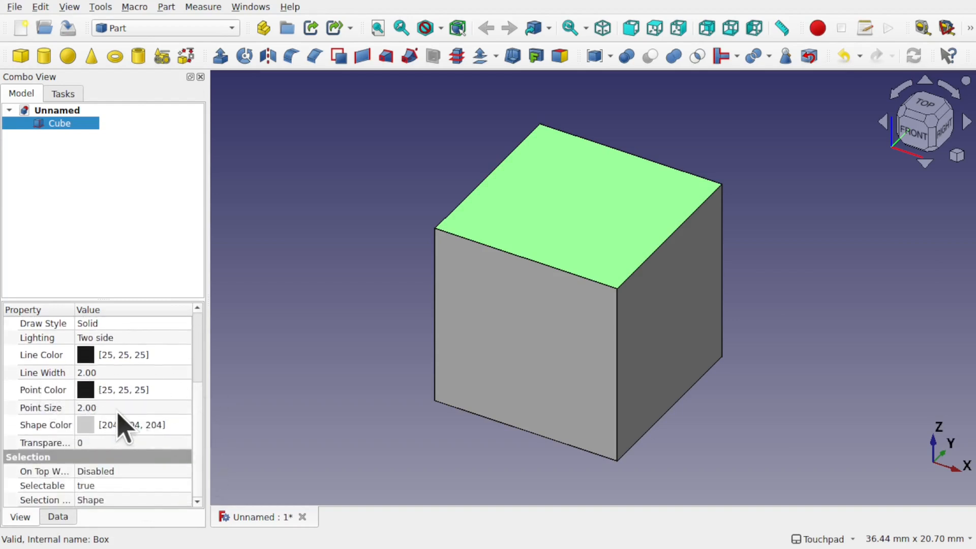
{"action": "mouse_move", "coordinate": [324, 293]}
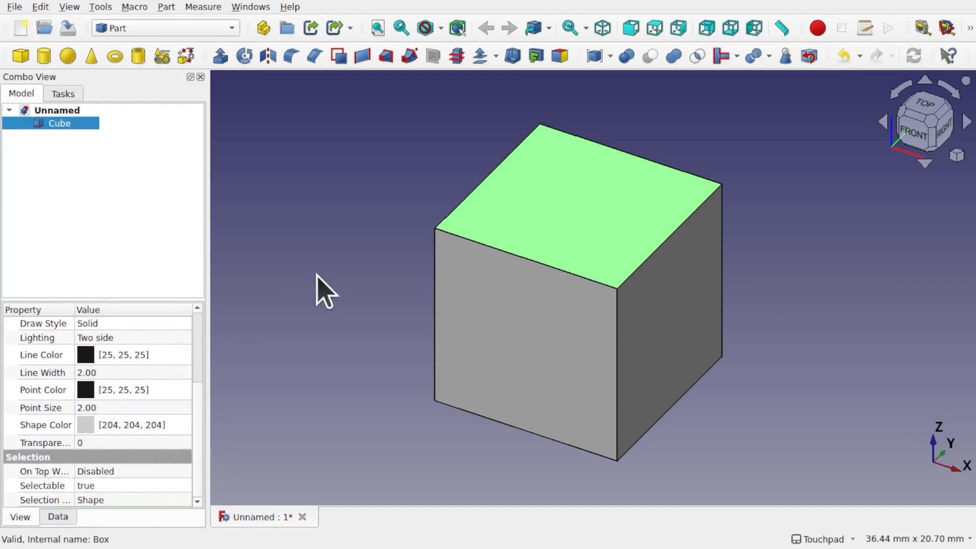
{"action": "left_click", "coordinate": [20, 55]}
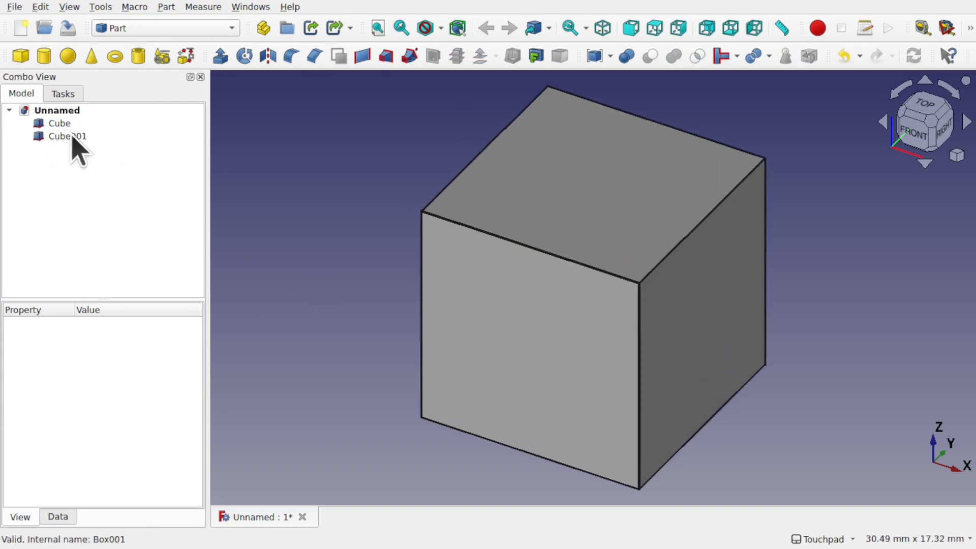
Select the newly added cube, review its properties and deselect it
{"action": "left_click", "coordinate": [67, 136]}
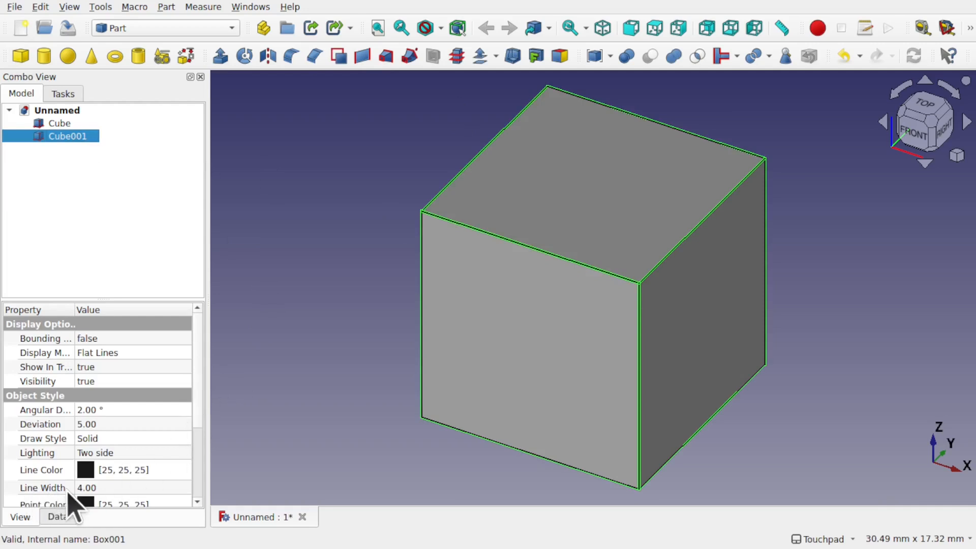
{"action": "scroll", "scroll_direction": "down", "scroll_amount": 3}
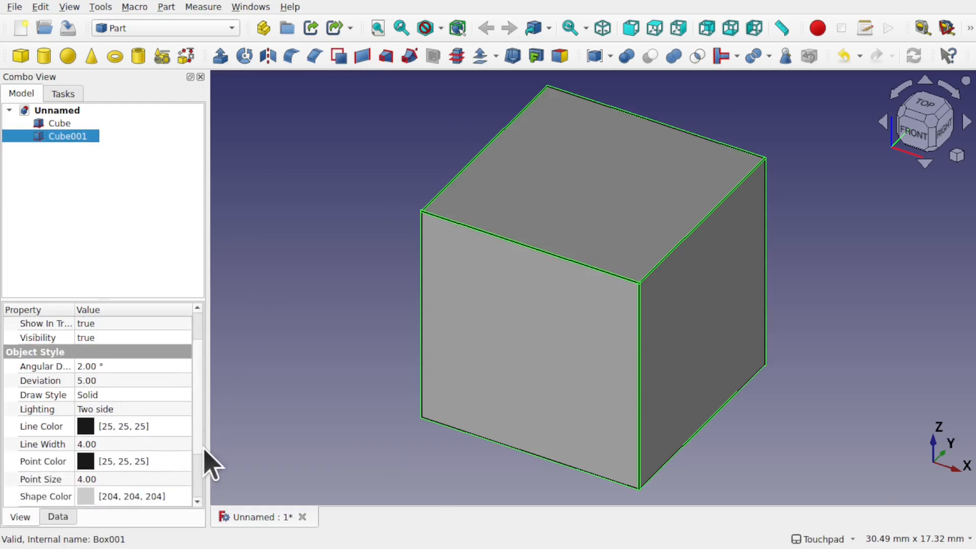
{"action": "scroll", "scroll_direction": "down", "scroll_amount": 3}
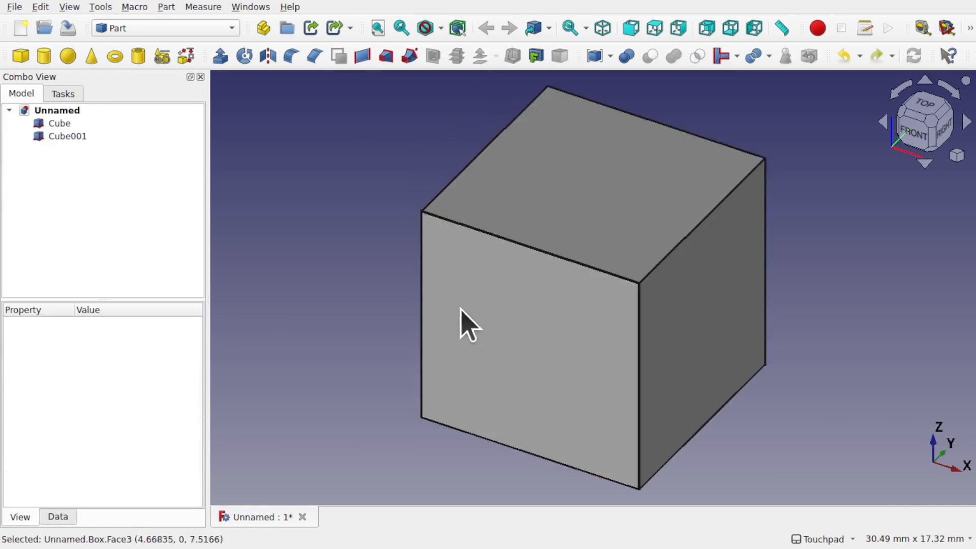
{"action": "left_click", "coordinate": [60, 123]}
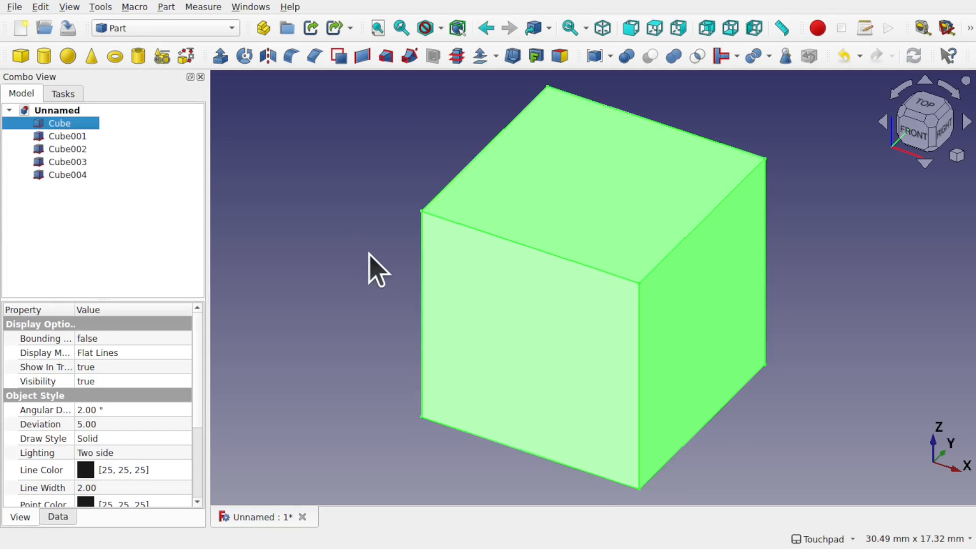
Transform the first and third cubes apart along the axes so they sit side by side
{"action": "left_click", "coordinate": [67, 136]}
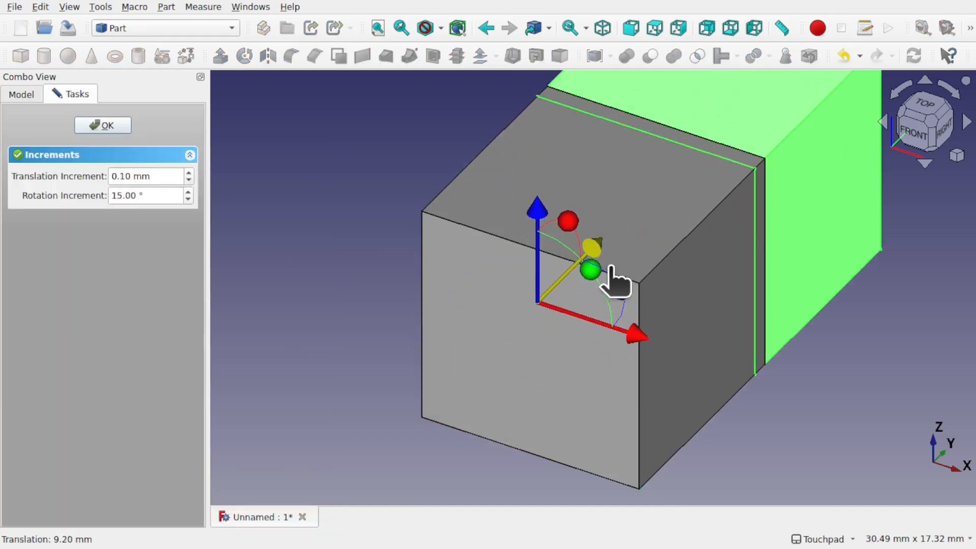
{"action": "left_click", "coordinate": [103, 125]}
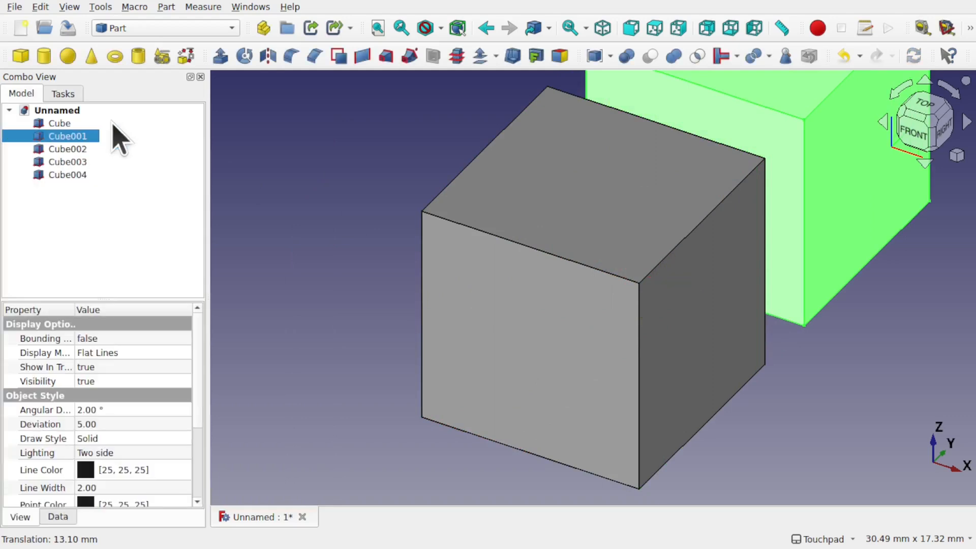
{"action": "left_click", "coordinate": [66, 149]}
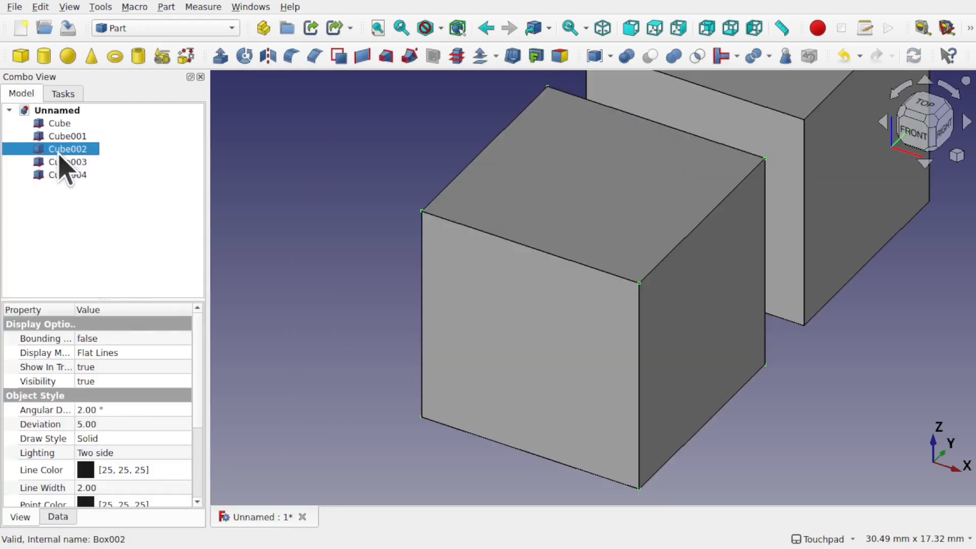
{"action": "left_click", "coordinate": [185, 55]}
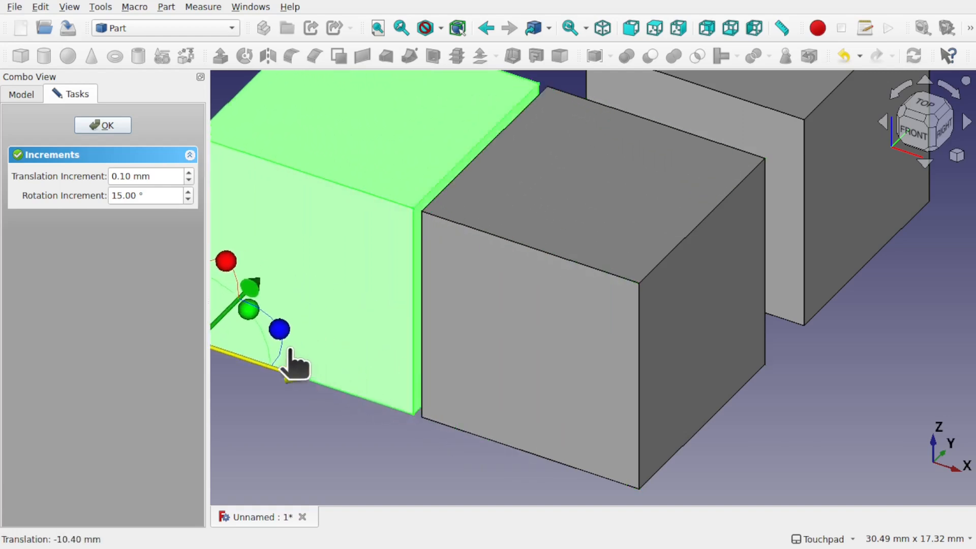
{"action": "left_click", "coordinate": [102, 125]}
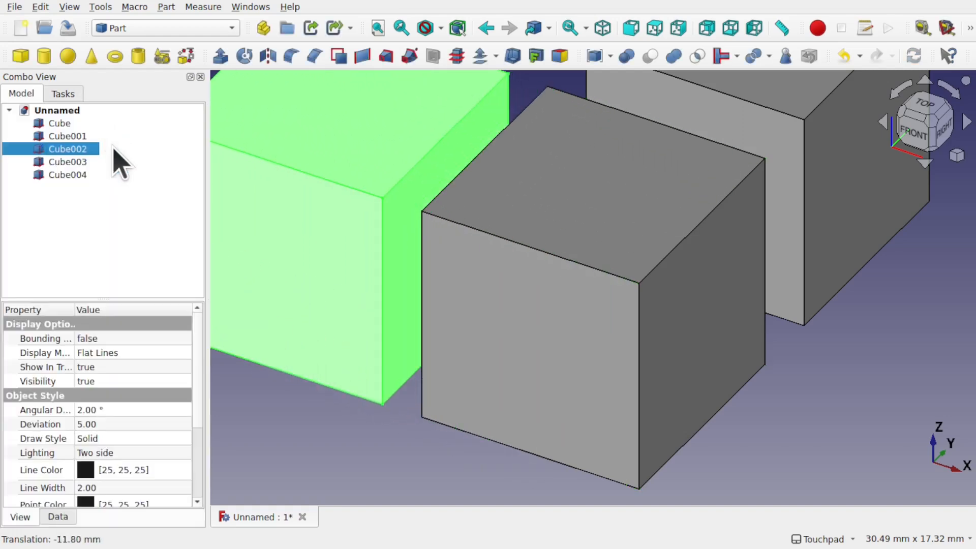
{"action": "left_click", "coordinate": [60, 123]}
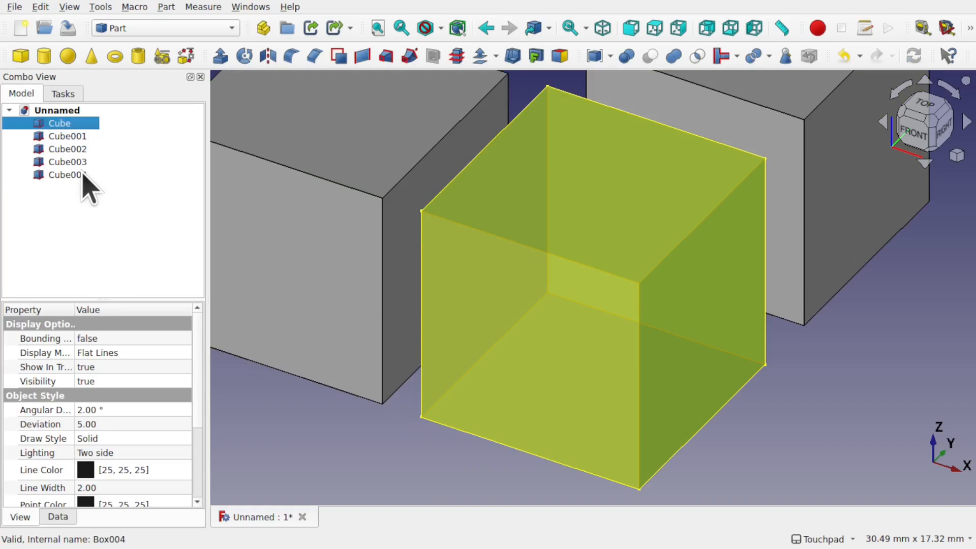
Give all five cubes Line Width and Point Size 5, then select them for deletion
{"action": "left_click", "coordinate": [66, 175]}
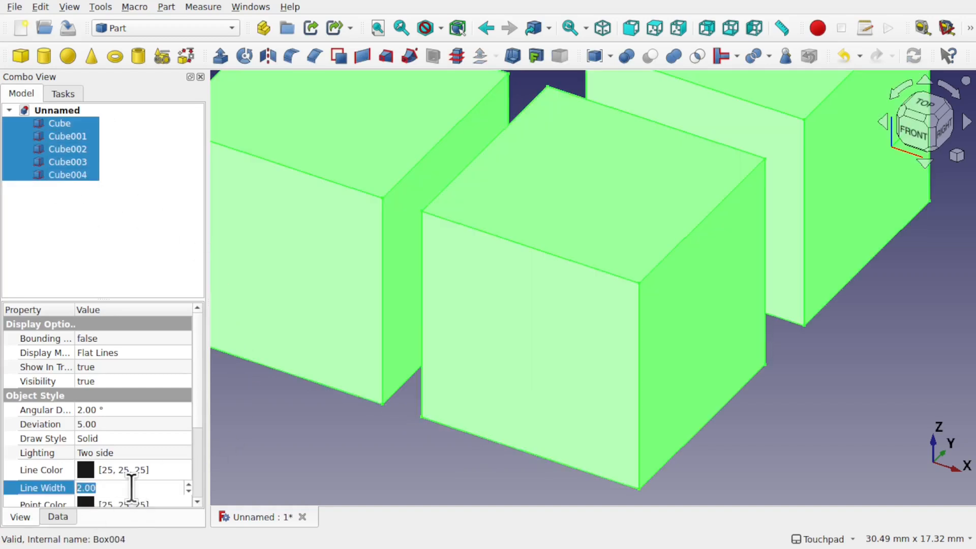
{"action": "type", "text": "5"}
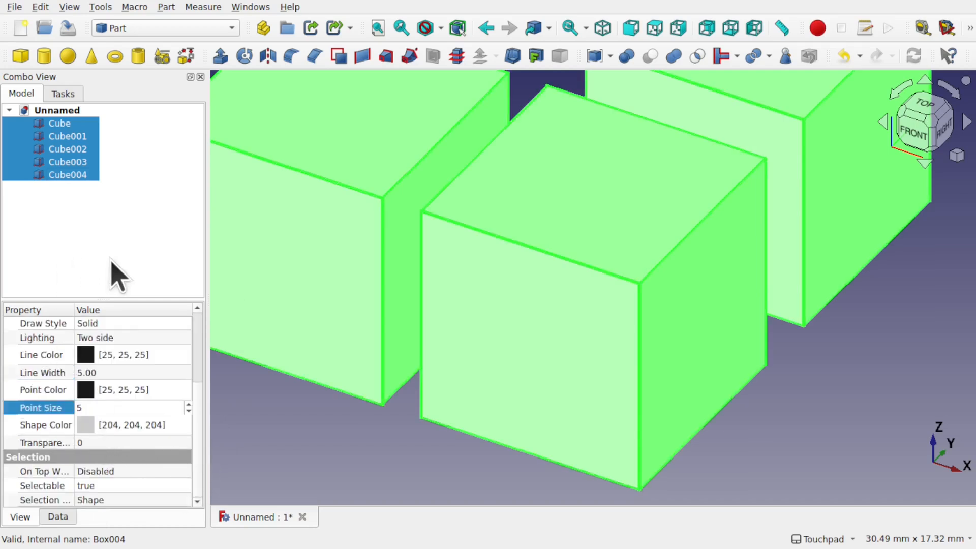
{"action": "left_click", "coordinate": [532, 277]}
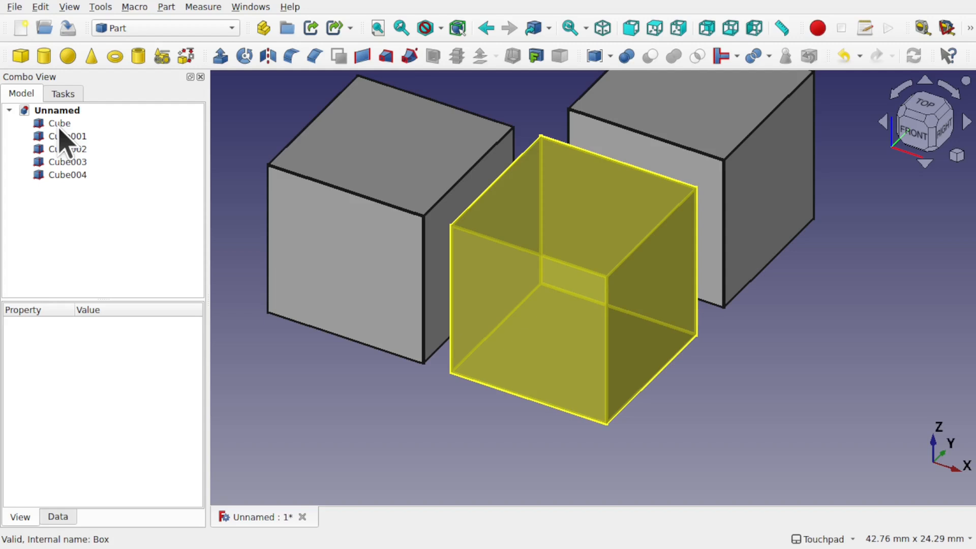
{"action": "left_click", "coordinate": [60, 123]}
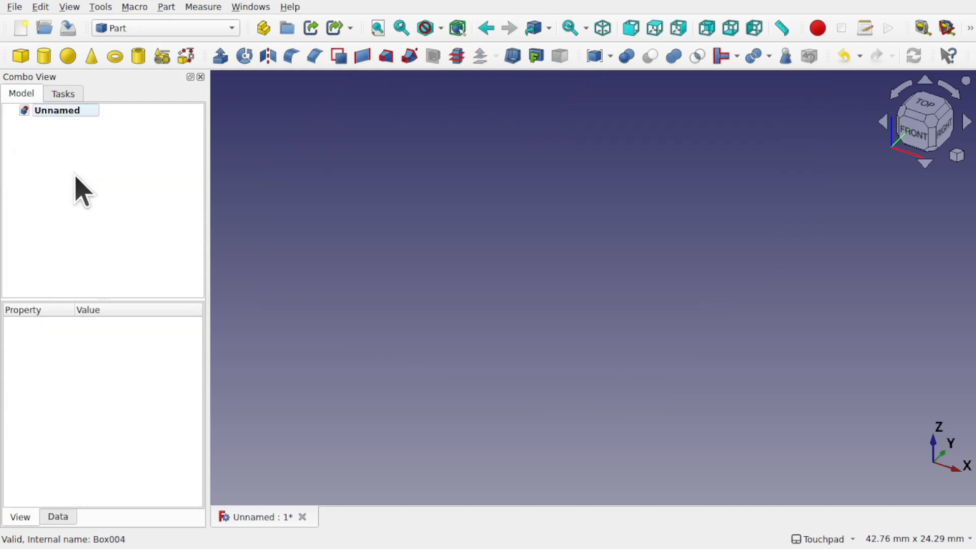
{"action": "mouse_move", "coordinate": [358, 249]}
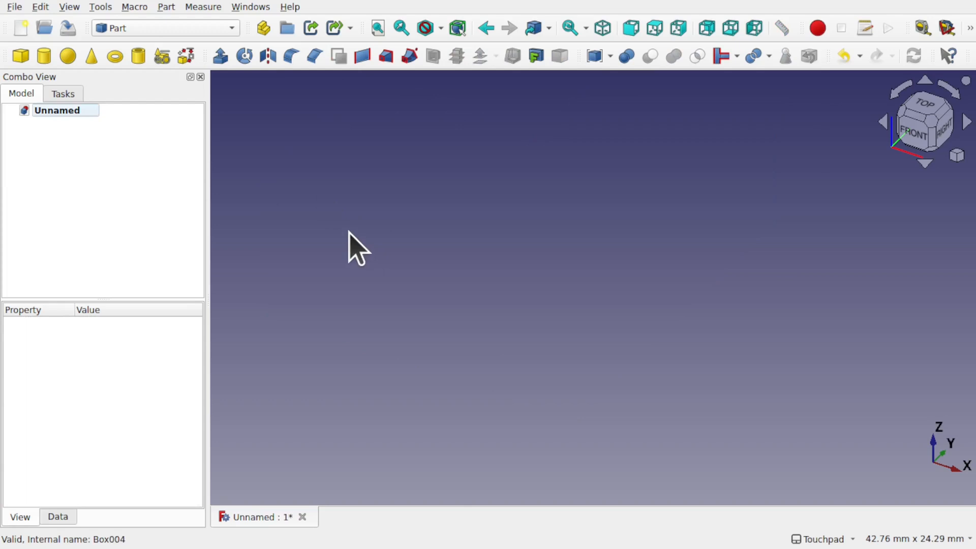
{"action": "mouse_move", "coordinate": [99, 9]}
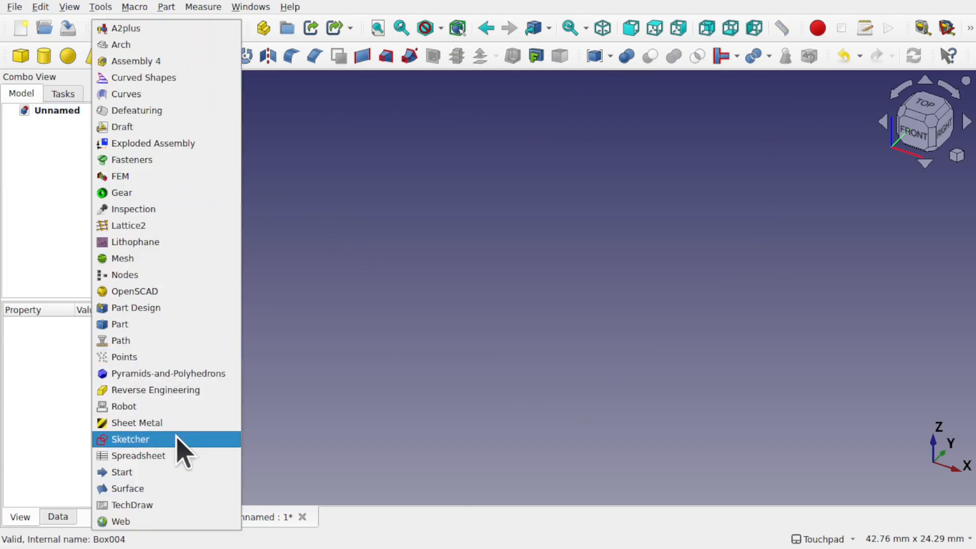
Start a new Sketcher sketch and draw a square centred on the origin
{"action": "left_click", "coordinate": [130, 439]}
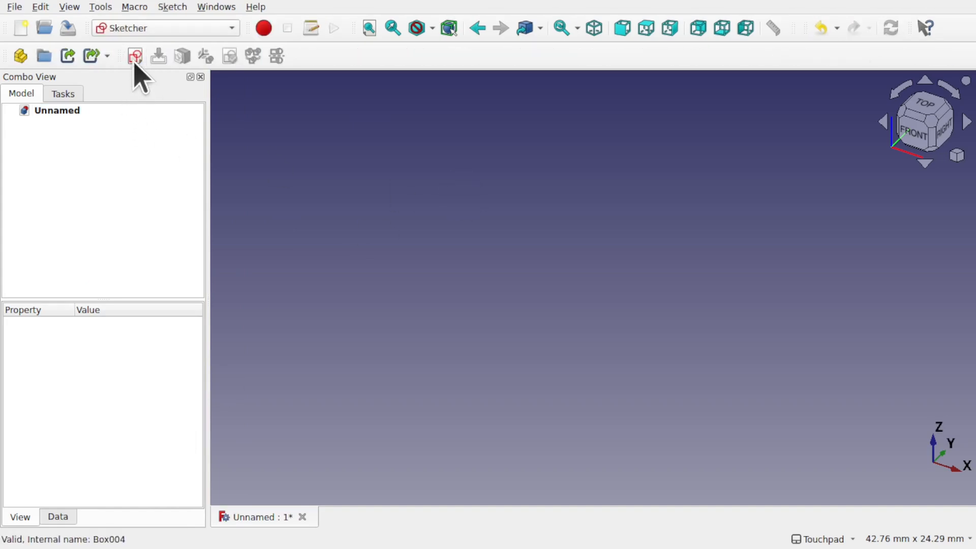
{"action": "left_click", "coordinate": [134, 56]}
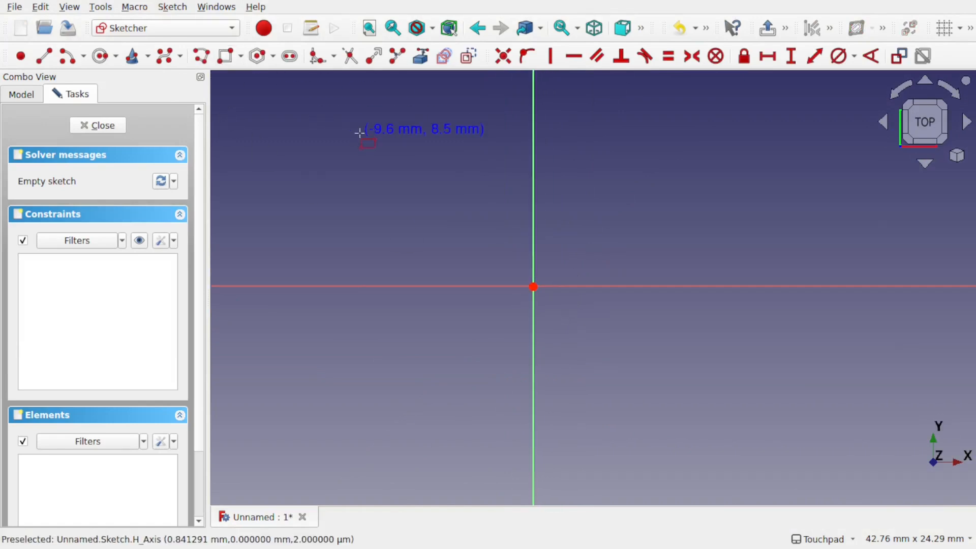
{"action": "left_click", "coordinate": [699, 450]}
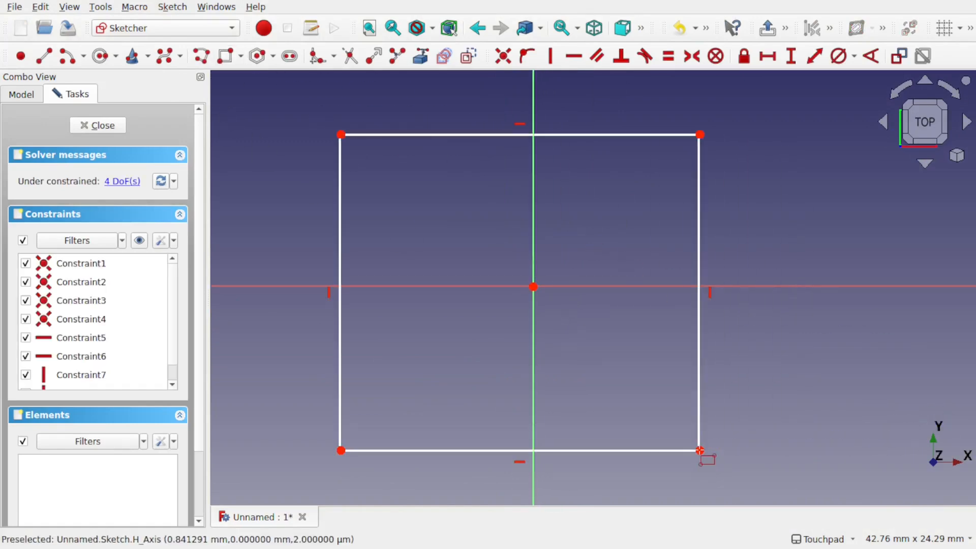
{"action": "mouse_move", "coordinate": [416, 411]}
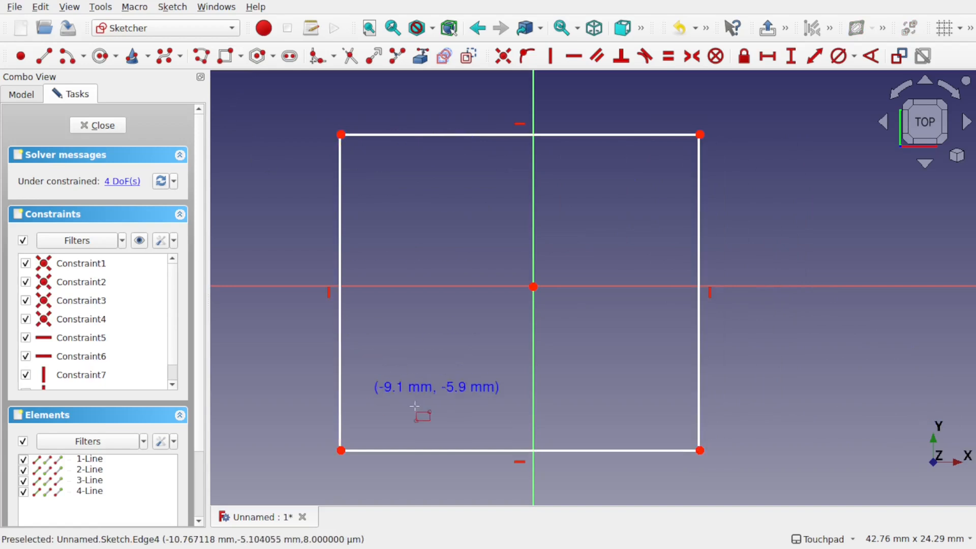
{"action": "mouse_move", "coordinate": [648, 185]}
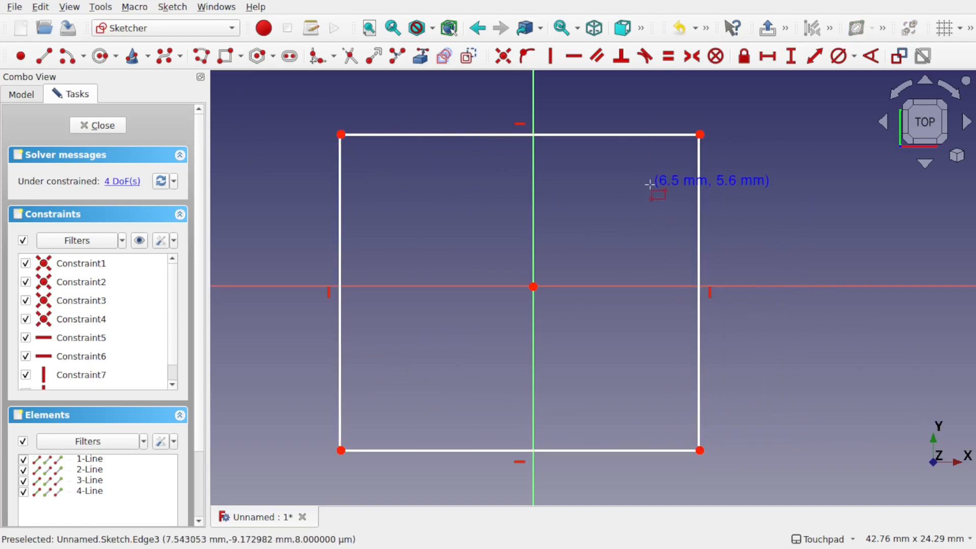
{"action": "mouse_move", "coordinate": [47, 28]}
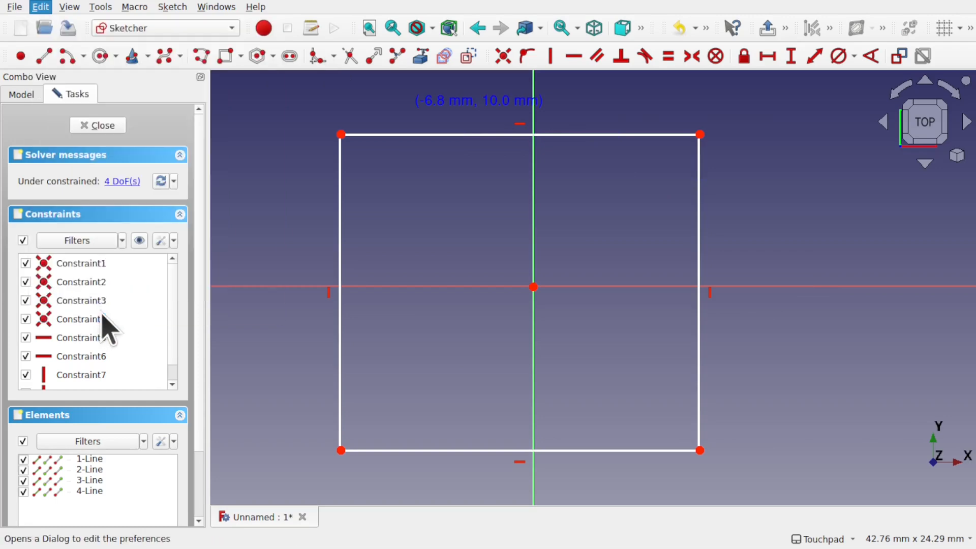
Set the Display > 3D View marker size to 5 px and confirm the preferences
{"action": "left_click", "coordinate": [39, 7]}
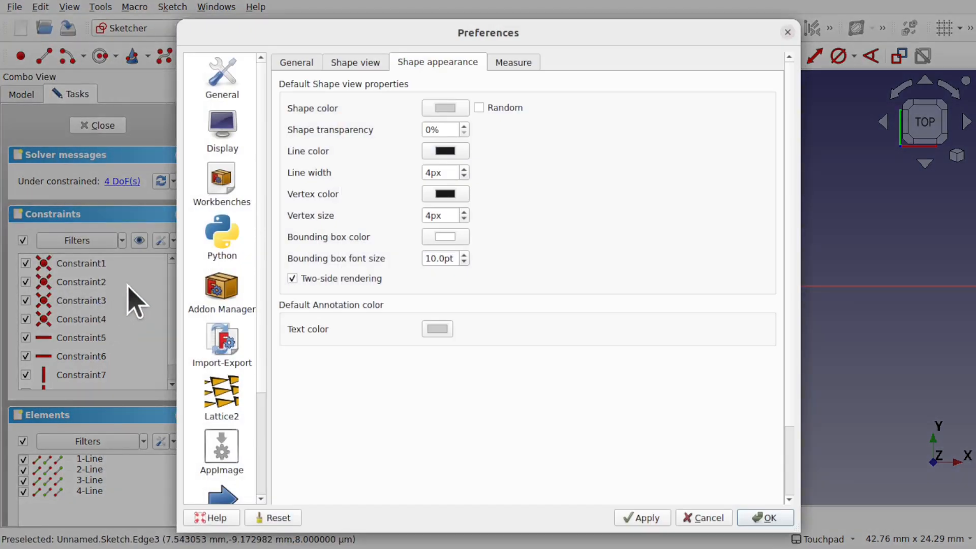
{"action": "scroll", "scroll_direction": "down", "scroll_amount": 3}
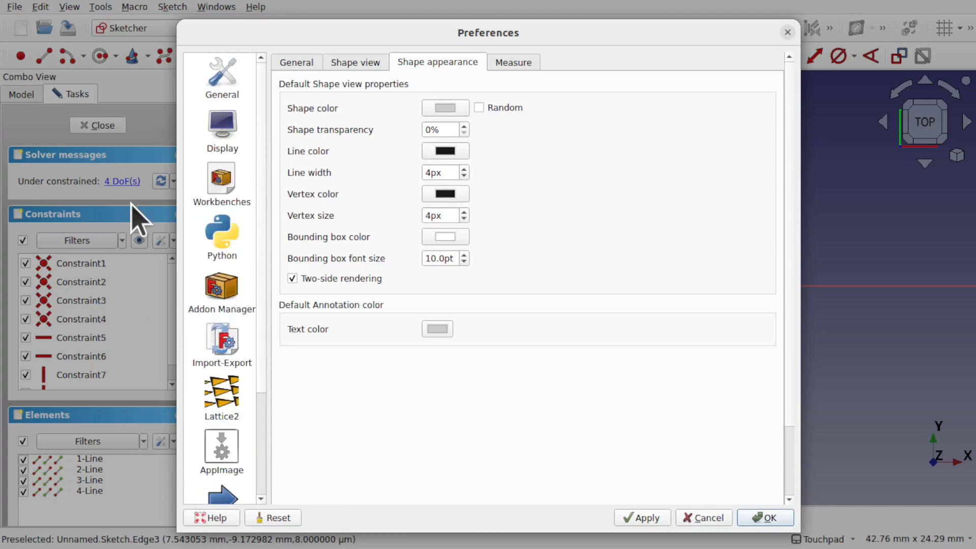
{"action": "left_click", "coordinate": [221, 131]}
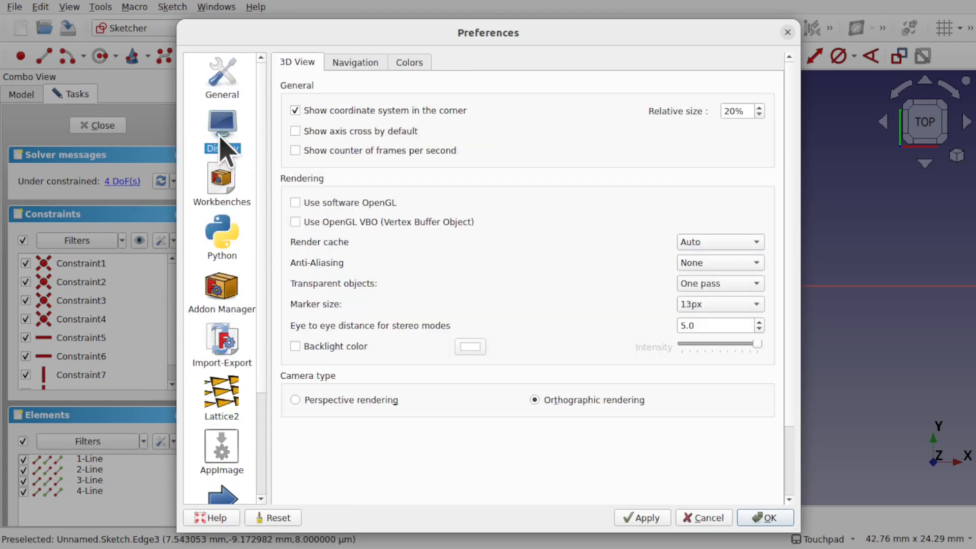
{"action": "mouse_move", "coordinate": [646, 320]}
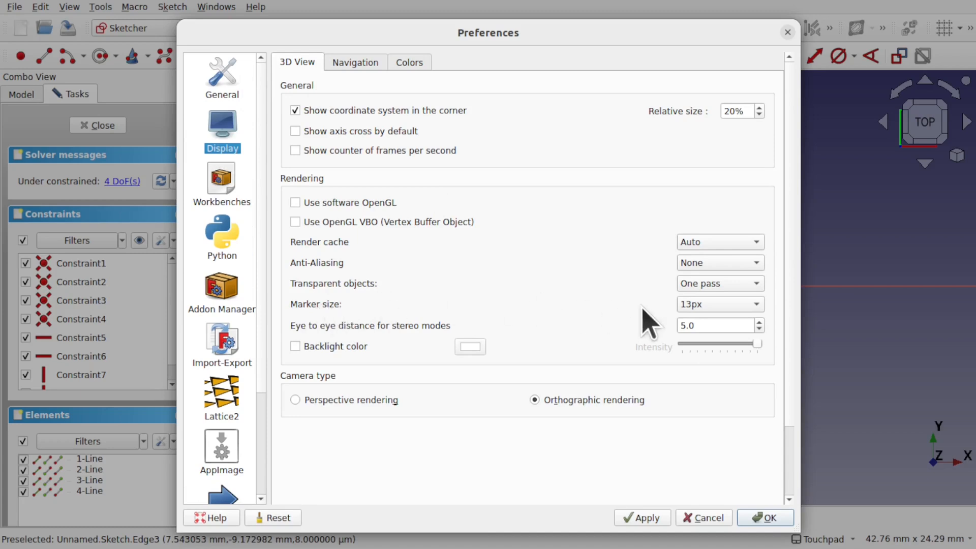
{"action": "left_click", "coordinate": [718, 304]}
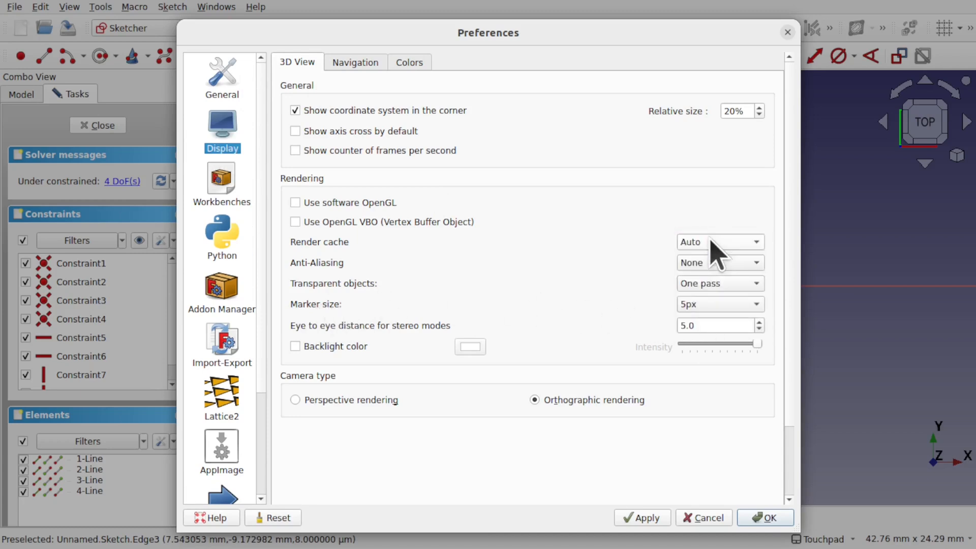
{"action": "mouse_move", "coordinate": [614, 473]}
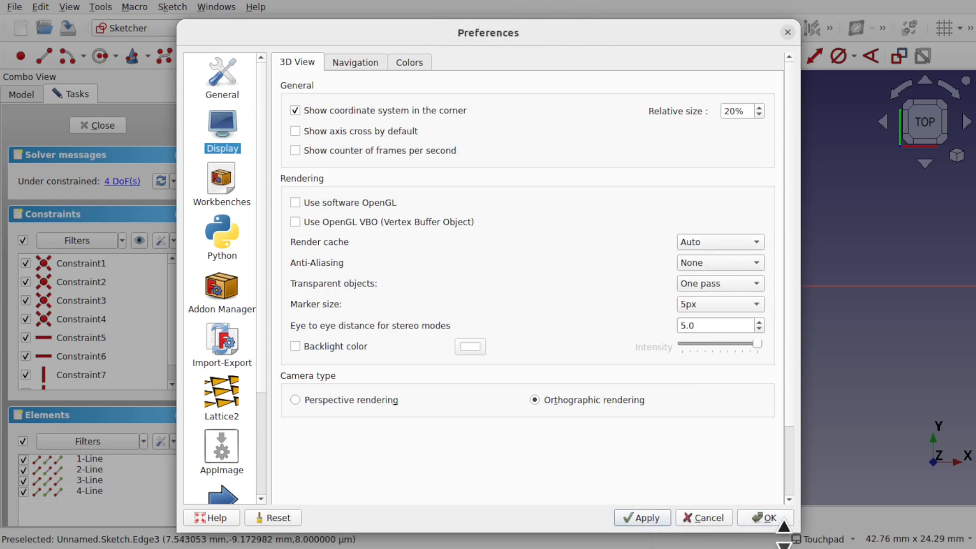
{"action": "left_click", "coordinate": [765, 517]}
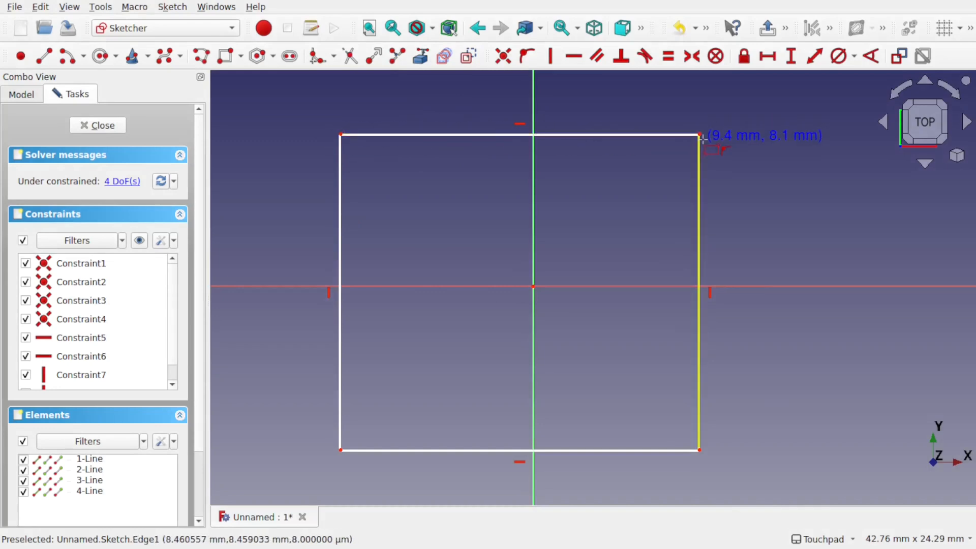
{"action": "mouse_move", "coordinate": [308, 460]}
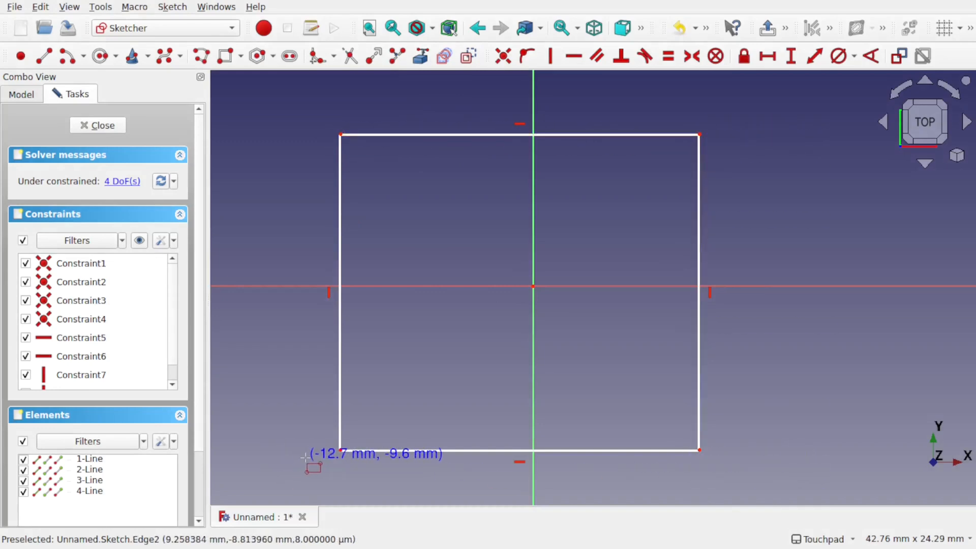
{"action": "mouse_move", "coordinate": [321, 311]}
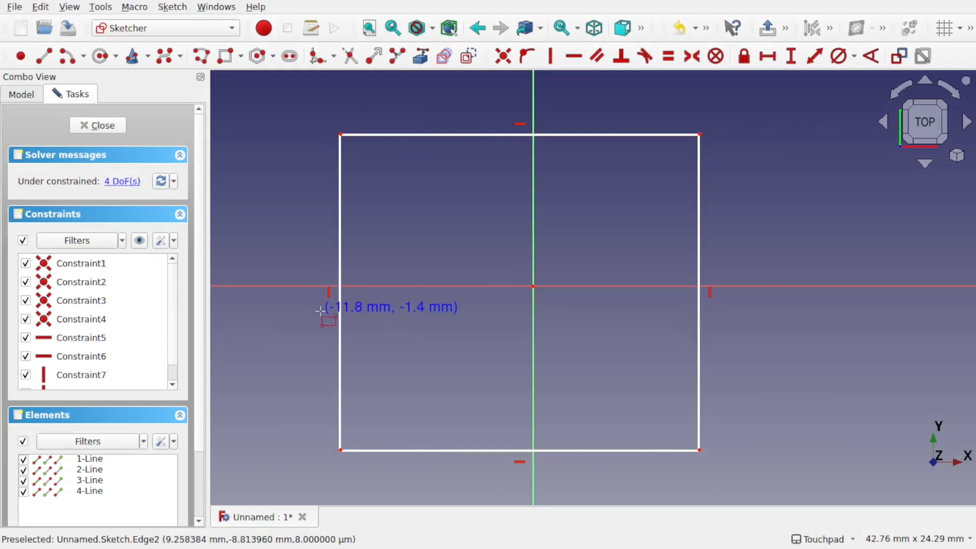
{"action": "mouse_move", "coordinate": [627, 314]}
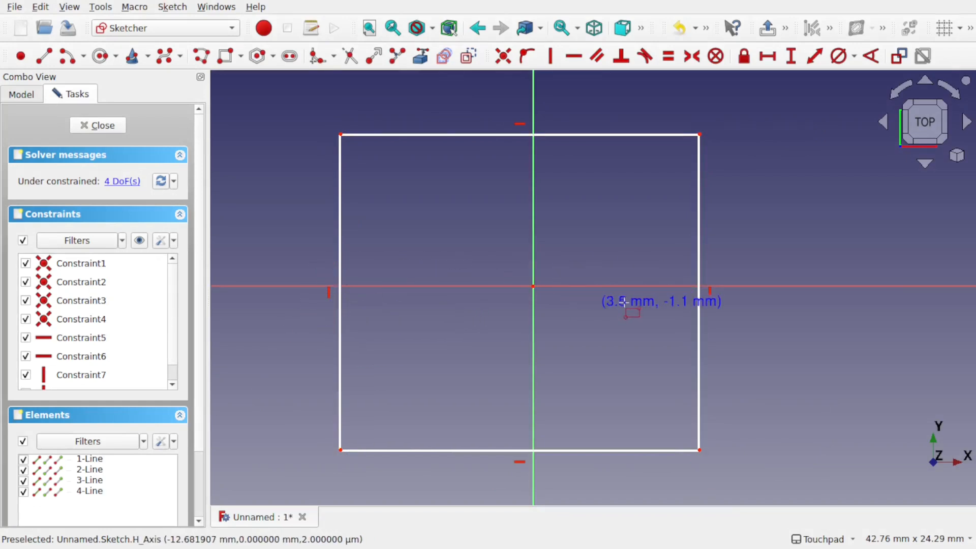
{"action": "mouse_move", "coordinate": [709, 305]}
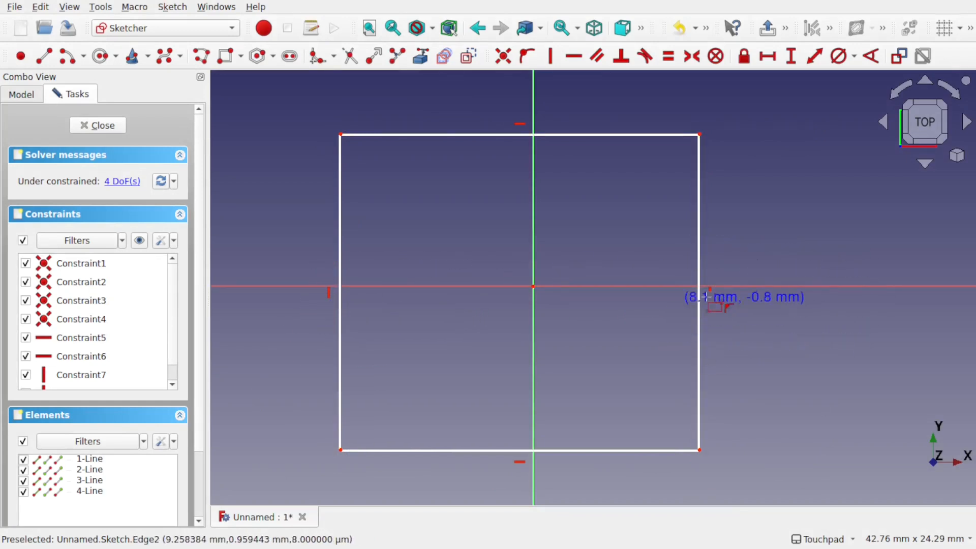
{"action": "mouse_move", "coordinate": [521, 274]}
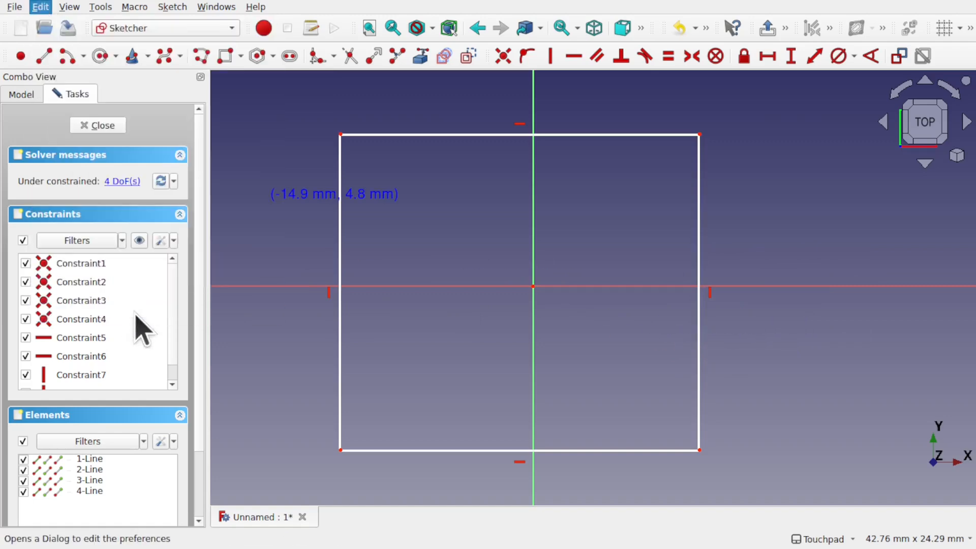
Set the Display marker size to 13px in Preferences and apply it
{"action": "left_click", "coordinate": [39, 7]}
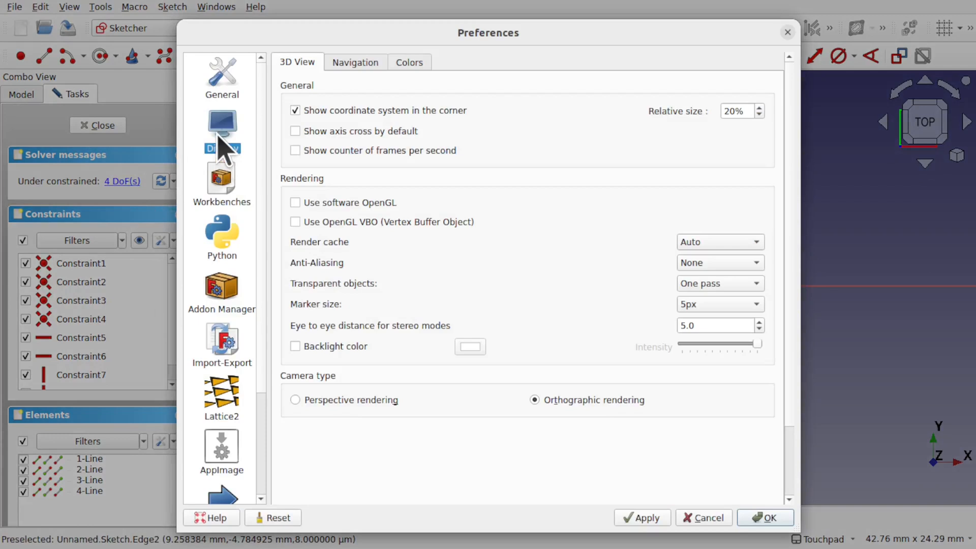
{"action": "mouse_move", "coordinate": [686, 320]}
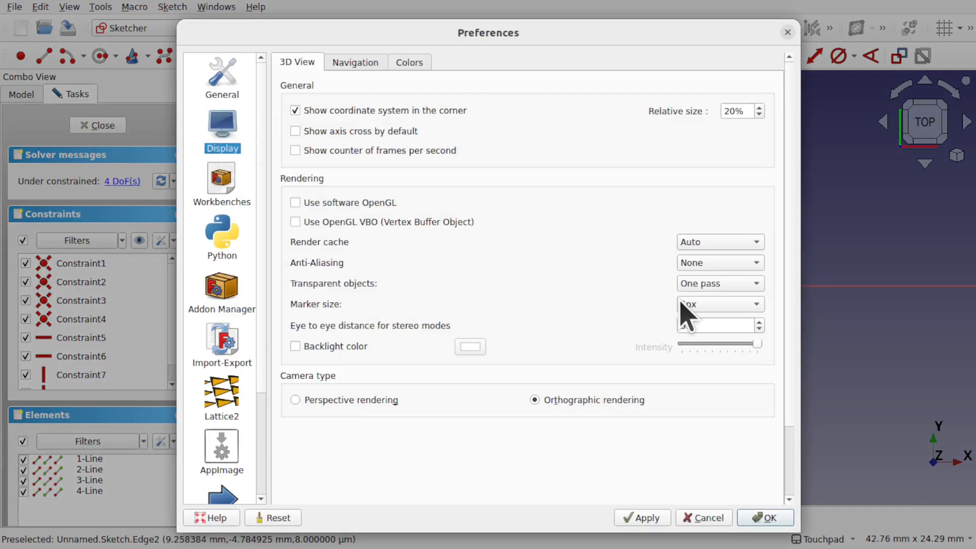
{"action": "left_click", "coordinate": [719, 304]}
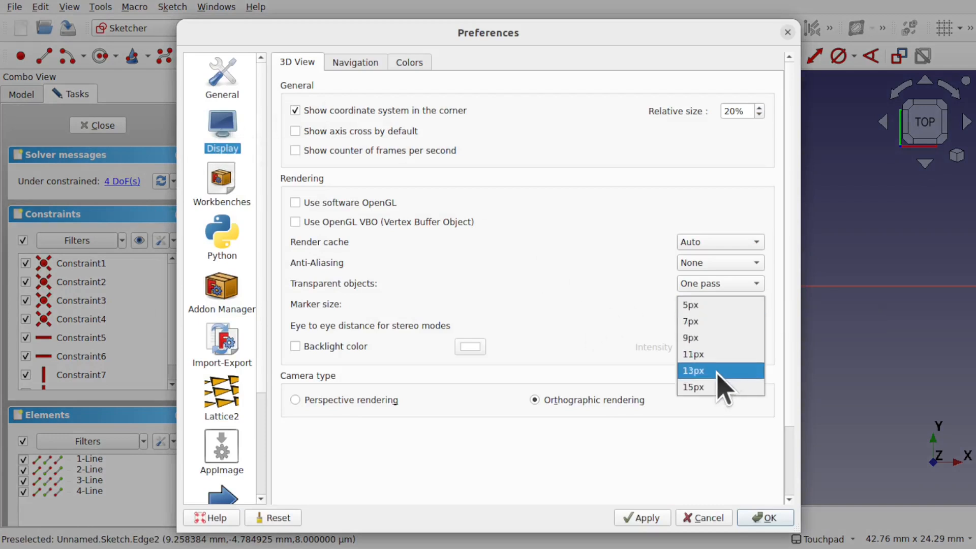
{"action": "left_click", "coordinate": [692, 371]}
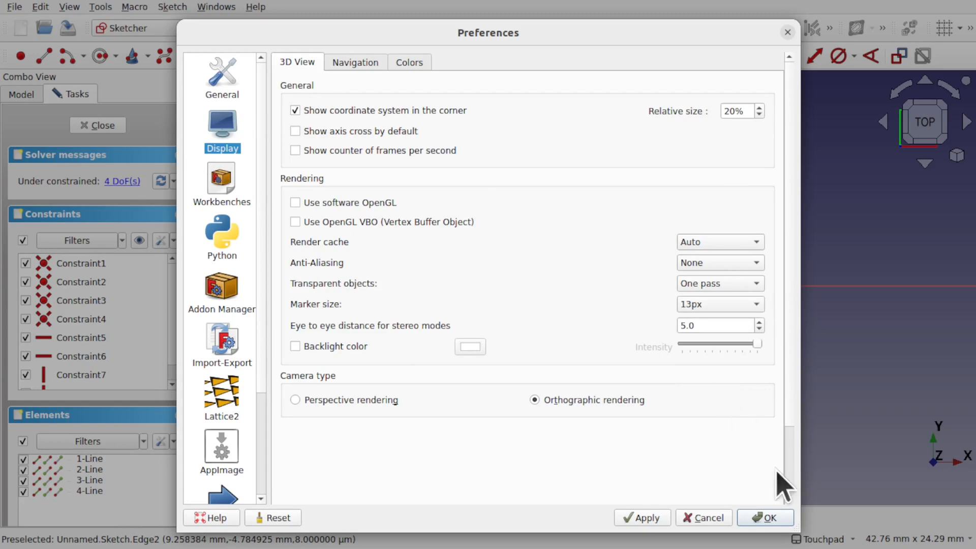
{"action": "left_click", "coordinate": [764, 517]}
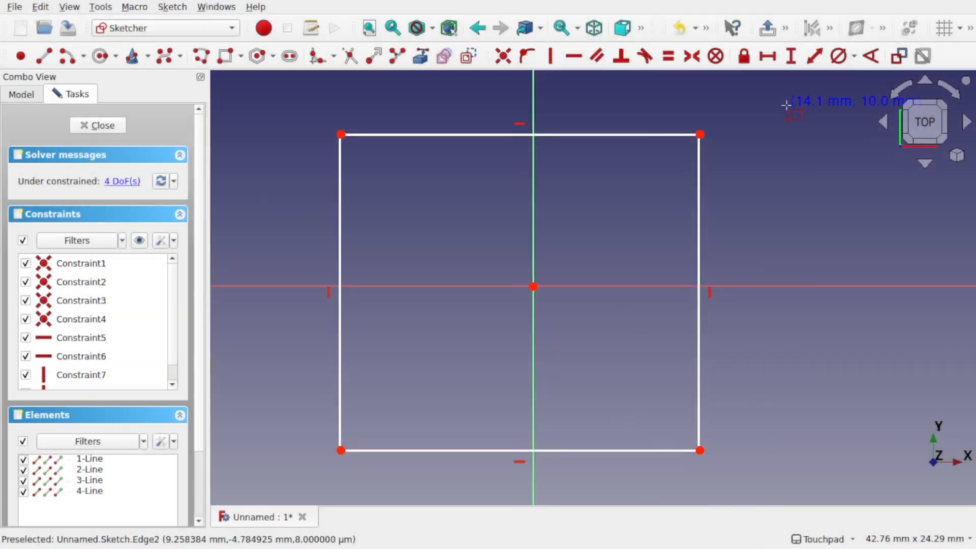
{"action": "mouse_move", "coordinate": [706, 430]}
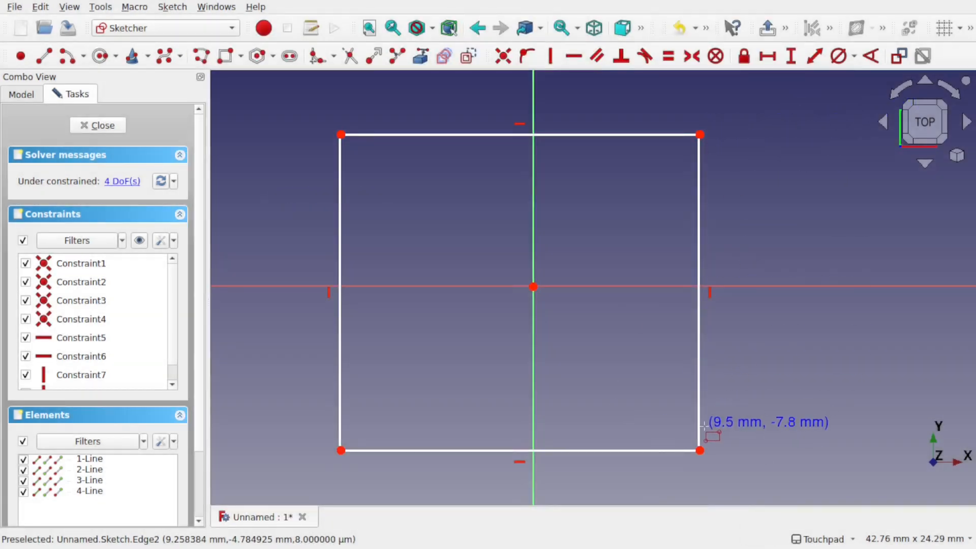
{"action": "mouse_move", "coordinate": [360, 162]}
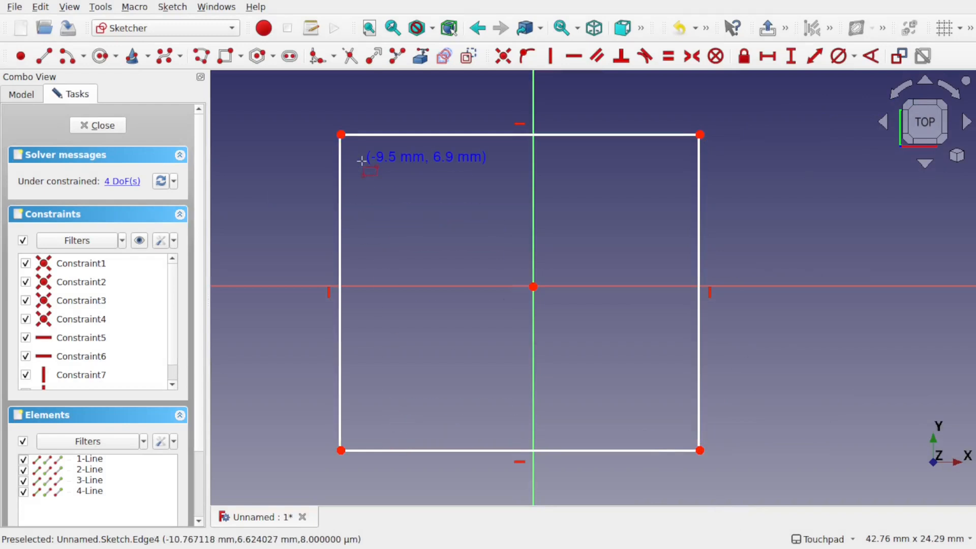
{"action": "mouse_move", "coordinate": [378, 205]}
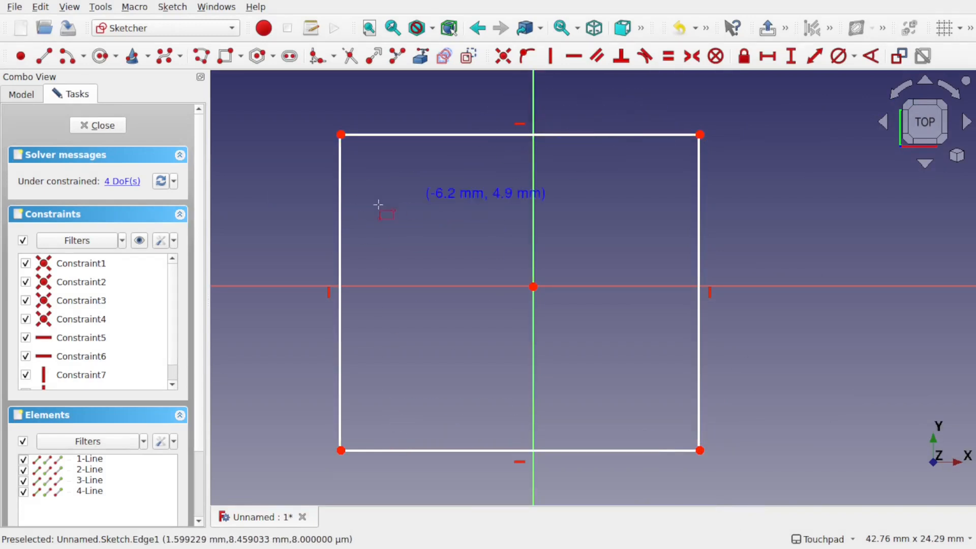
Reopen Preferences after checking the larger corner markers on the square
{"action": "left_click", "coordinate": [39, 6]}
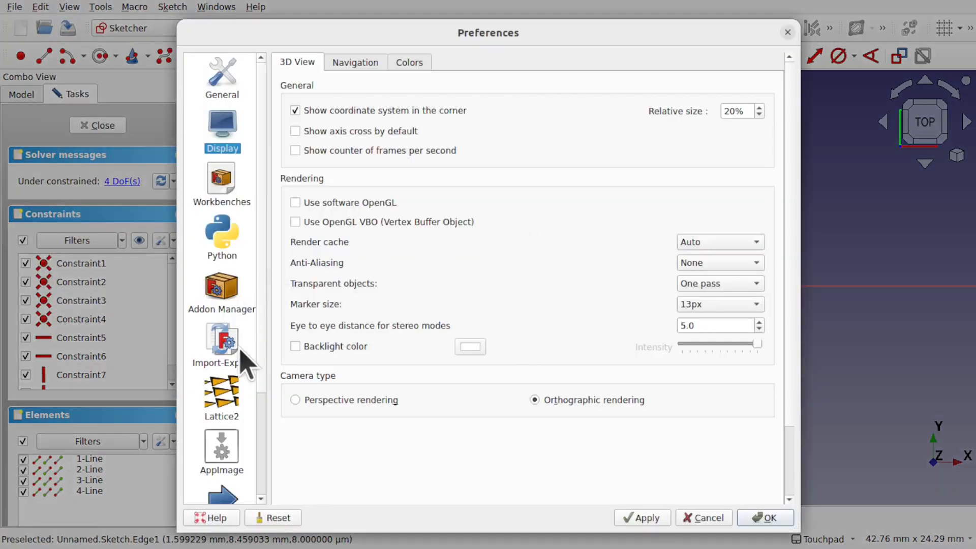
Set the Sketcher Display font size to 12px and close preferences
{"action": "left_click", "coordinate": [221, 473]}
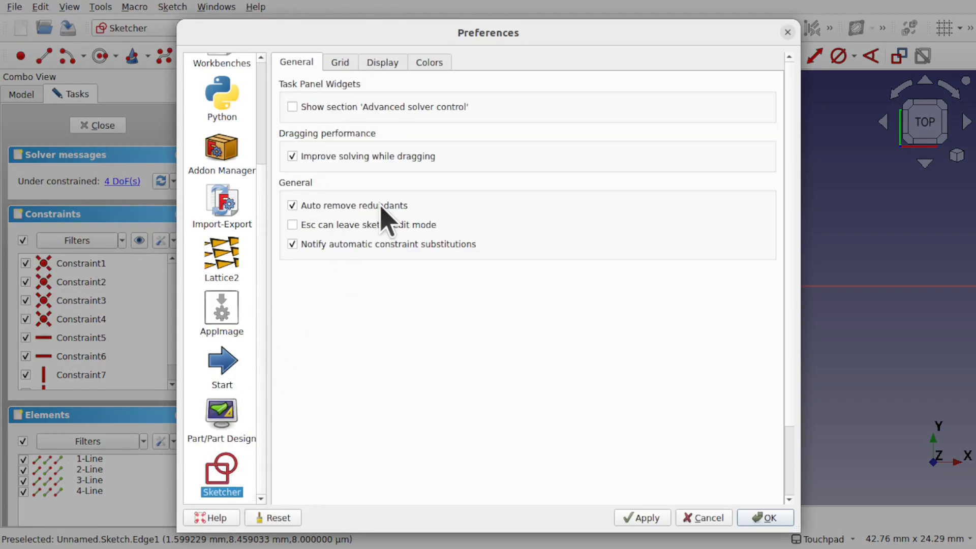
{"action": "left_click", "coordinate": [382, 61]}
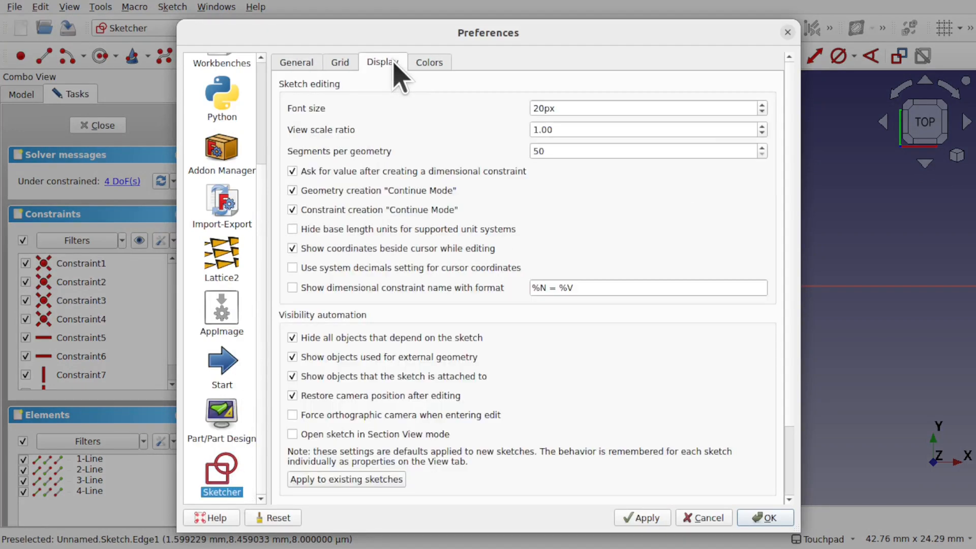
{"action": "mouse_move", "coordinate": [364, 134]}
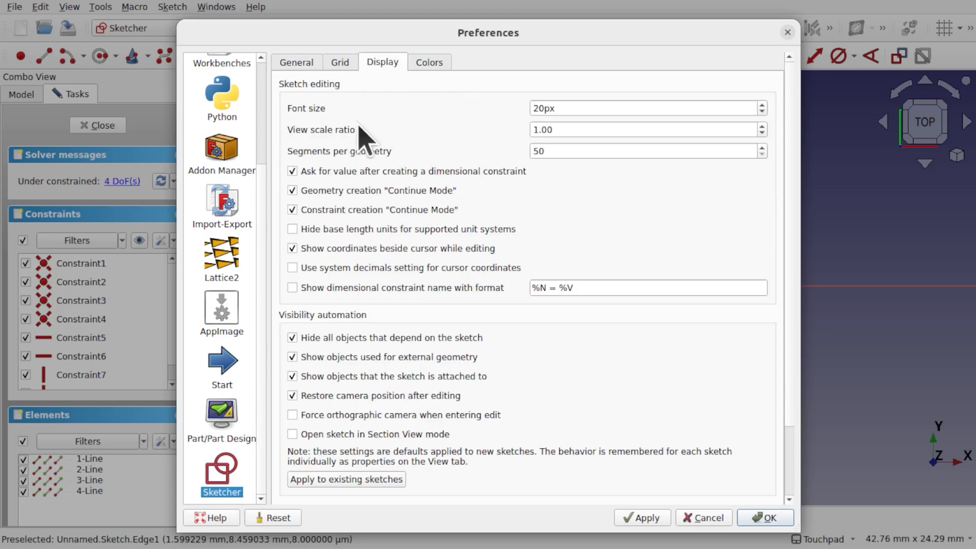
{"action": "mouse_move", "coordinate": [597, 108]}
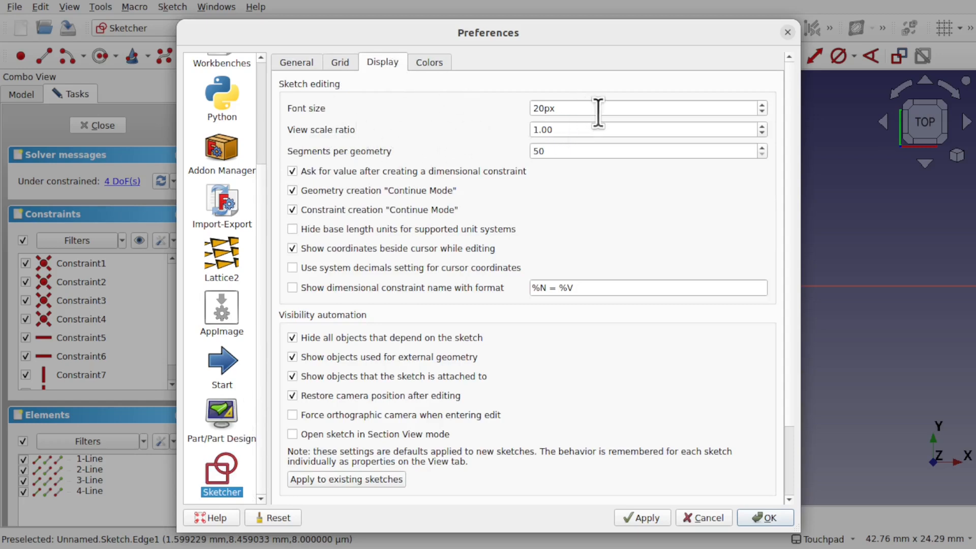
{"action": "mouse_move", "coordinate": [597, 112]}
{"action": "type", "text": "12"}
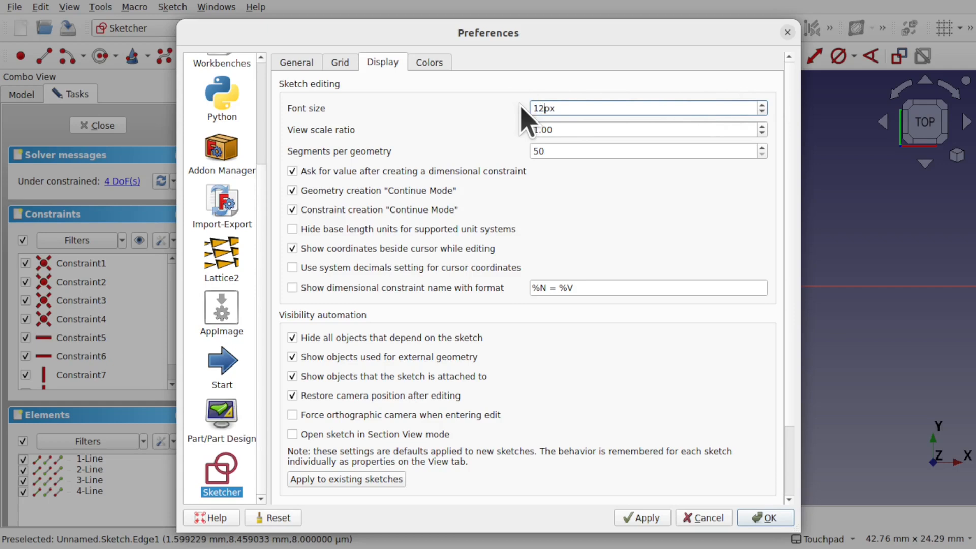
{"action": "left_click", "coordinate": [764, 517]}
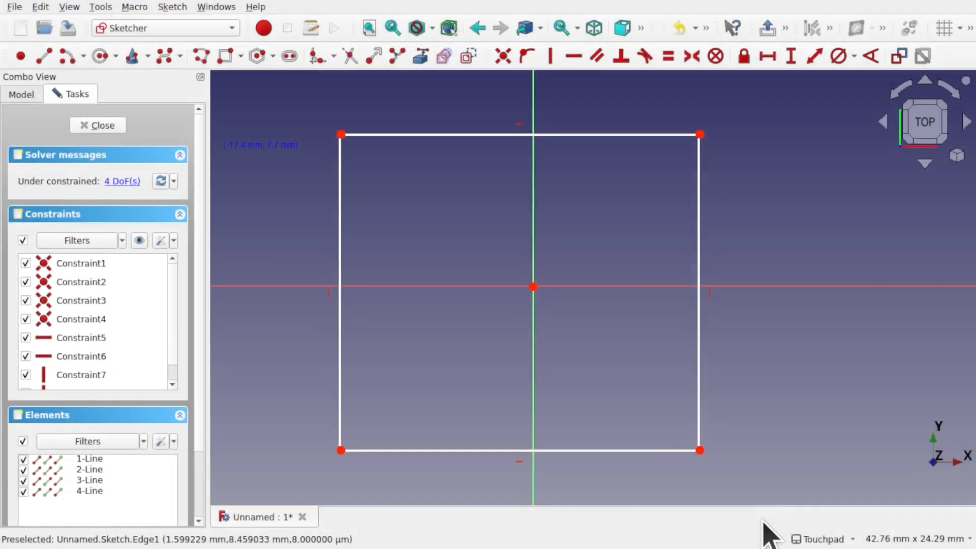
{"action": "mouse_move", "coordinate": [522, 122]}
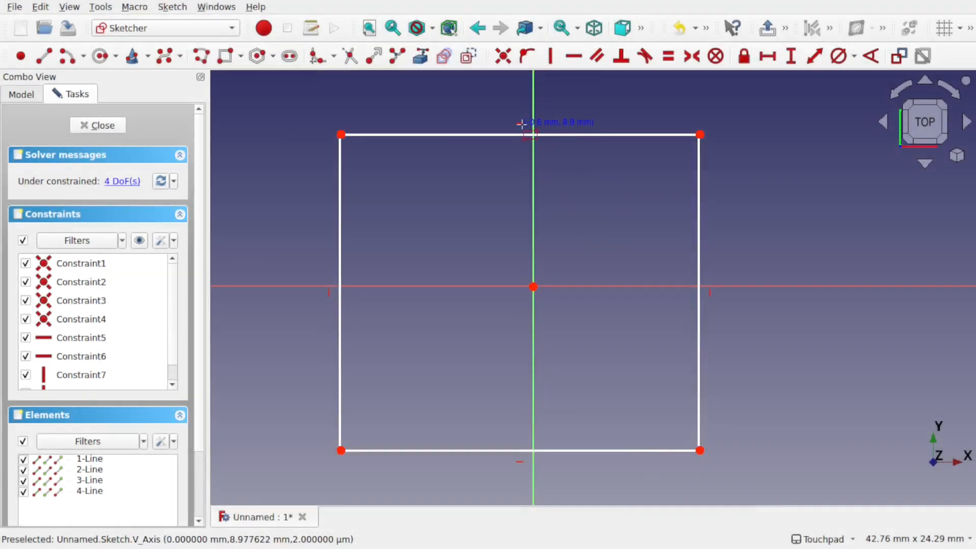
{"action": "mouse_move", "coordinate": [352, 349]}
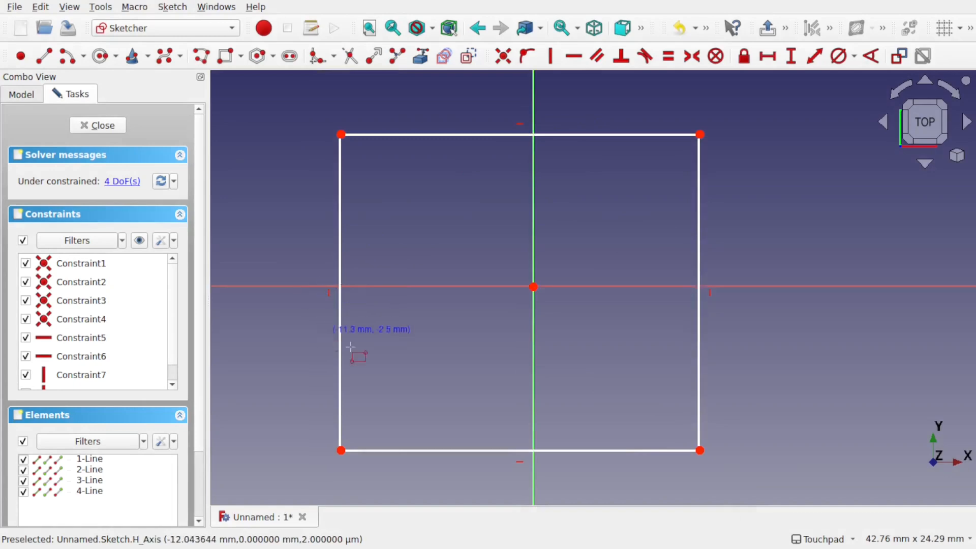
{"action": "mouse_move", "coordinate": [591, 392]}
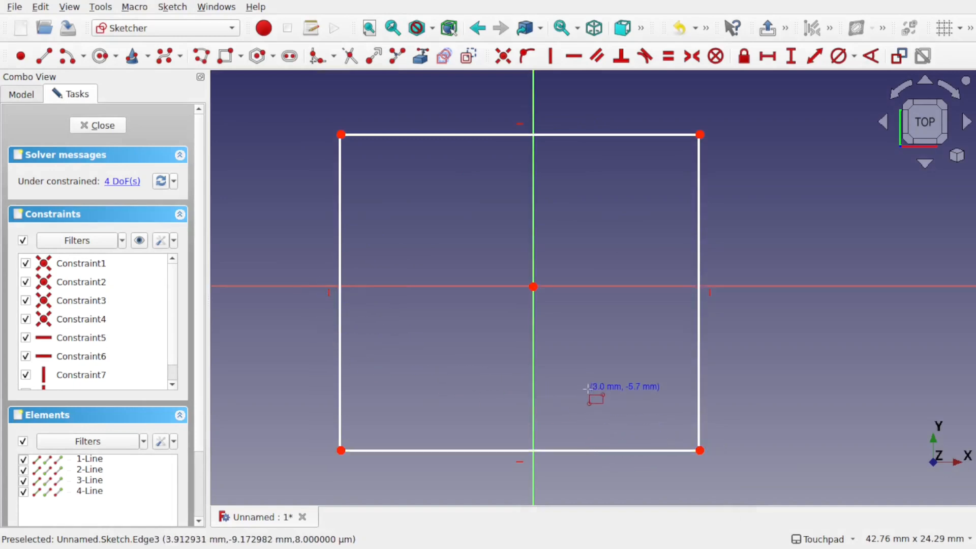
{"action": "mouse_move", "coordinate": [584, 348]}
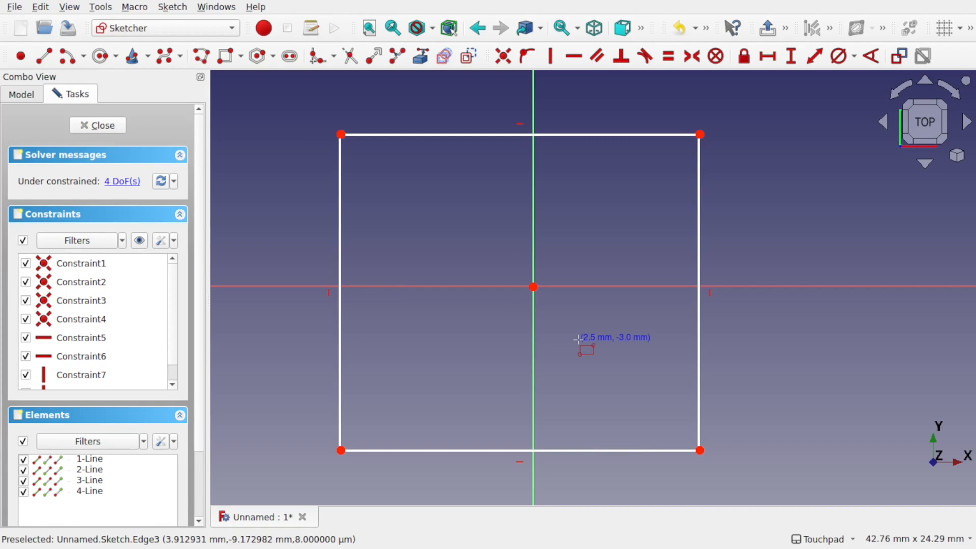
{"action": "mouse_move", "coordinate": [15, 19]}
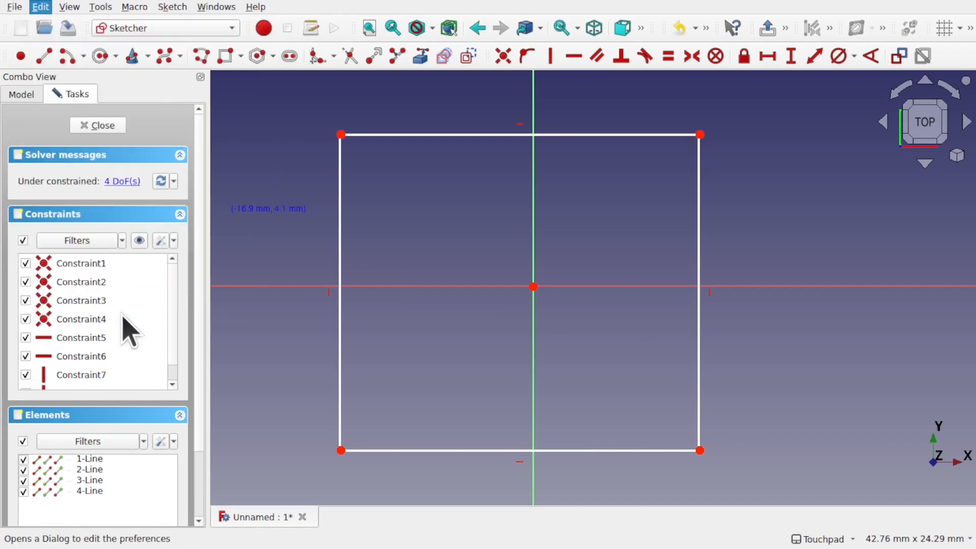
Reopen Preferences on the Sketcher Display page while still editing the square
{"action": "left_click", "coordinate": [40, 7]}
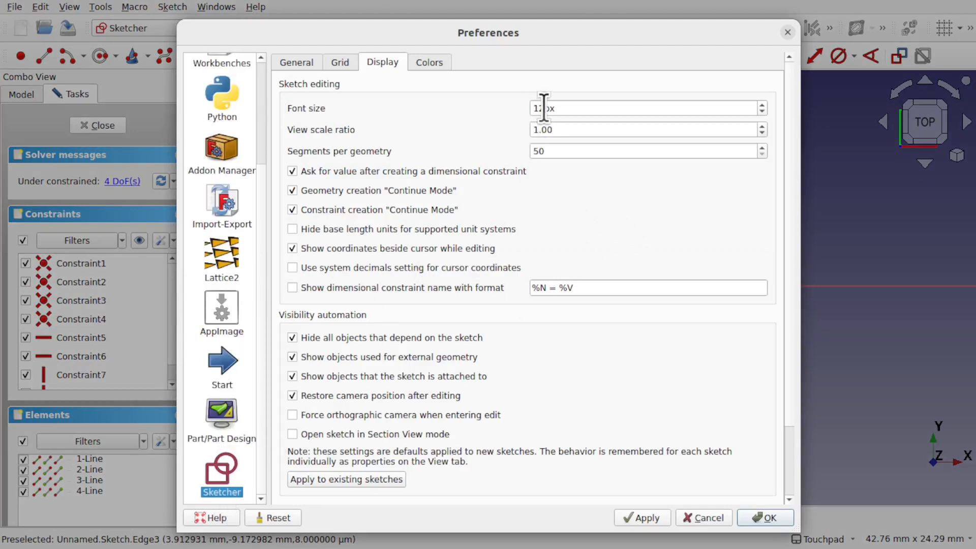
Set the sketch font size back to 20px and confirm the preferences
{"action": "triple_click", "coordinate": [647, 108]}
{"action": "type", "text": "20"}
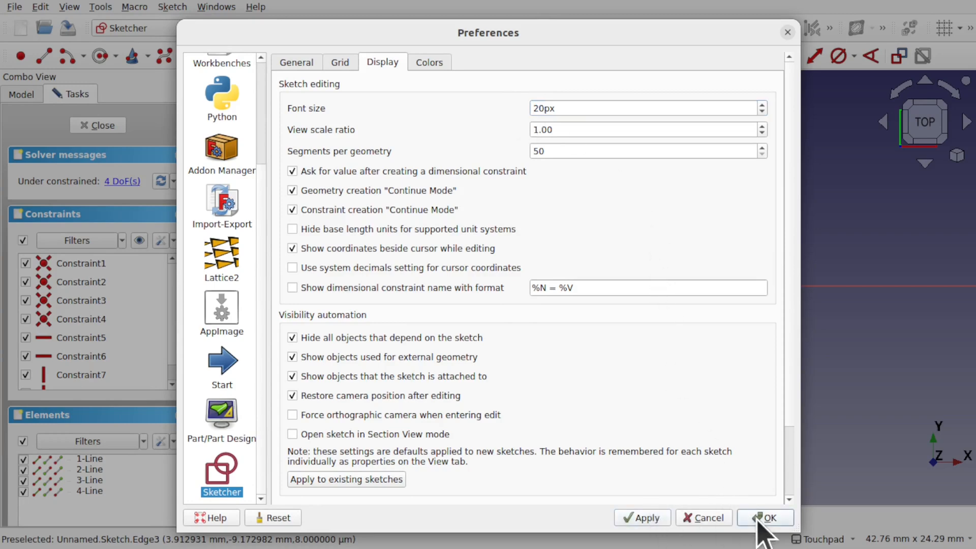
{"action": "left_click", "coordinate": [765, 518]}
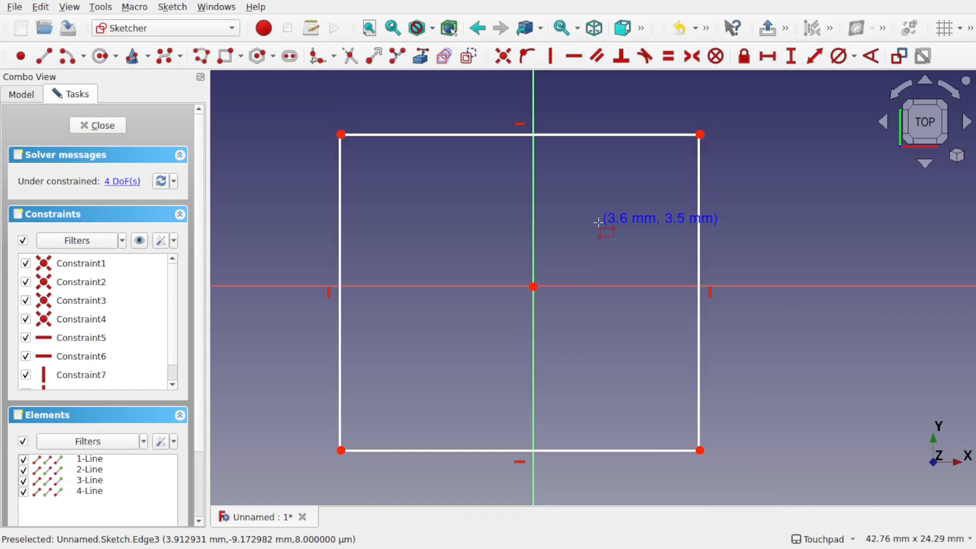
{"action": "mouse_move", "coordinate": [577, 208]}
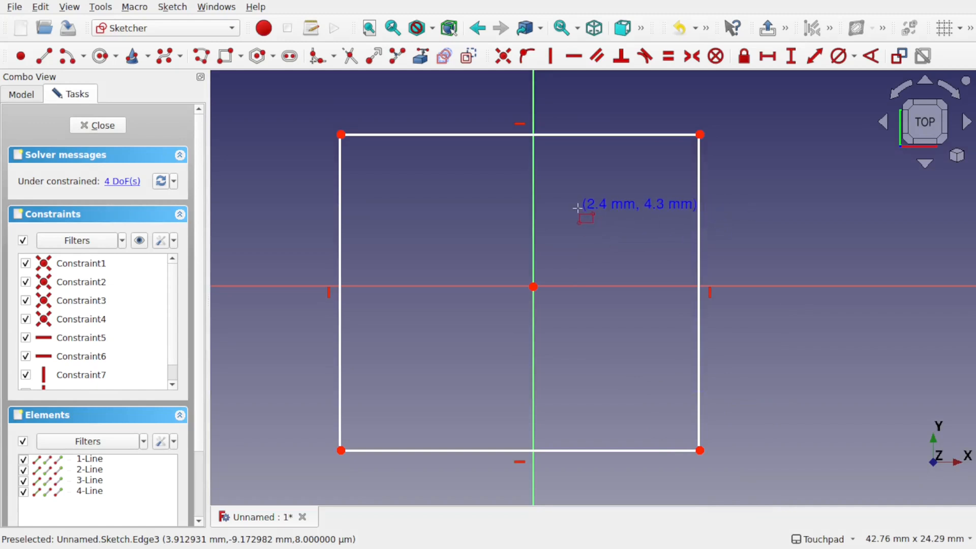
{"action": "mouse_move", "coordinate": [532, 122]}
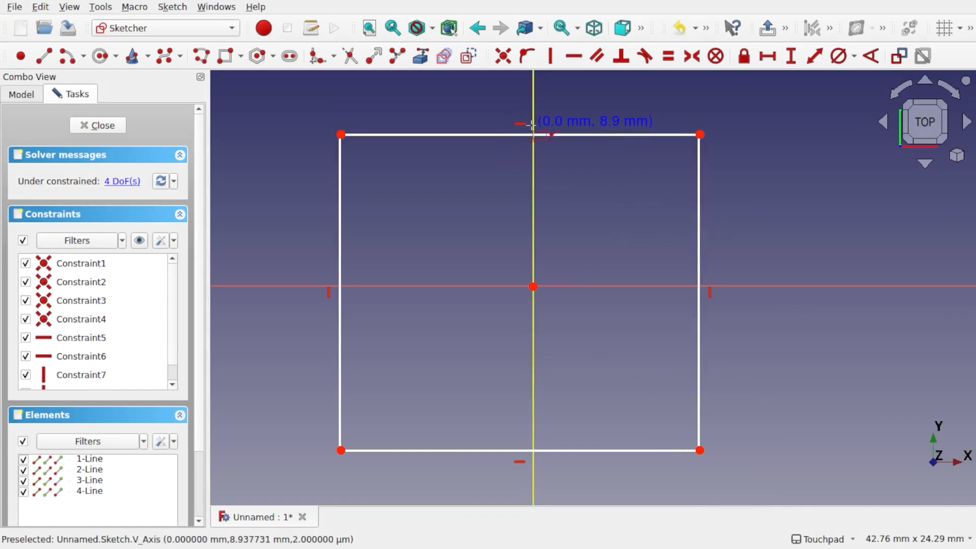
{"action": "mouse_move", "coordinate": [341, 213]}
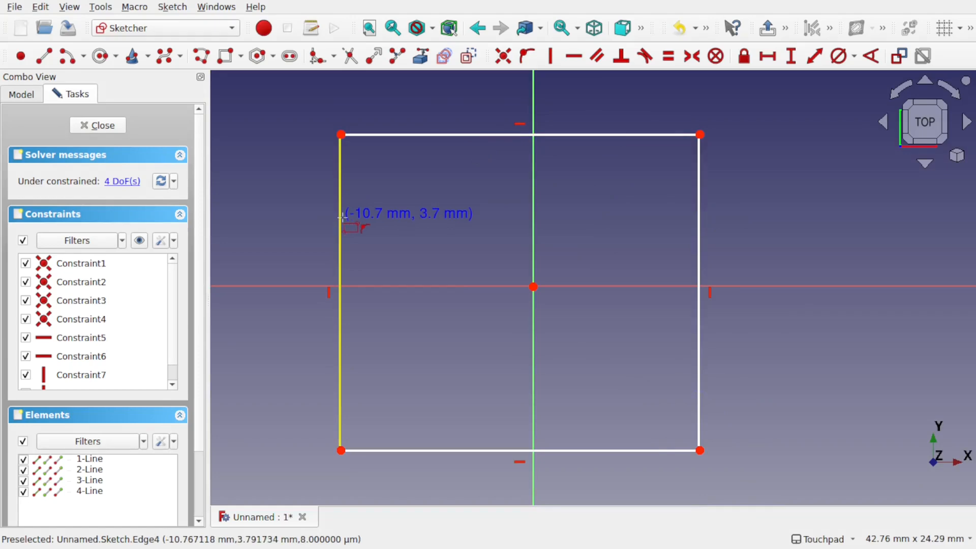
Pick the square's left edge in Sketcher before closing the sketch
{"action": "left_click", "coordinate": [97, 125]}
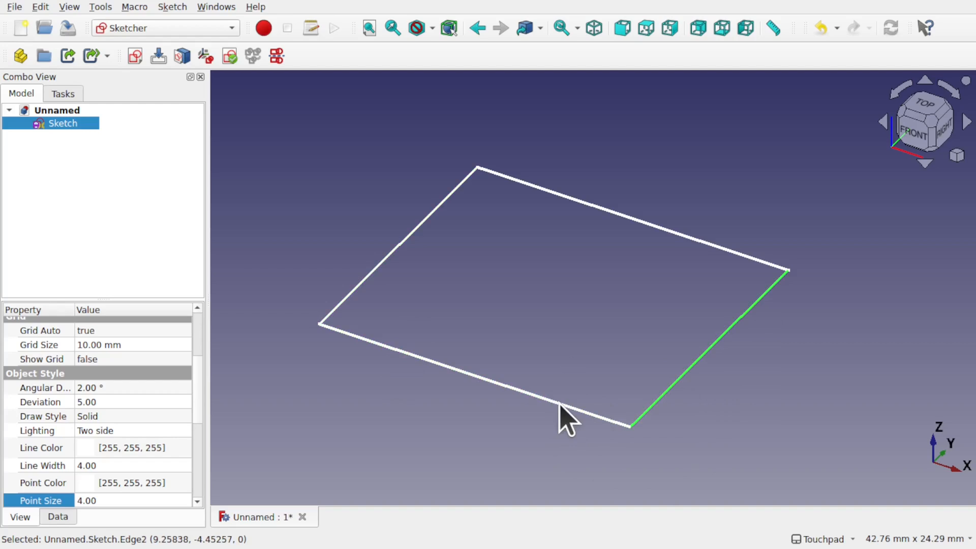
Pick the square's front edge several times in 3D, then select the whole Sketch in the tree
{"action": "left_click", "coordinate": [473, 374]}
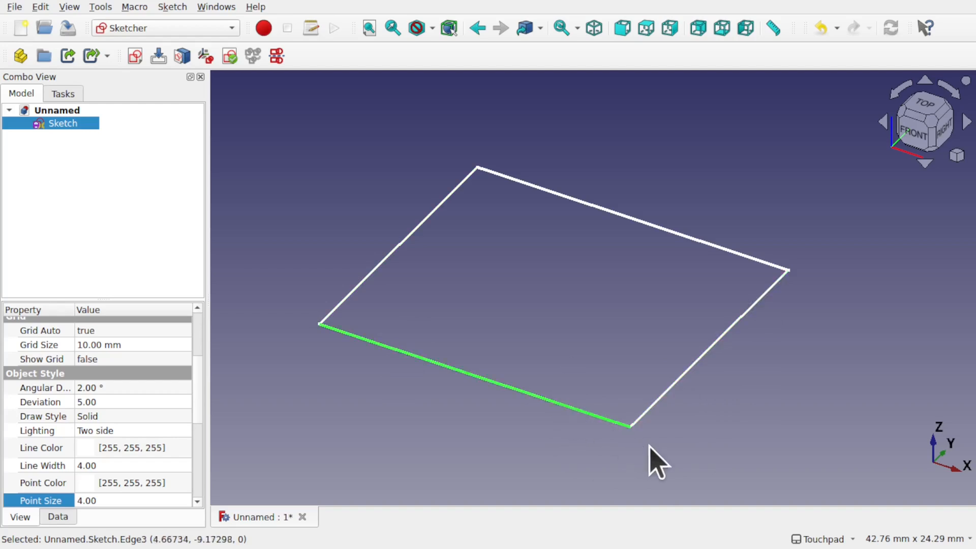
{"action": "left_click", "coordinate": [653, 454]}
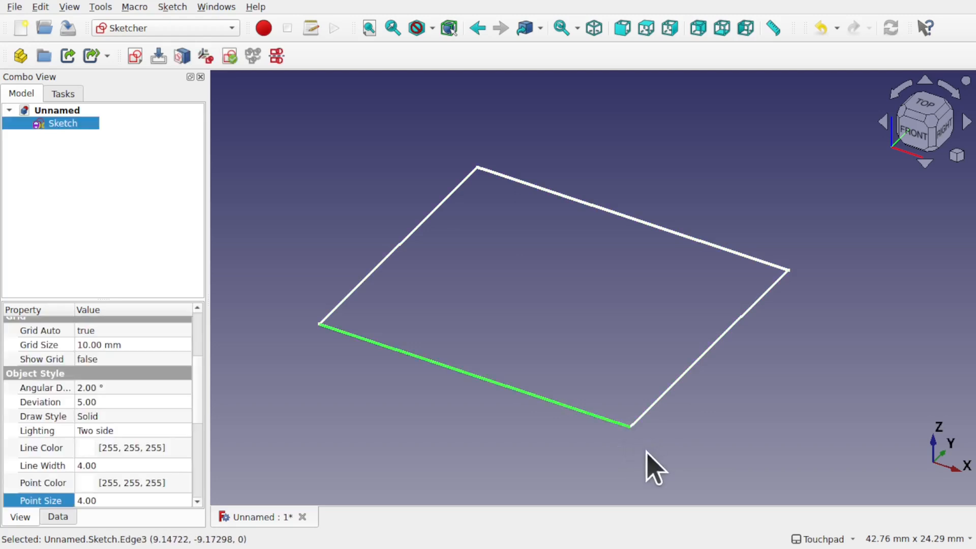
{"action": "left_click", "coordinate": [654, 463]}
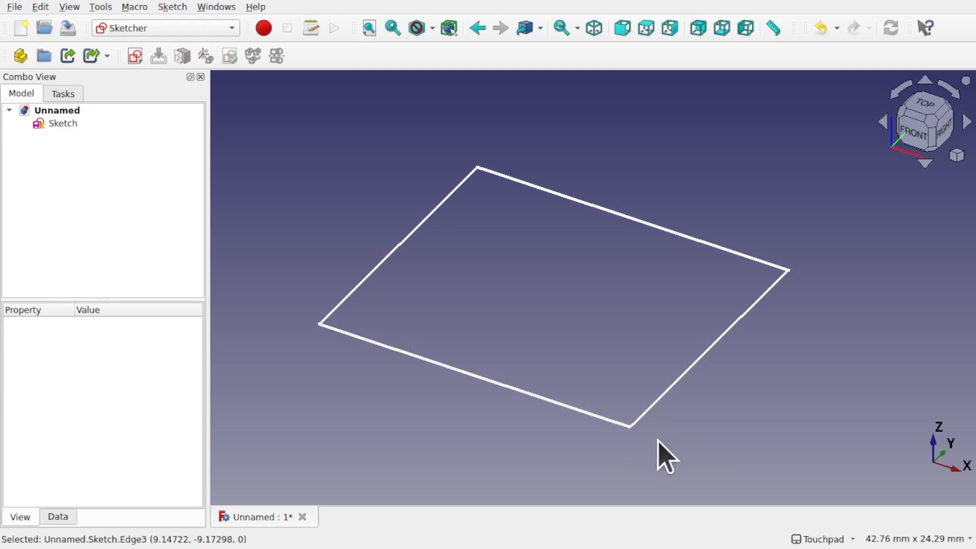
{"action": "left_click", "coordinate": [62, 123]}
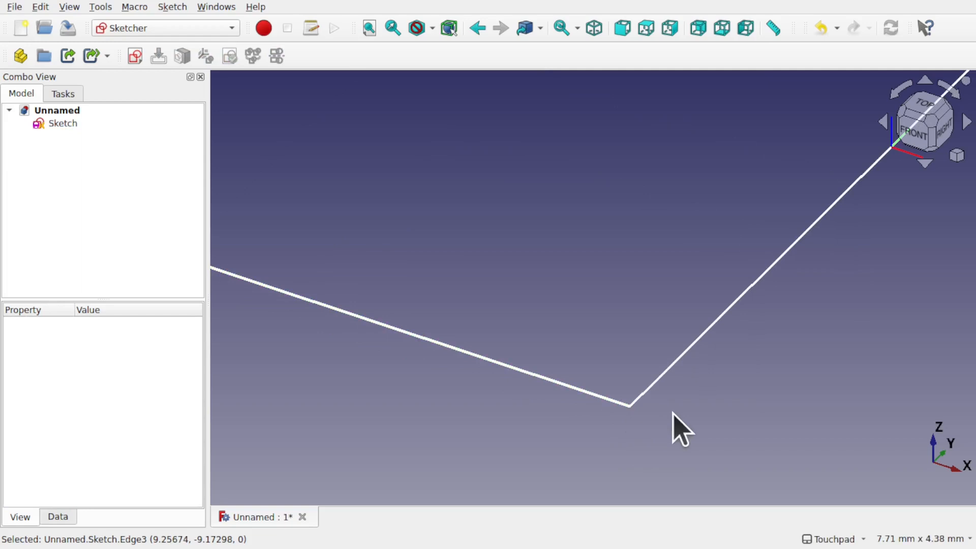
{"action": "scroll", "scroll_direction": "down", "scroll_amount": 3}
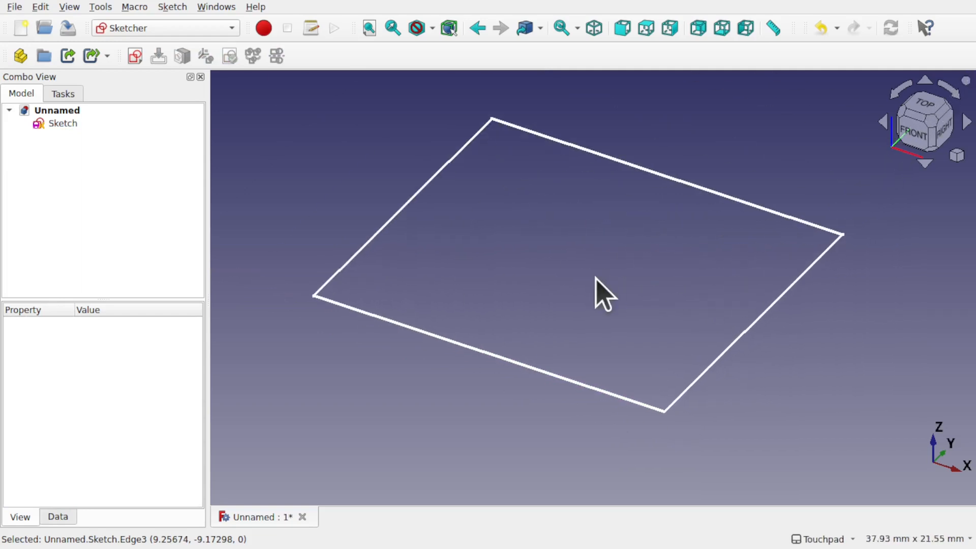
{"action": "left_click", "coordinate": [62, 122]}
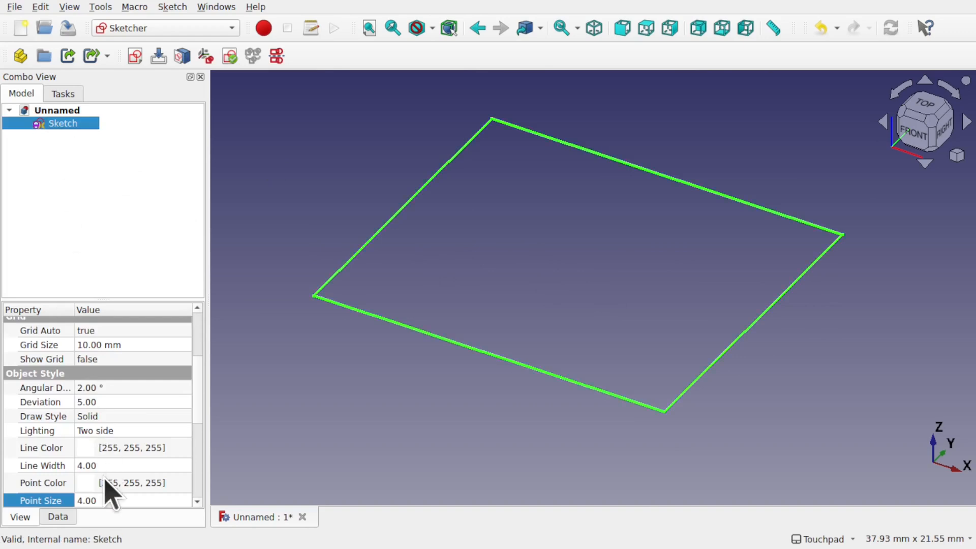
Set the sketch's Point Size view property to 8
{"action": "double_click", "coordinate": [86, 500]}
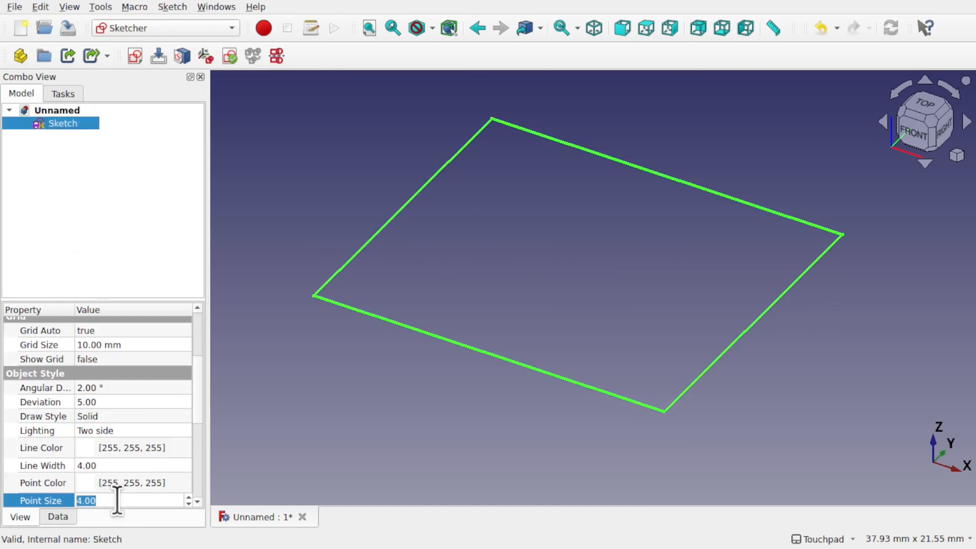
{"action": "type", "text": "8"}
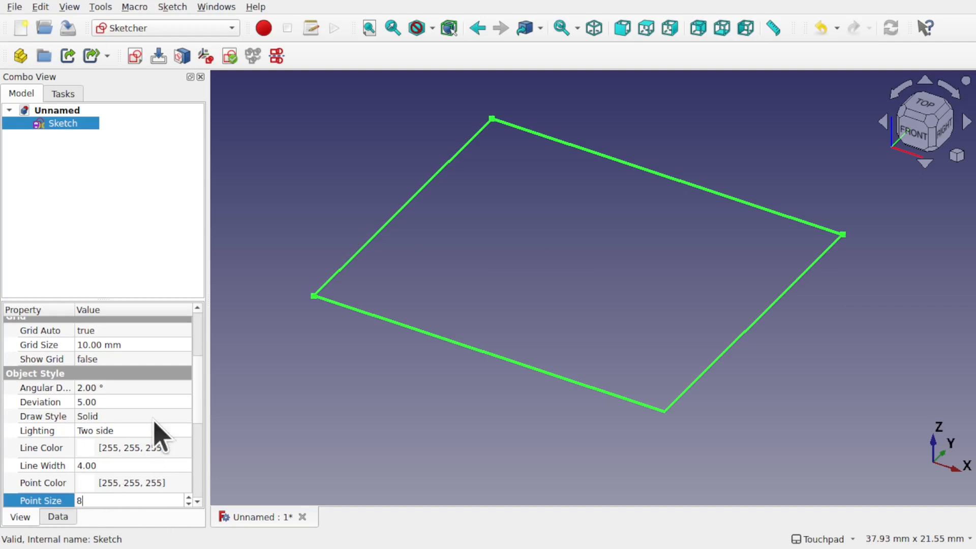
{"action": "left_click", "coordinate": [289, 417]}
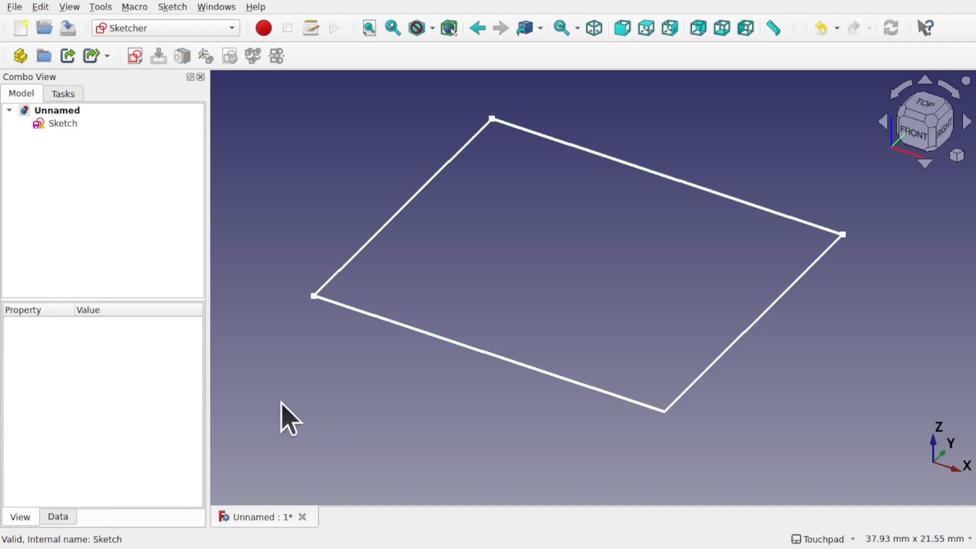
{"action": "mouse_move", "coordinate": [320, 311]}
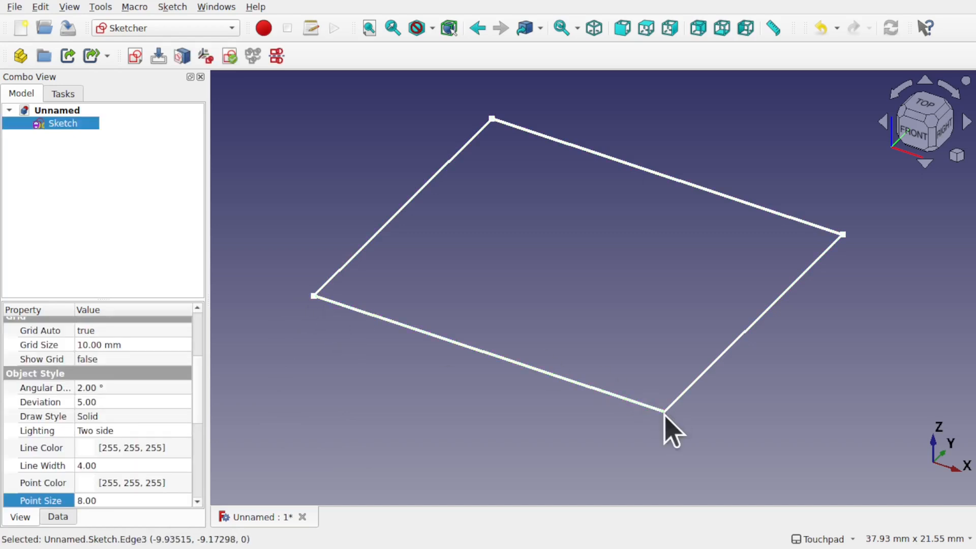
Pick a corner vertex of the square in Top view, clear the selection, and head to the Edit menu
{"action": "left_click", "coordinate": [842, 235]}
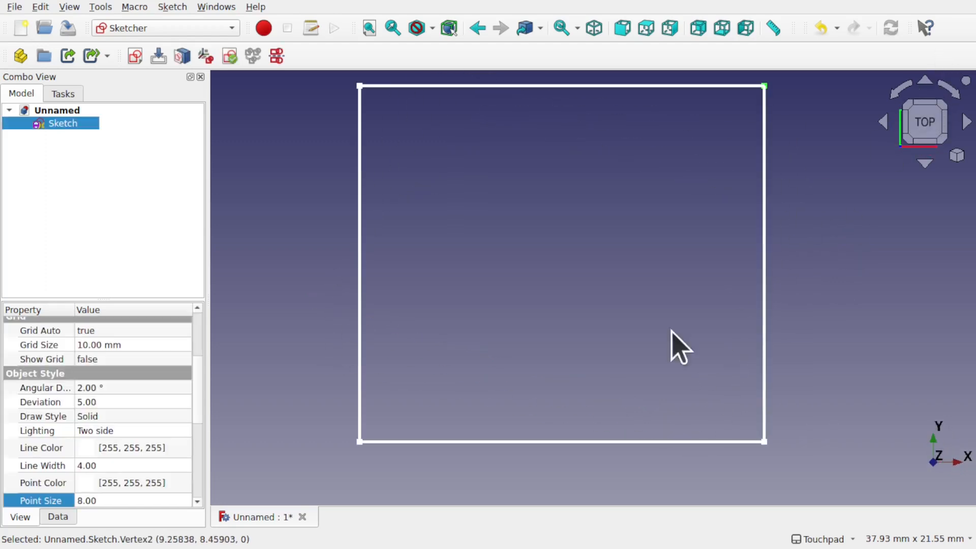
{"action": "scroll", "scroll_direction": "down", "scroll_amount": 3}
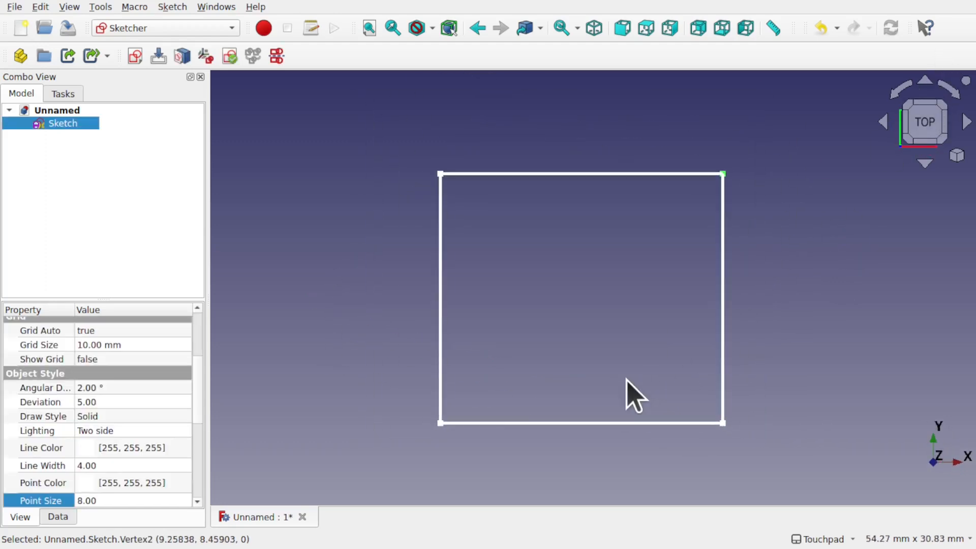
{"action": "left_click", "coordinate": [411, 311]}
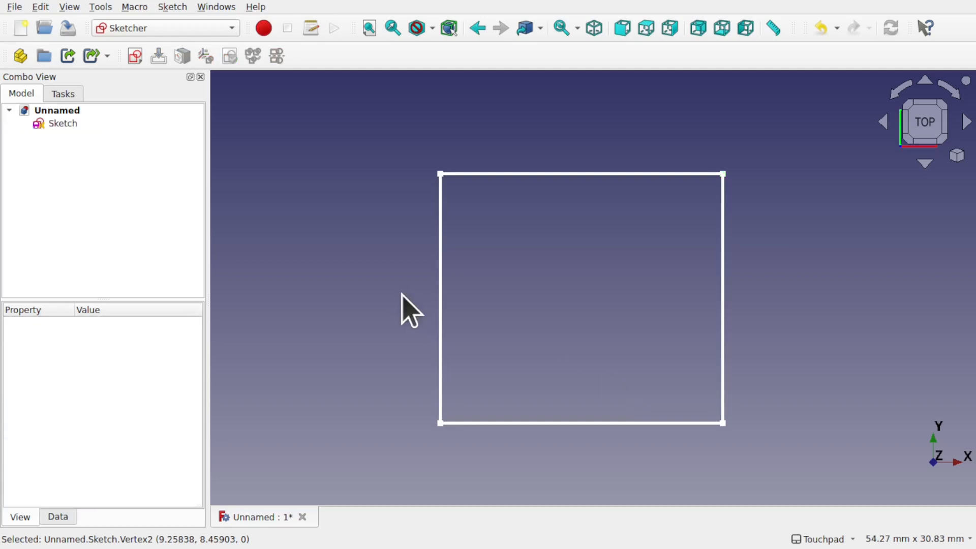
{"action": "mouse_move", "coordinate": [9, 15]}
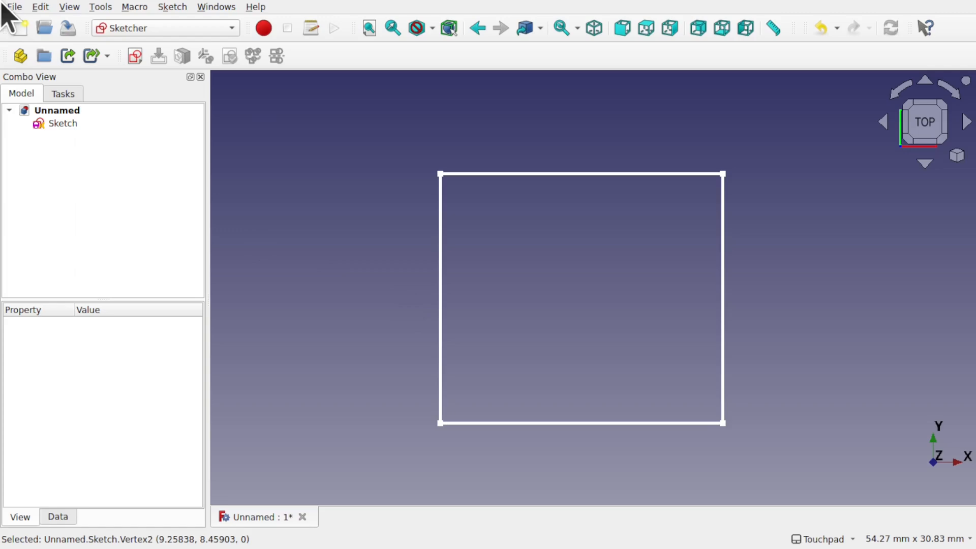
{"action": "left_click", "coordinate": [39, 6]}
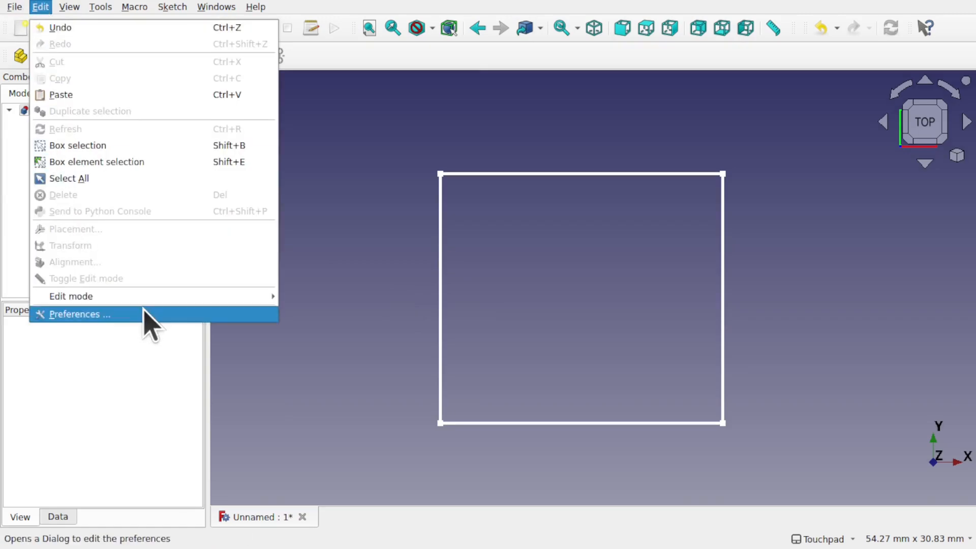
Set the selection pick radius to 15 pixels in General > Selection preferences and apply it
{"action": "left_click", "coordinate": [78, 313]}
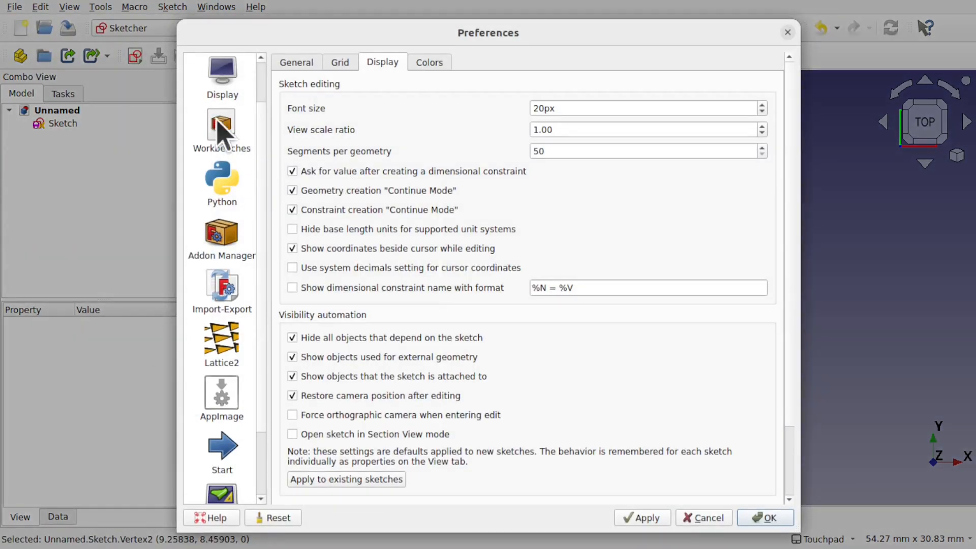
{"action": "left_click", "coordinate": [222, 75]}
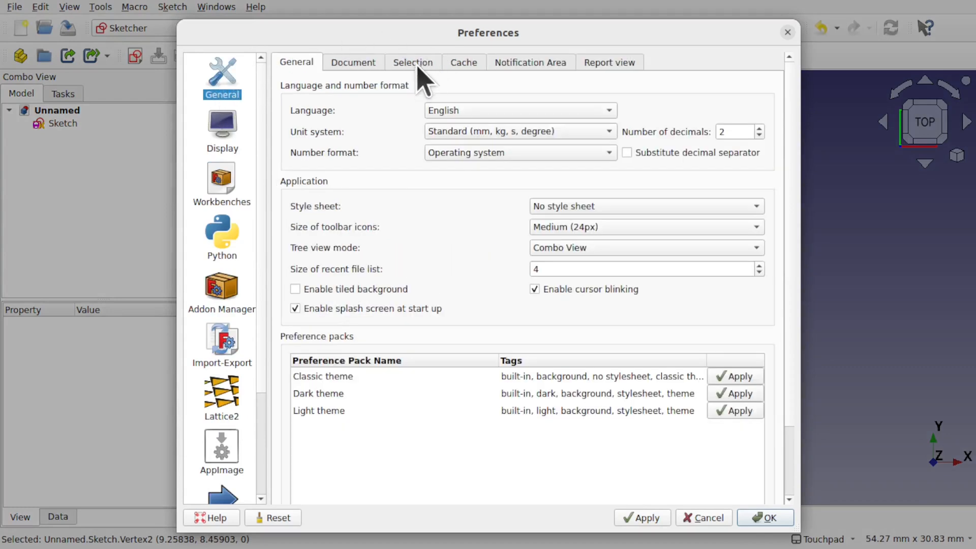
{"action": "left_click", "coordinate": [412, 62]}
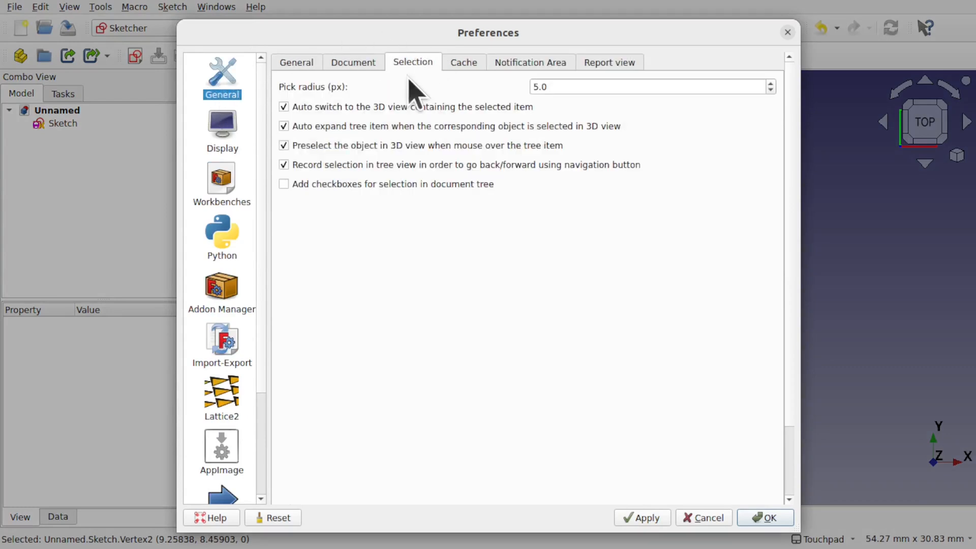
{"action": "mouse_move", "coordinate": [342, 103]}
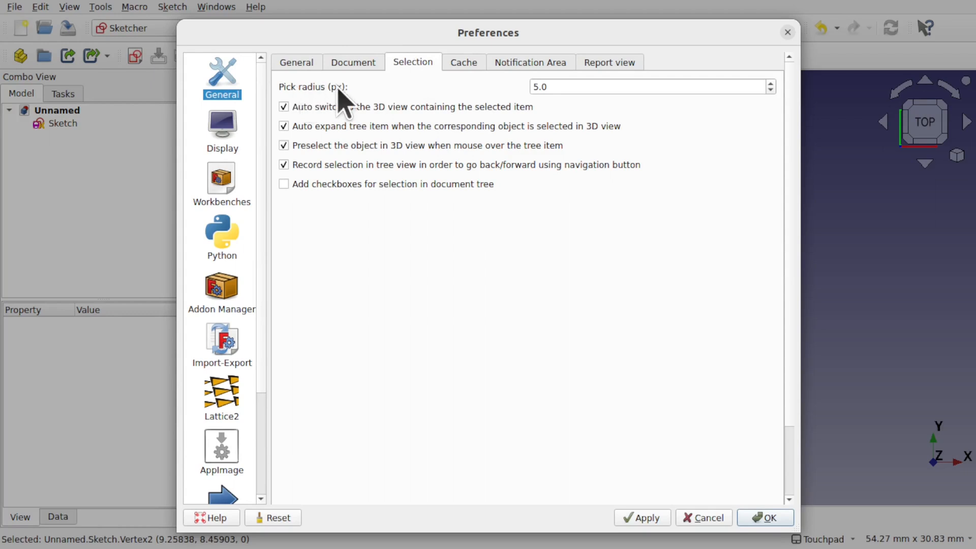
{"action": "mouse_move", "coordinate": [576, 86]}
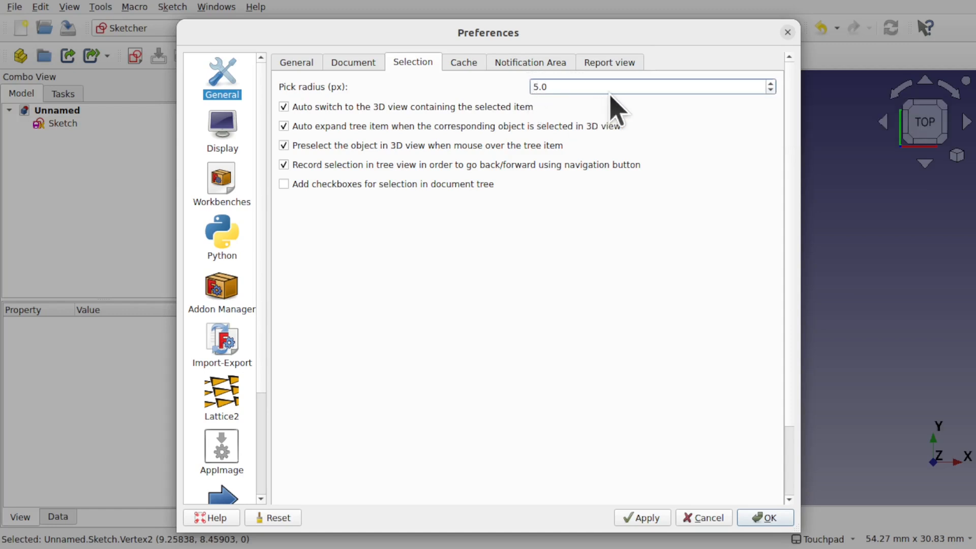
{"action": "left_click", "coordinate": [771, 83]}
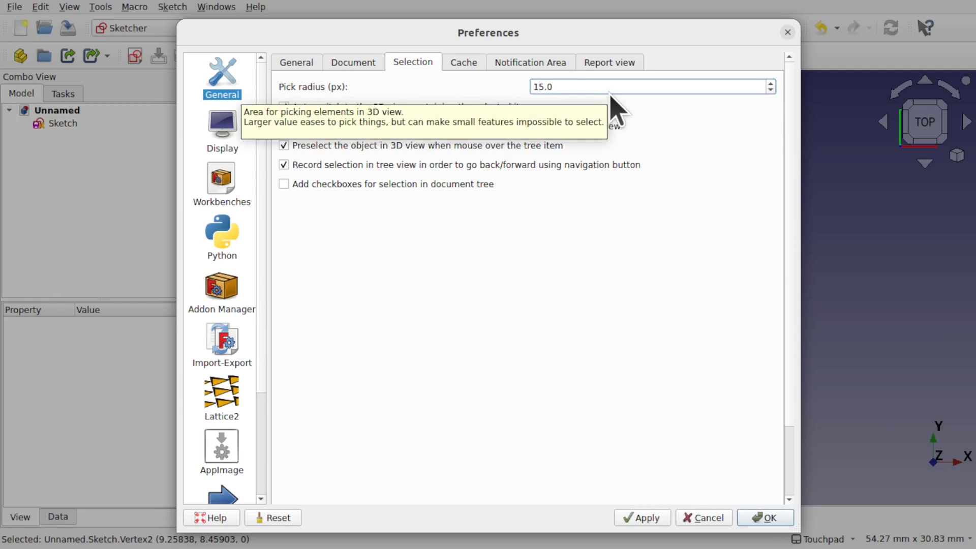
{"action": "left_click", "coordinate": [764, 517]}
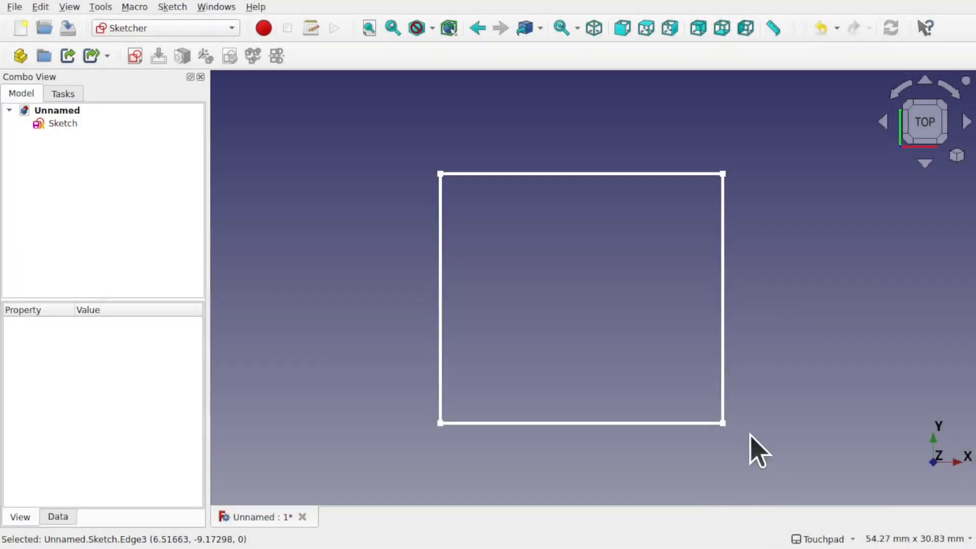
{"action": "mouse_move", "coordinate": [661, 445]}
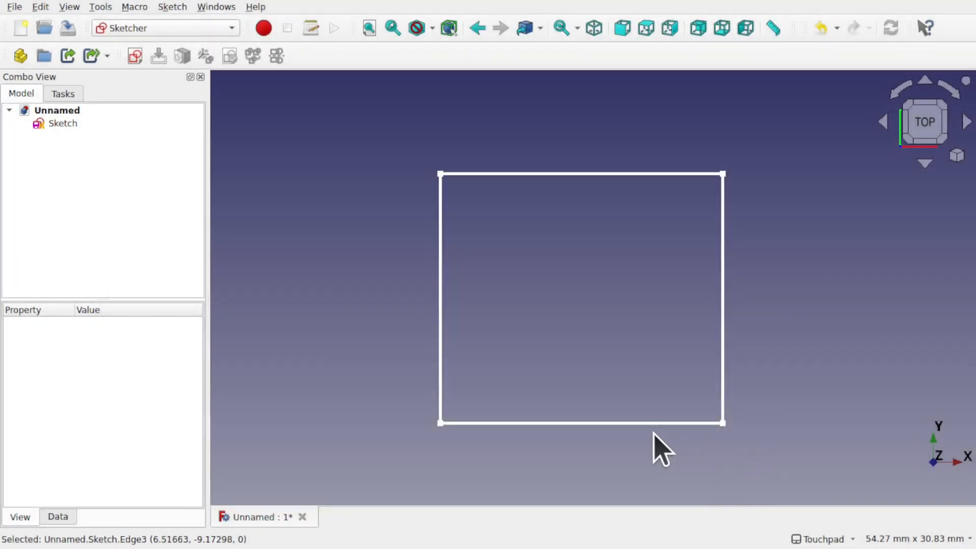
Pick the square's bottom edge and top-right corner individually to test the larger pick radius
{"action": "left_click", "coordinate": [62, 123]}
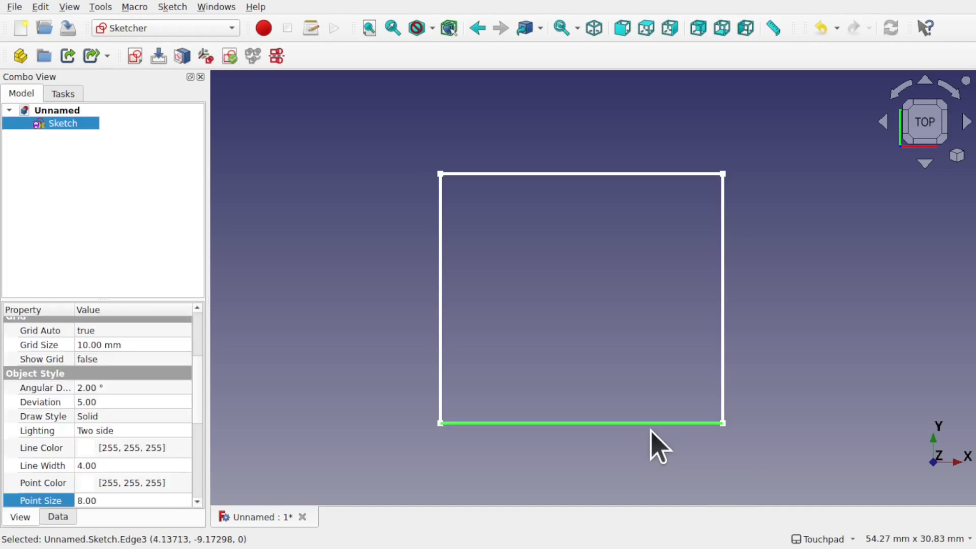
{"action": "mouse_move", "coordinate": [766, 455]}
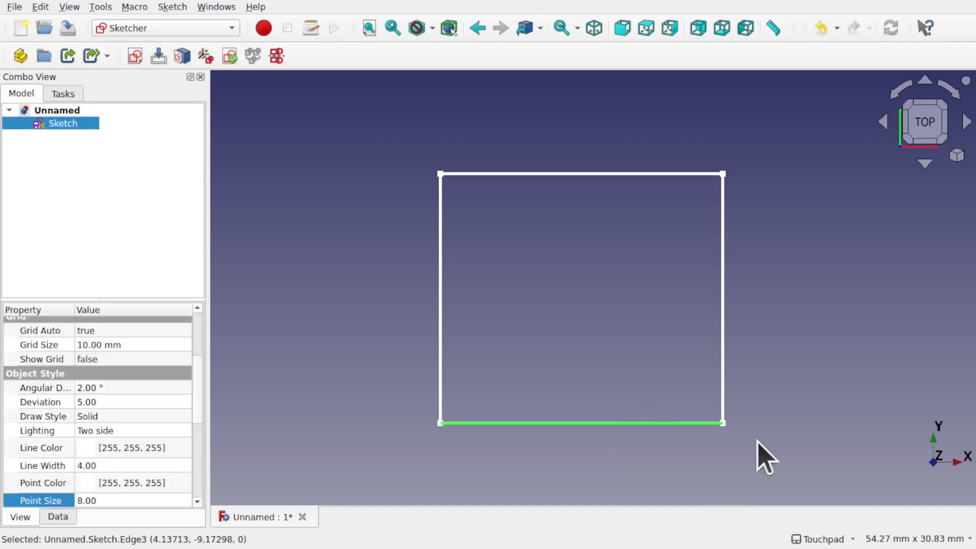
{"action": "left_click", "coordinate": [721, 174]}
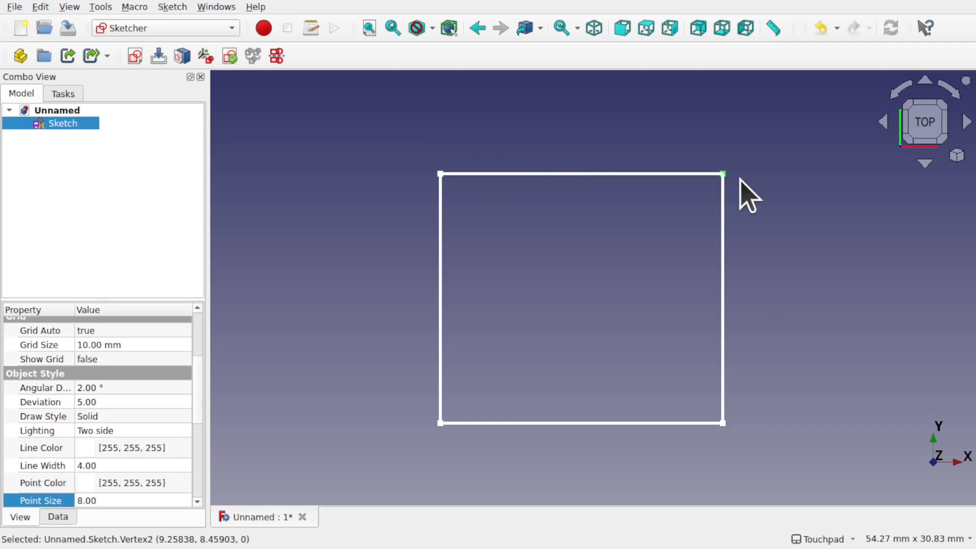
{"action": "mouse_move", "coordinate": [441, 173]}
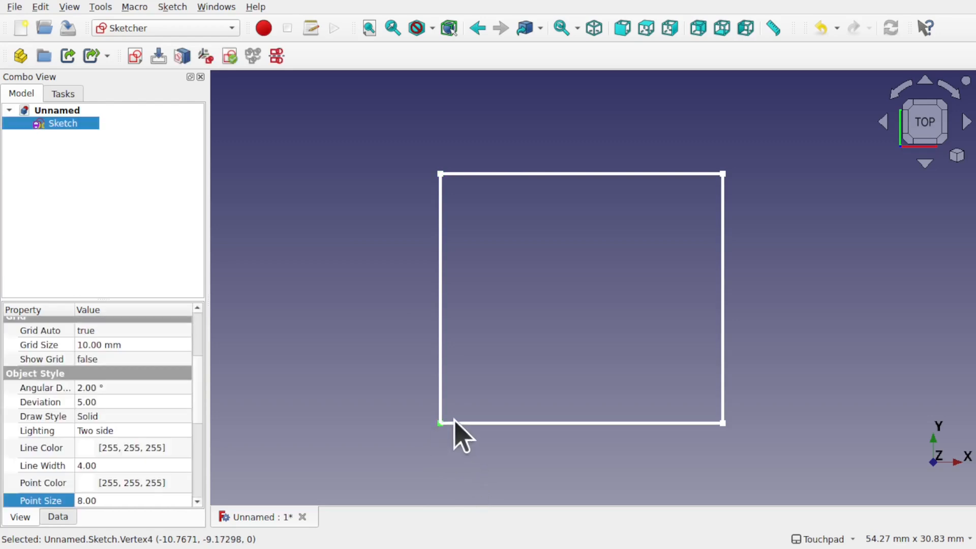
{"action": "mouse_move", "coordinate": [575, 430]}
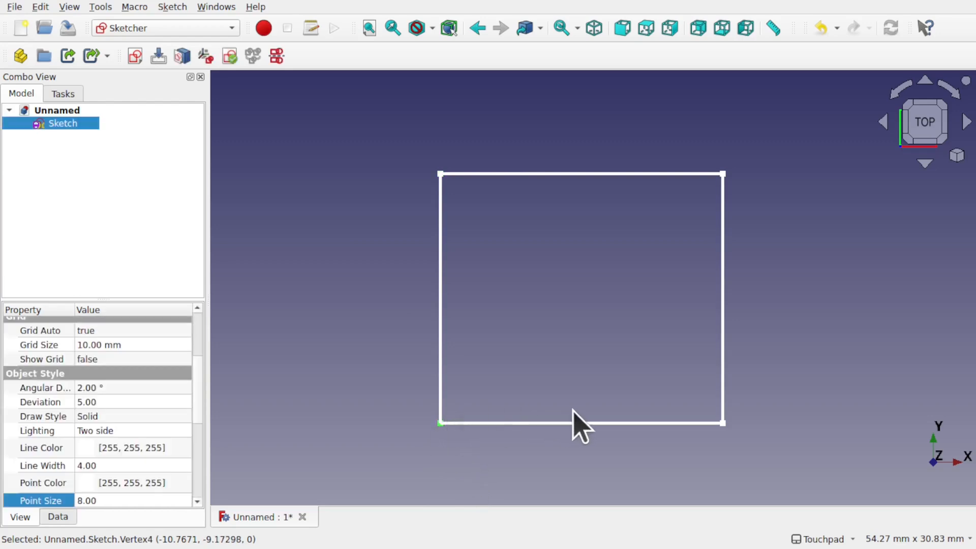
{"action": "left_click", "coordinate": [579, 423]}
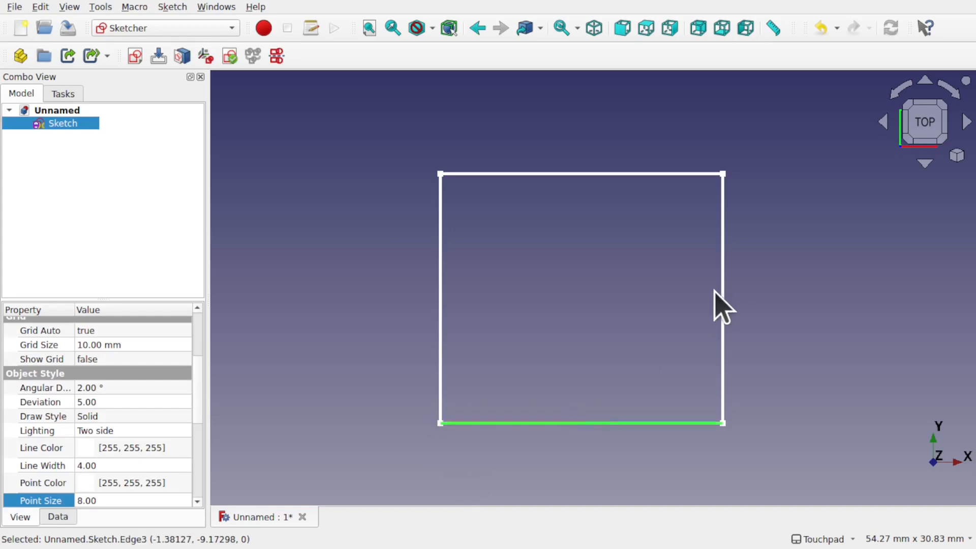
{"action": "left_click", "coordinate": [721, 299]}
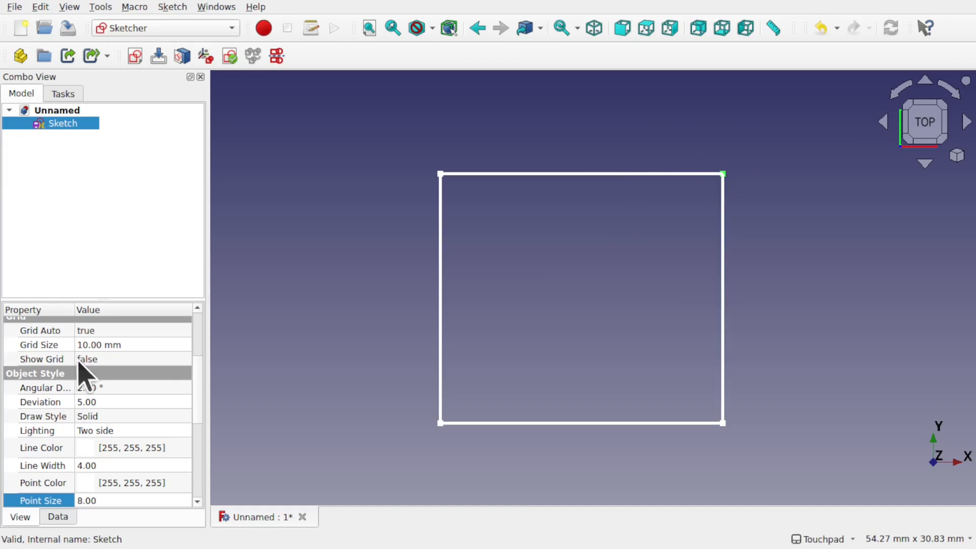
Set the sketch's Point Size and Line Width view properties to 2
{"action": "double_click", "coordinate": [85, 500]}
{"action": "type", "text": "2"}
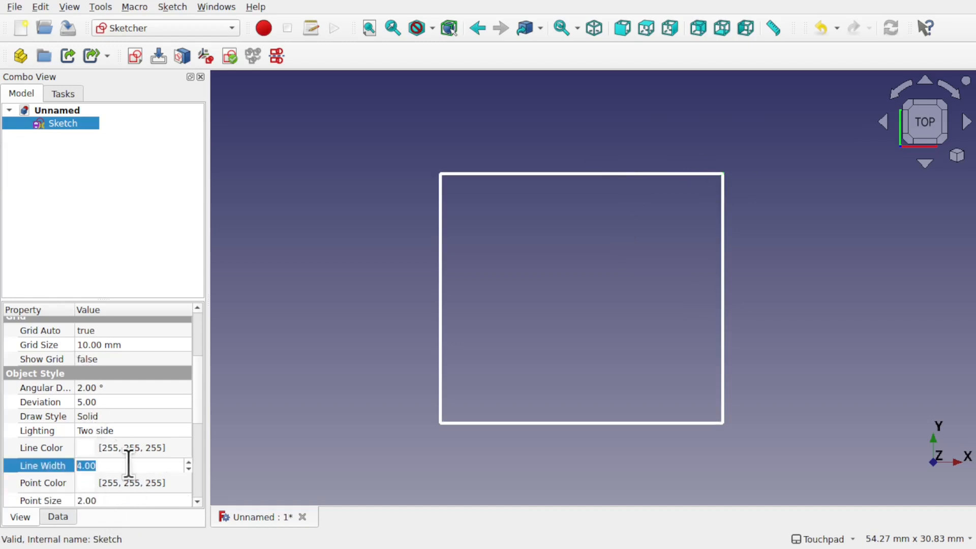
{"action": "left_click", "coordinate": [346, 243]}
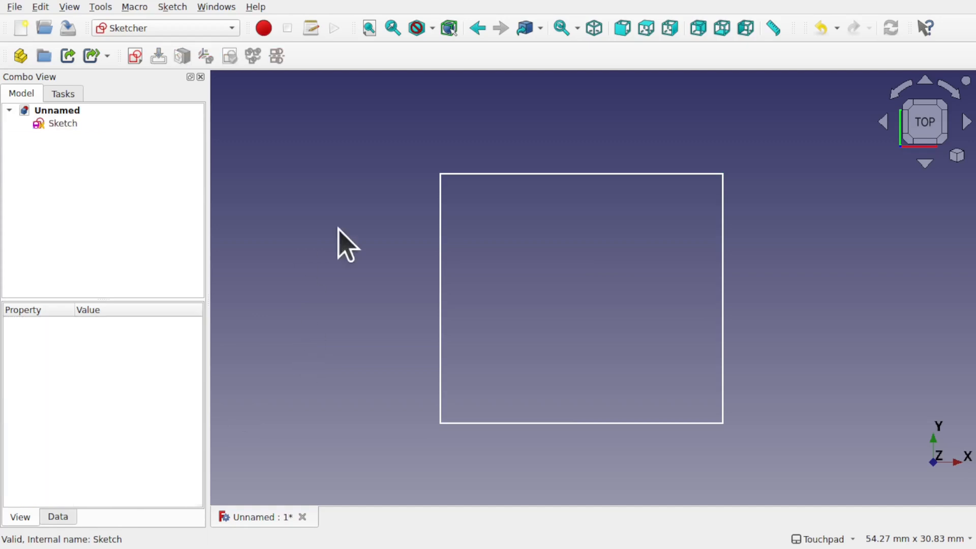
{"action": "mouse_move", "coordinate": [441, 186]}
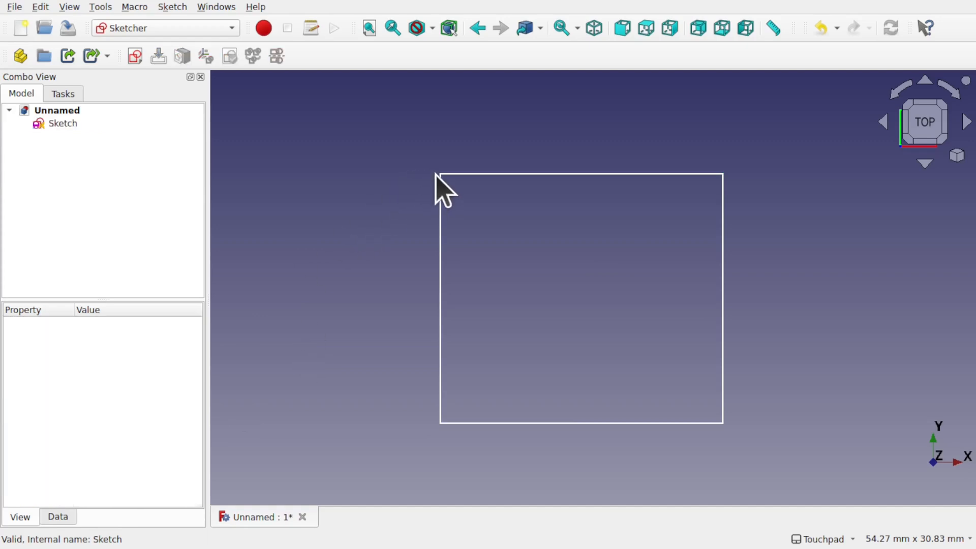
Re-pick a corner and the bottom edge, select the whole Sketch, and show the workbench list
{"action": "left_click", "coordinate": [440, 173]}
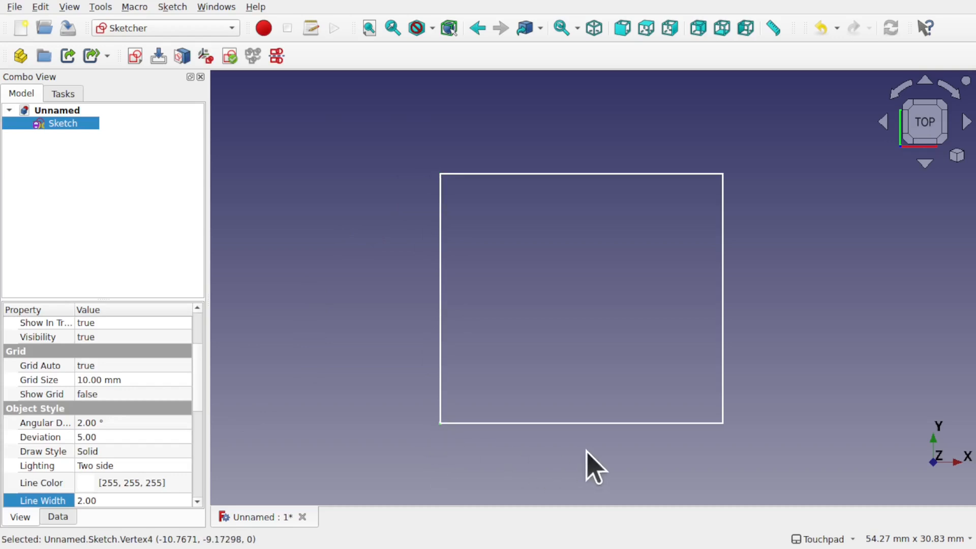
{"action": "left_click", "coordinate": [579, 422]}
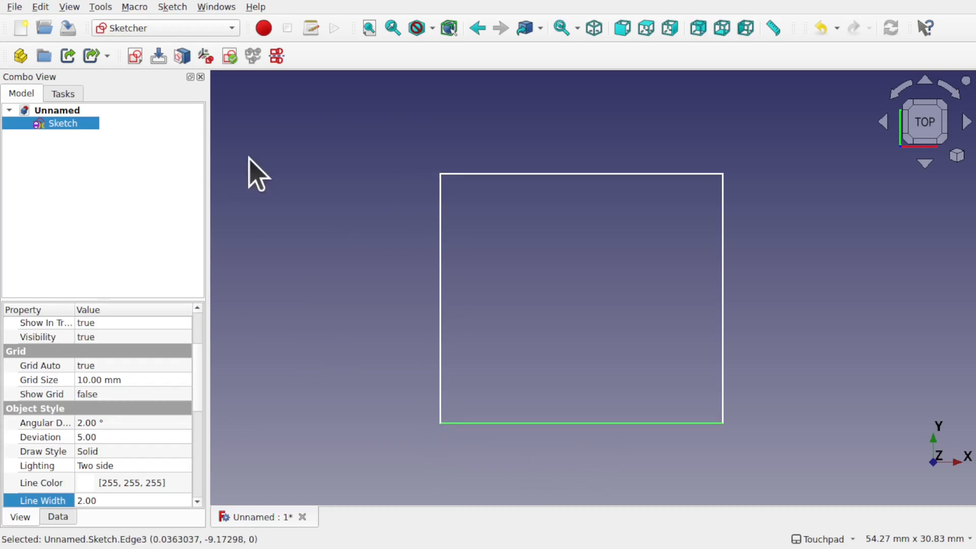
{"action": "left_click", "coordinate": [62, 123]}
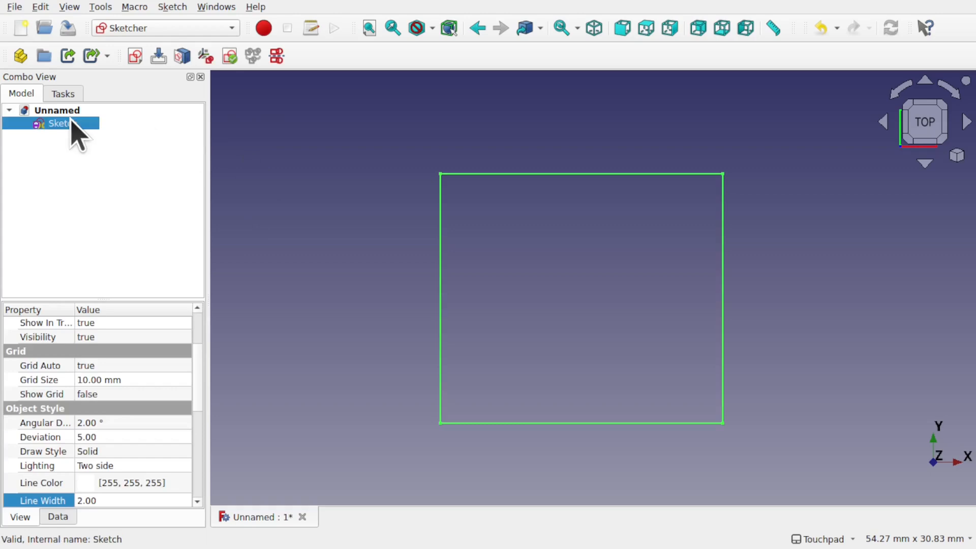
{"action": "left_click", "coordinate": [165, 28]}
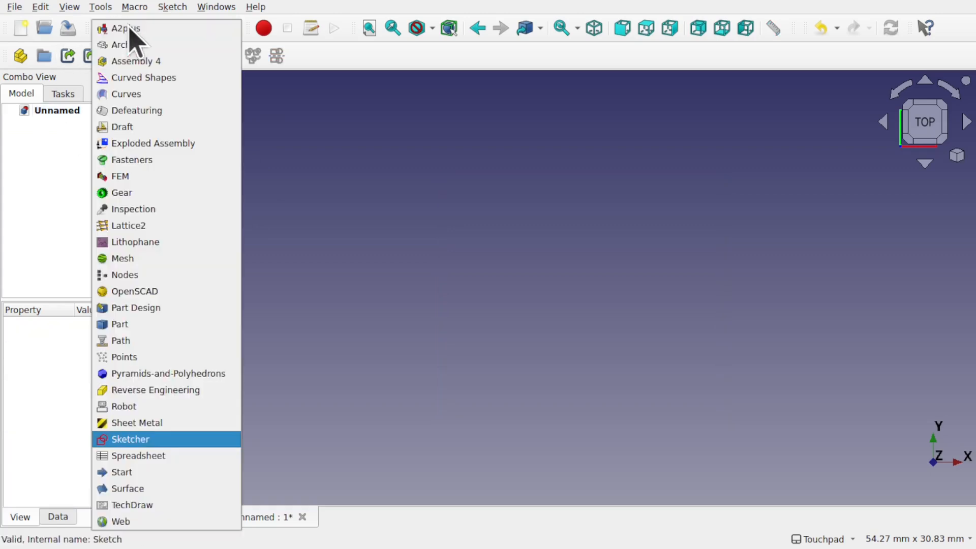
Add a cube in the Part workbench and set its edge Line Width to 2
{"action": "left_click", "coordinate": [119, 323]}
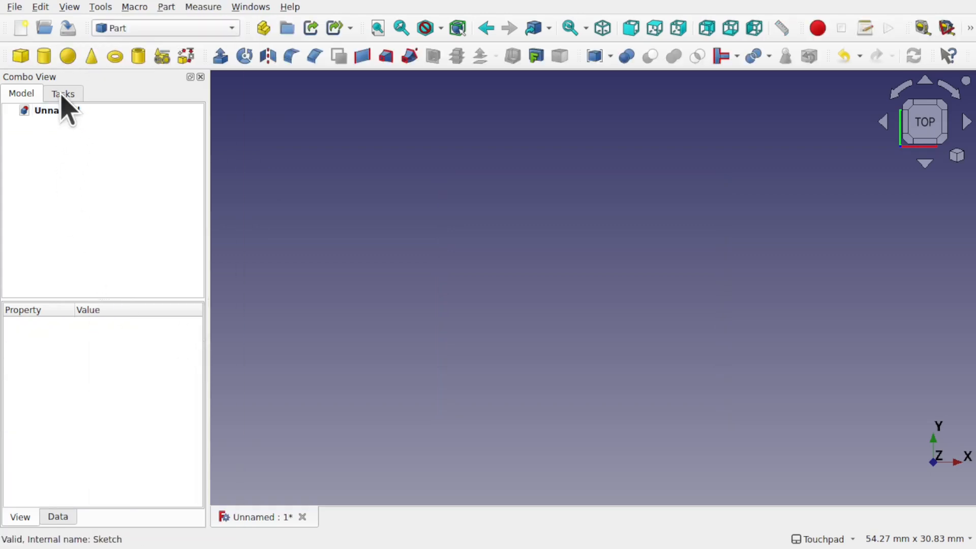
{"action": "left_click", "coordinate": [20, 56]}
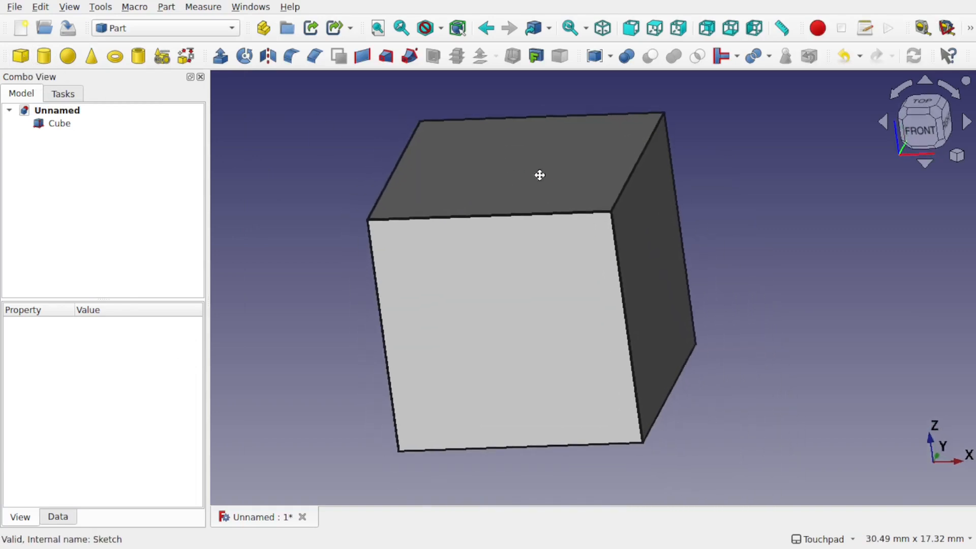
{"action": "left_click", "coordinate": [59, 122]}
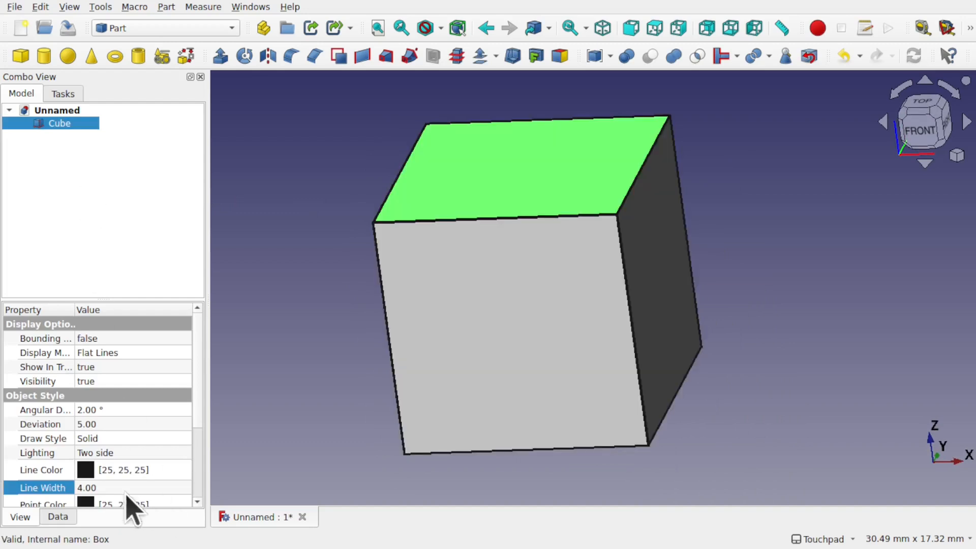
{"action": "double_click", "coordinate": [86, 487]}
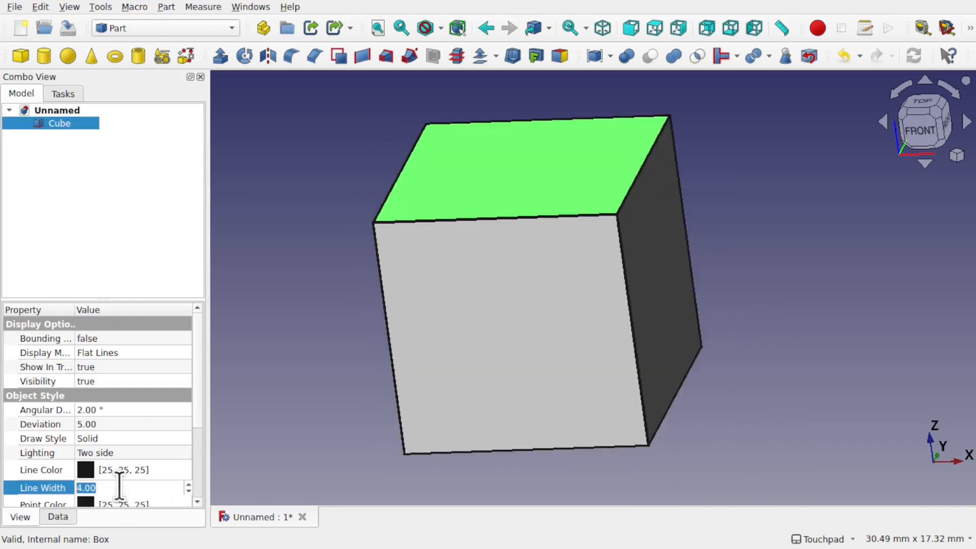
{"action": "left_click", "coordinate": [314, 364]}
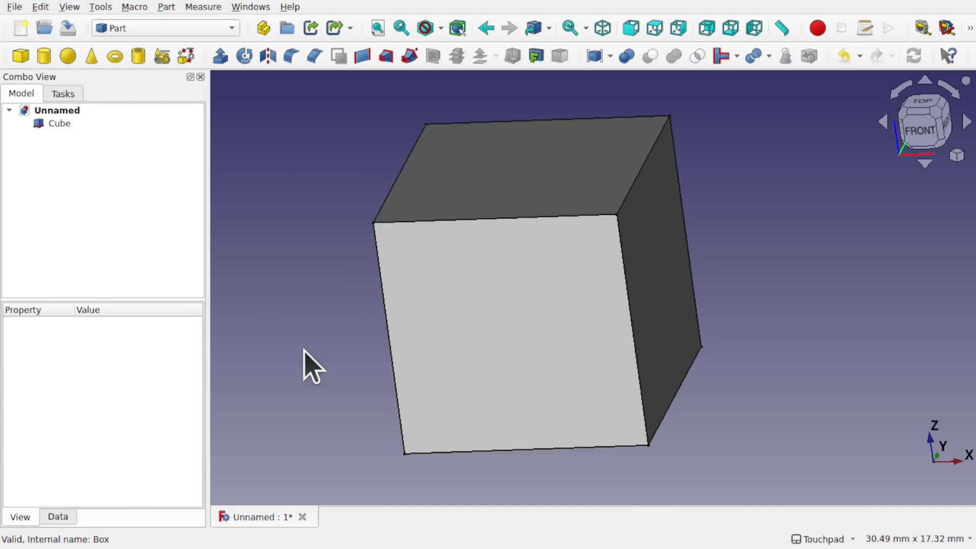
{"action": "mouse_move", "coordinate": [339, 274]}
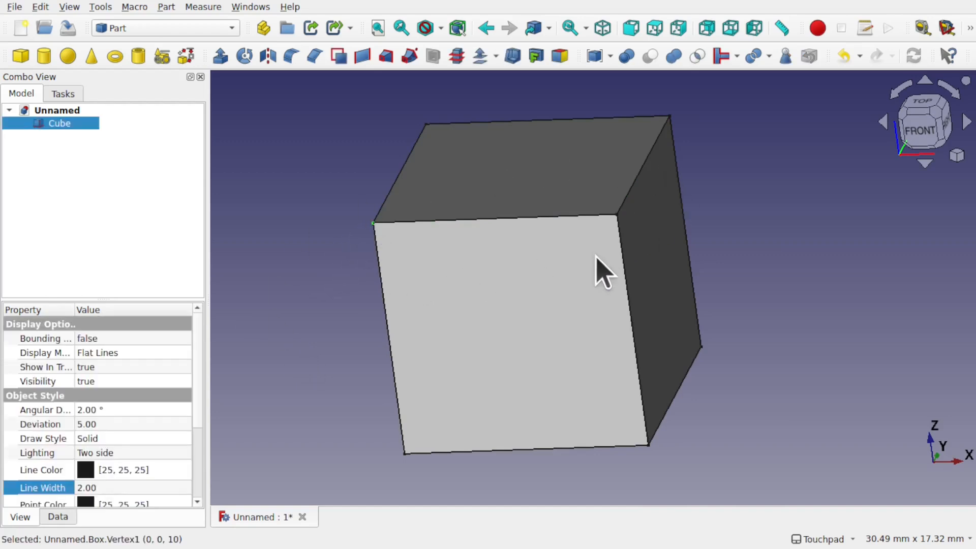
{"action": "left_click", "coordinate": [616, 216]}
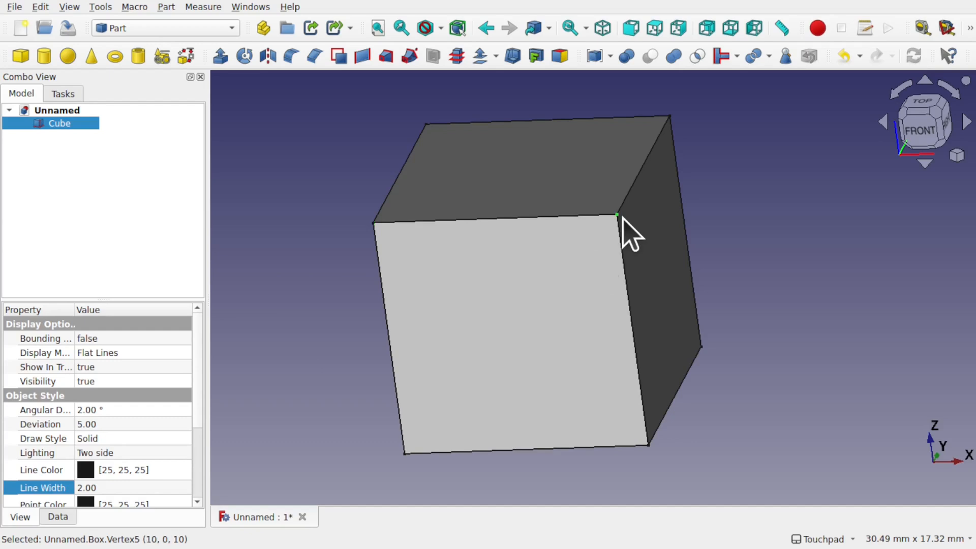
{"action": "mouse_move", "coordinate": [374, 243]}
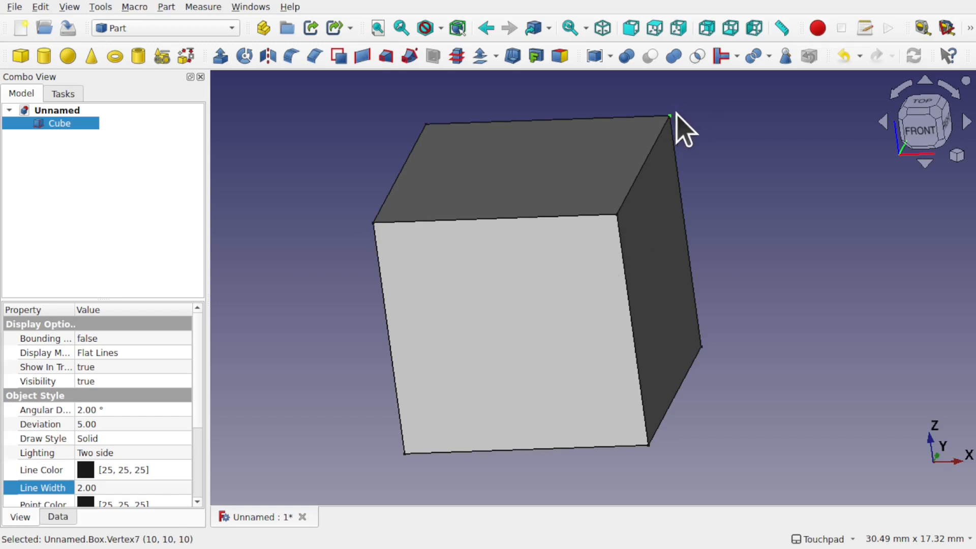
{"action": "mouse_move", "coordinate": [659, 177]}
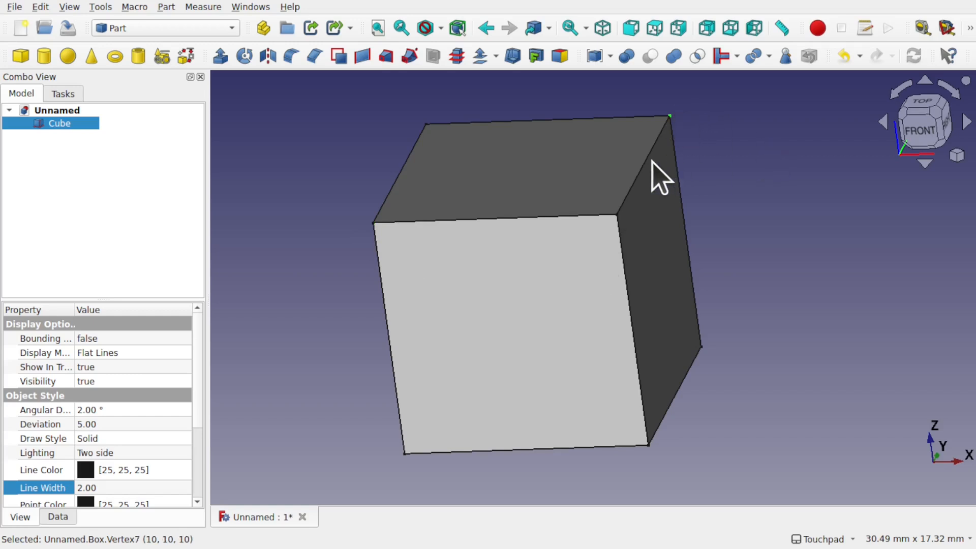
{"action": "left_click", "coordinate": [659, 224]}
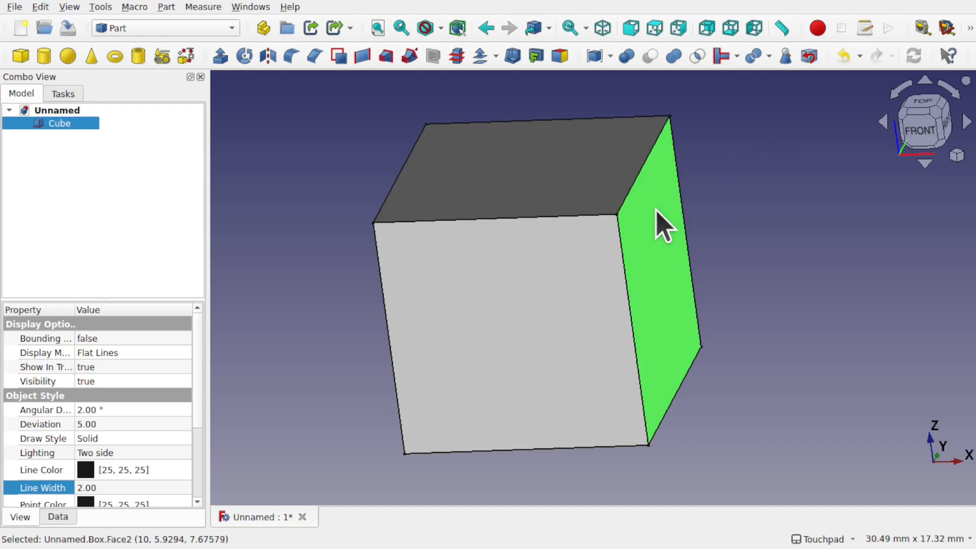
{"action": "left_click", "coordinate": [729, 191]}
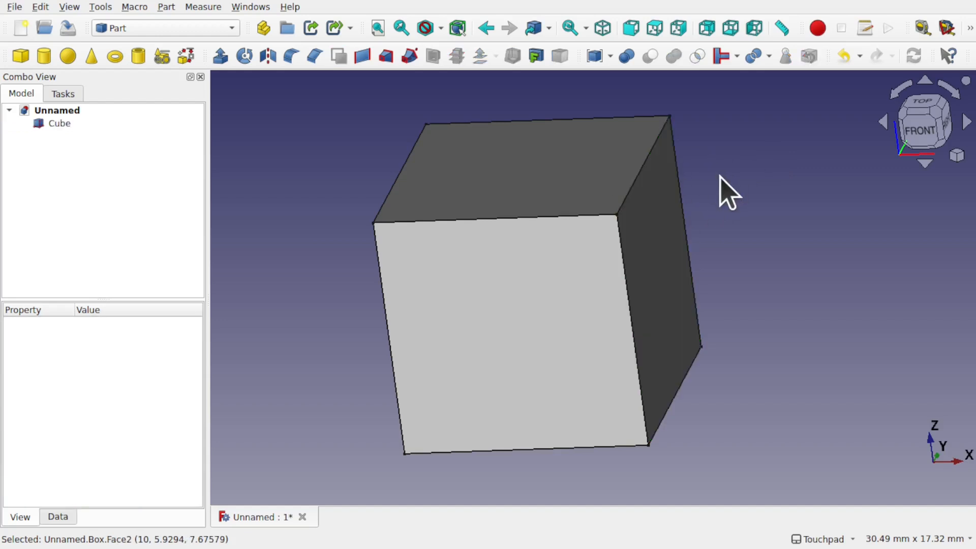
{"action": "mouse_move", "coordinate": [620, 236]}
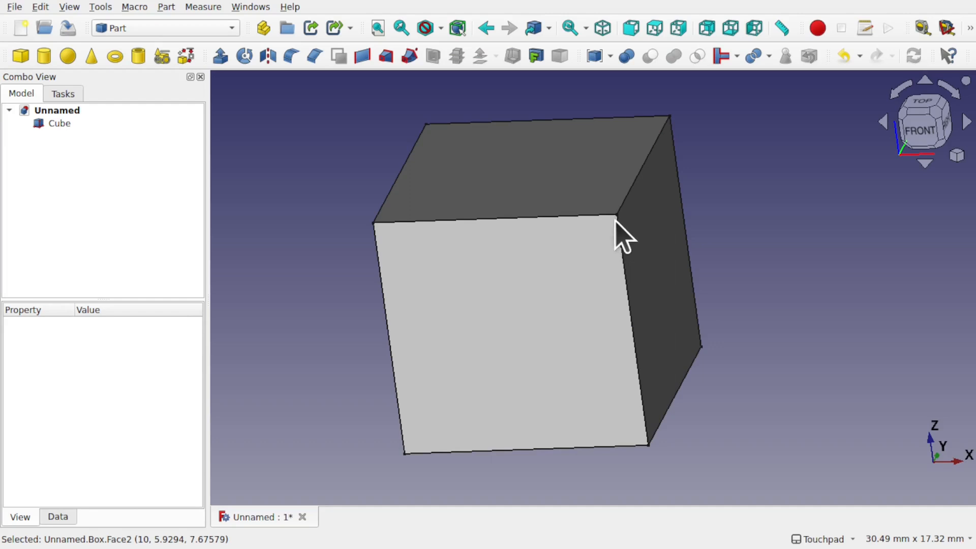
{"action": "mouse_move", "coordinate": [626, 227]}
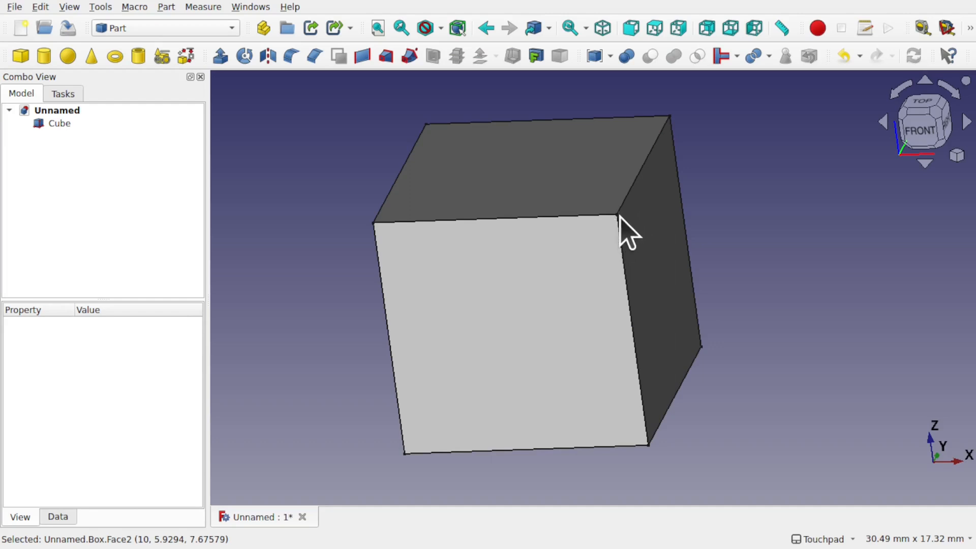
{"action": "left_click", "coordinate": [616, 216]}
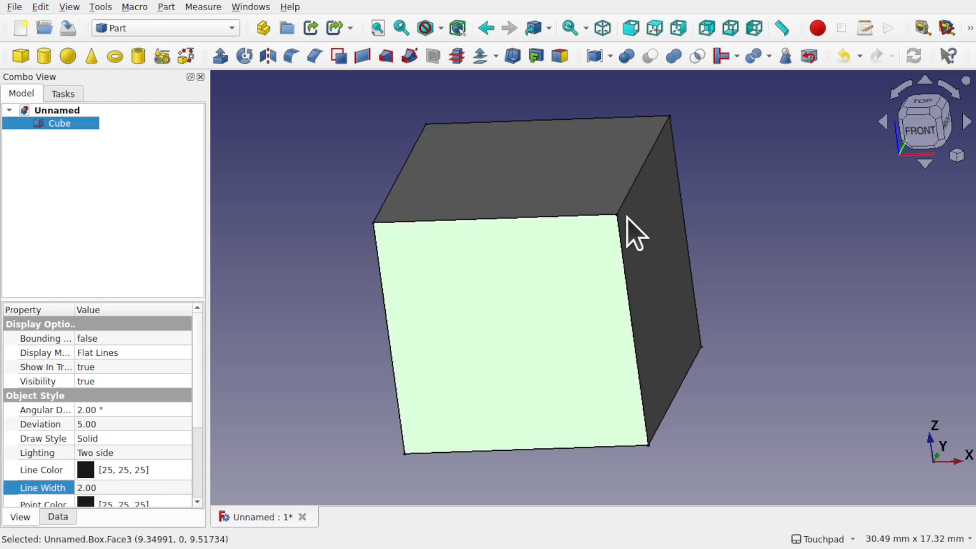
{"action": "left_click", "coordinate": [616, 216]}
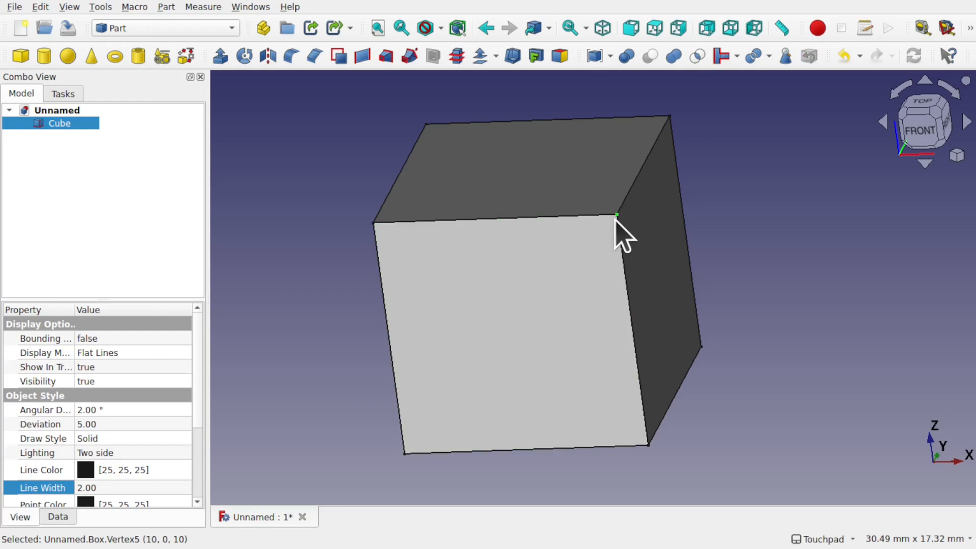
{"action": "scroll", "scroll_direction": "up", "scroll_amount": 3}
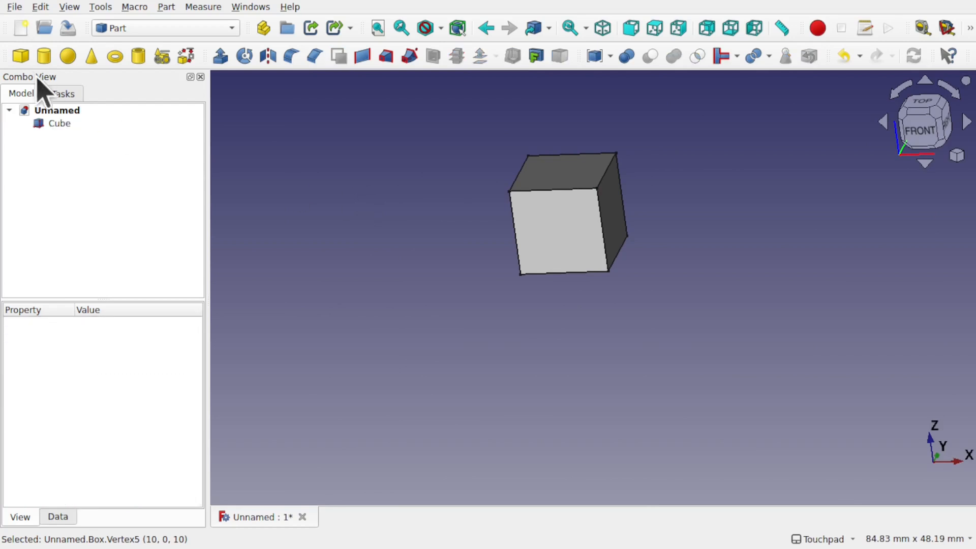
Add Cube001 and use Transform to move it up directly above the first cube
{"action": "left_click", "coordinate": [19, 55]}
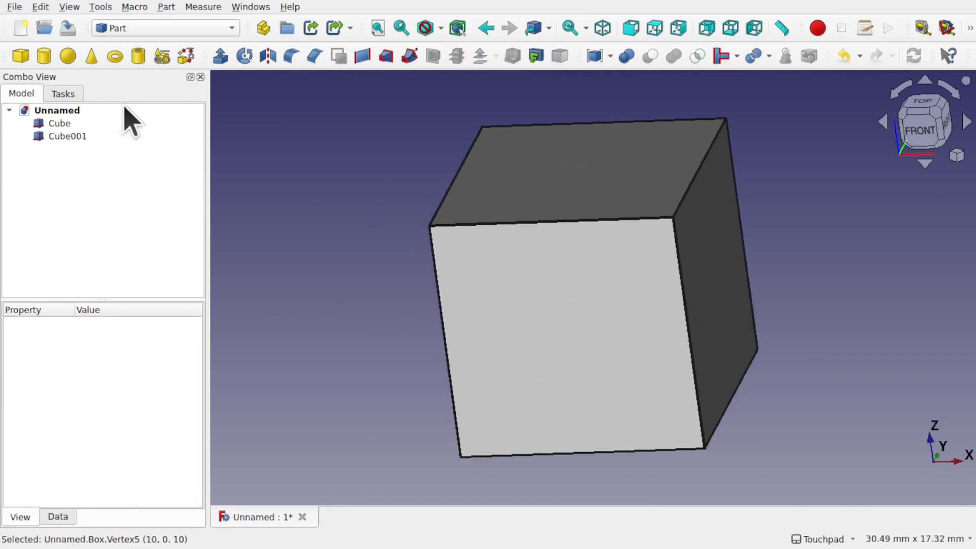
{"action": "right_click", "coordinate": [67, 135]}
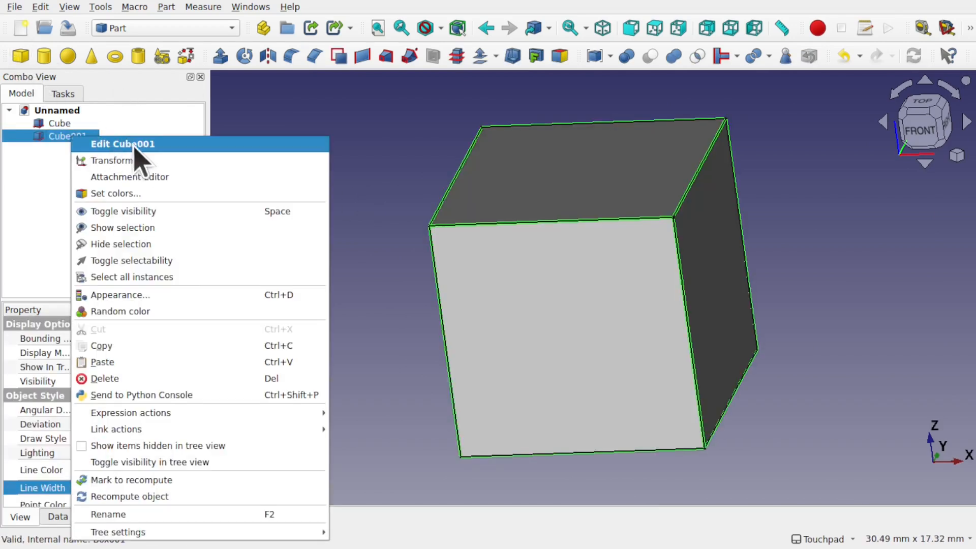
{"action": "left_click", "coordinate": [112, 160]}
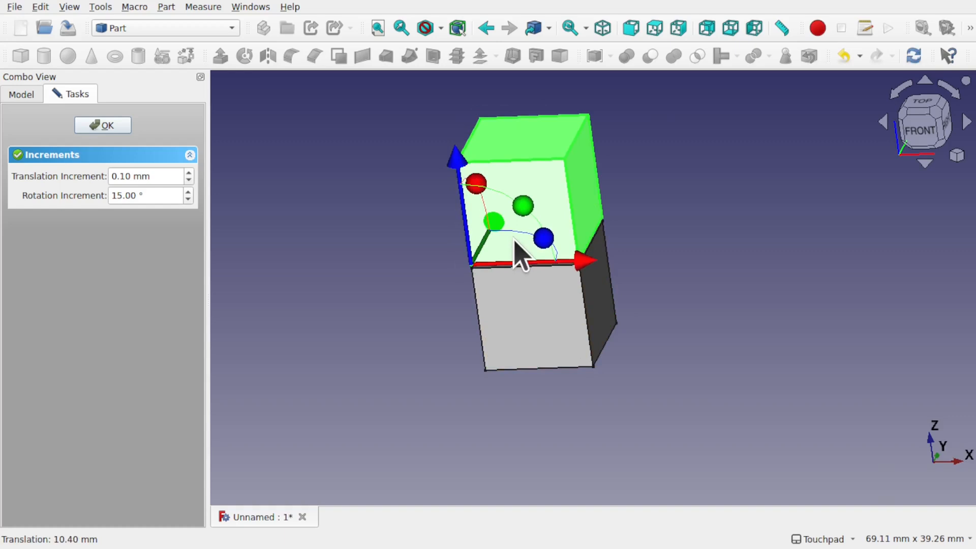
{"action": "scroll", "scroll_direction": "up", "scroll_amount": 3}
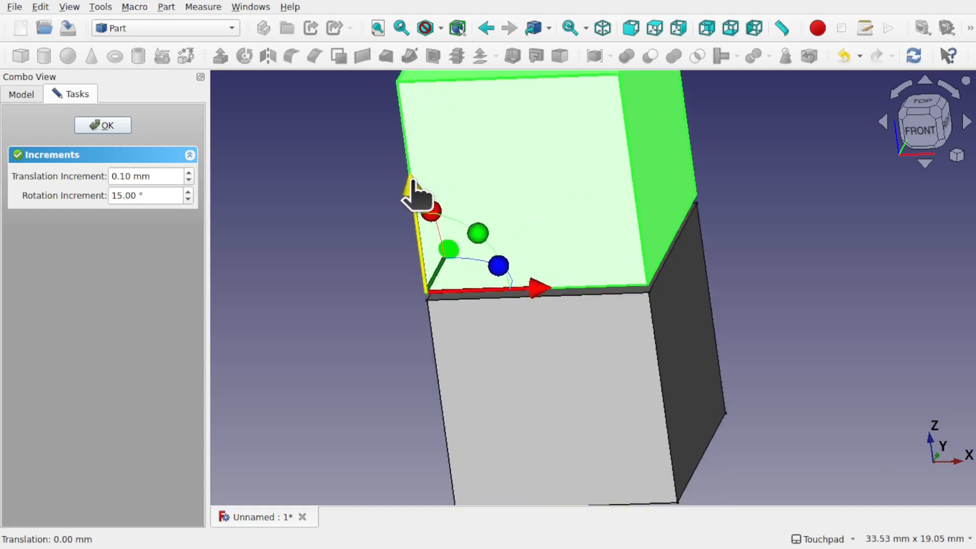
{"action": "left_click", "coordinate": [102, 124]}
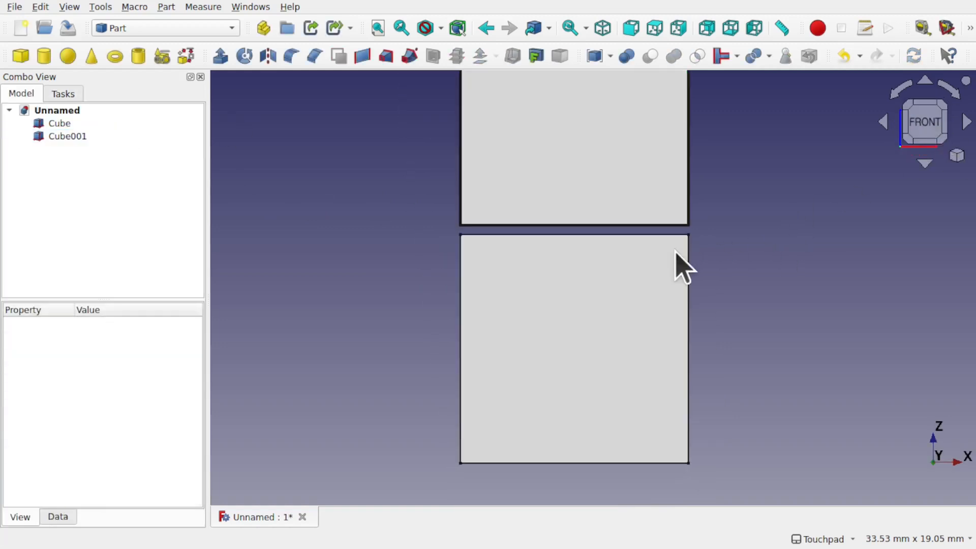
{"action": "mouse_move", "coordinate": [600, 249]}
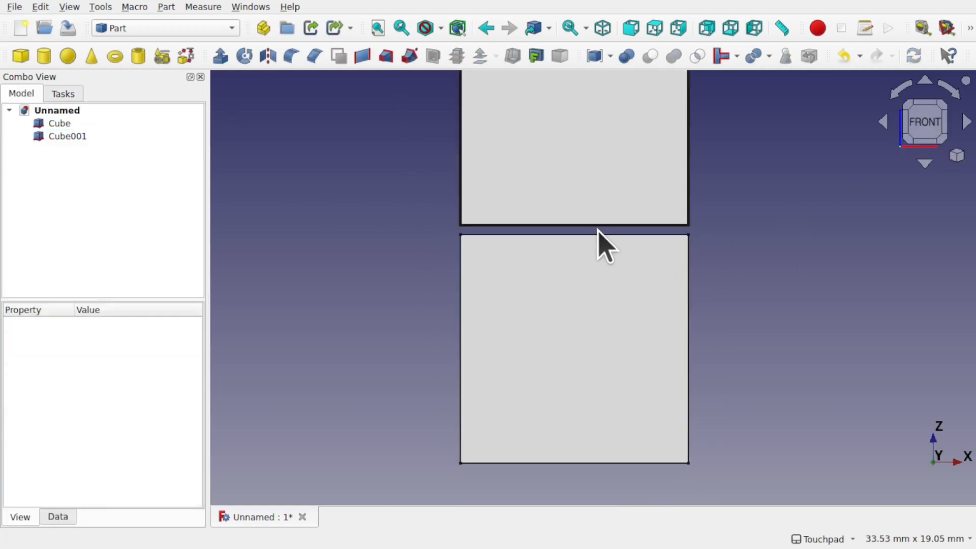
Pick edges along the seam: the upper cube's bottom edge and the lower cube's top edge
{"action": "left_click", "coordinate": [573, 224]}
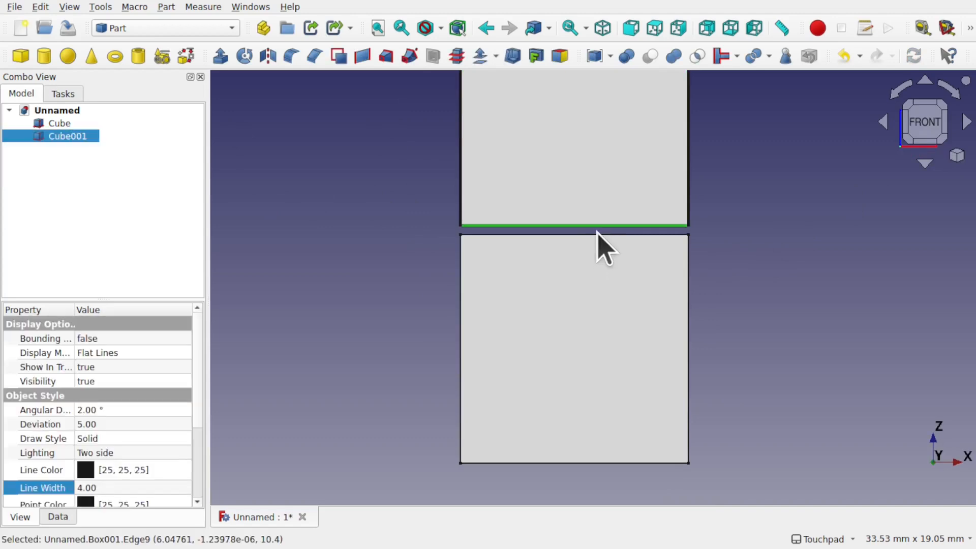
{"action": "left_click", "coordinate": [573, 150]}
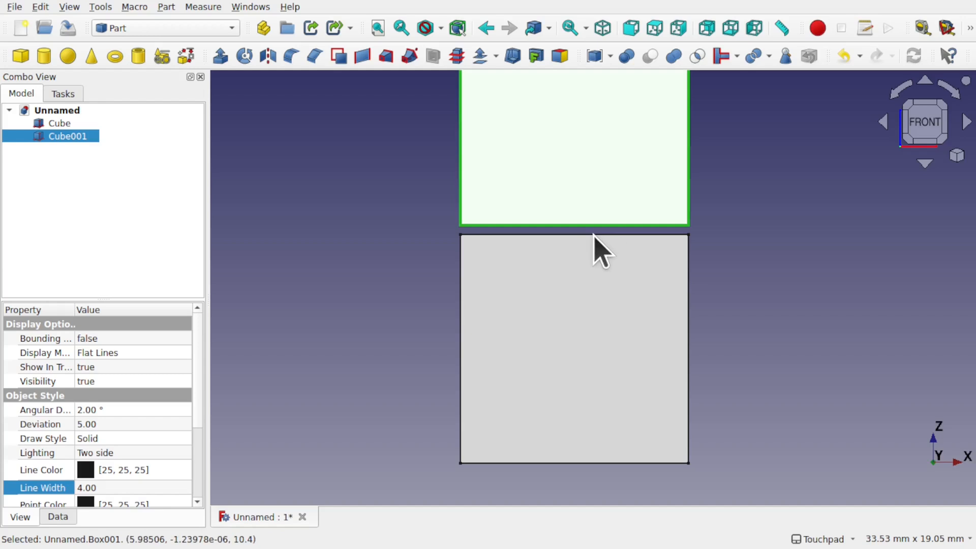
{"action": "left_click", "coordinate": [59, 122]}
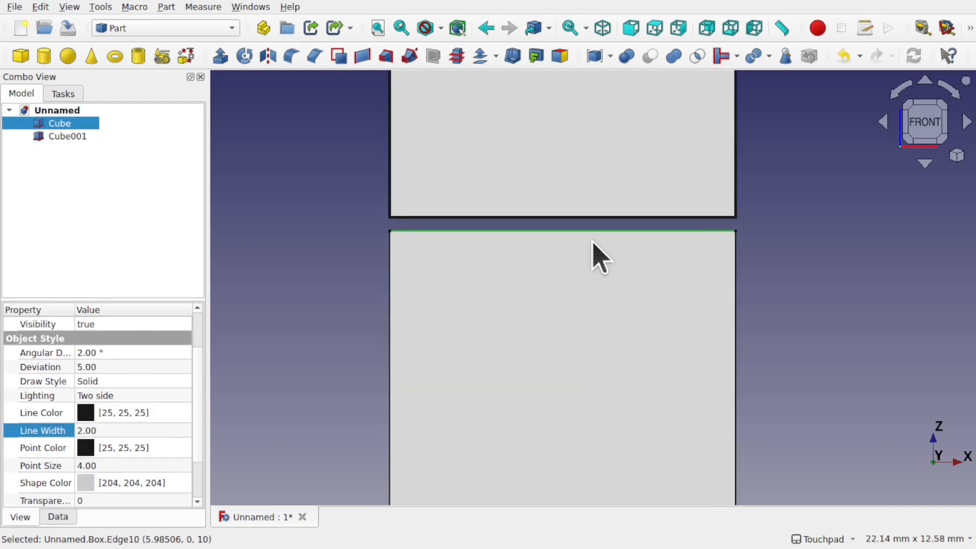
{"action": "scroll", "scroll_direction": "down", "scroll_amount": 3}
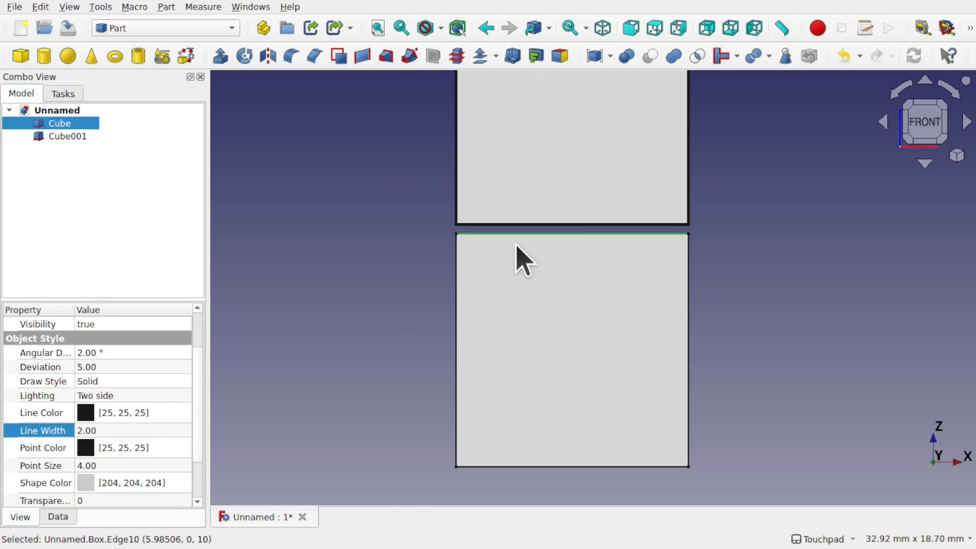
{"action": "mouse_move", "coordinate": [532, 268]}
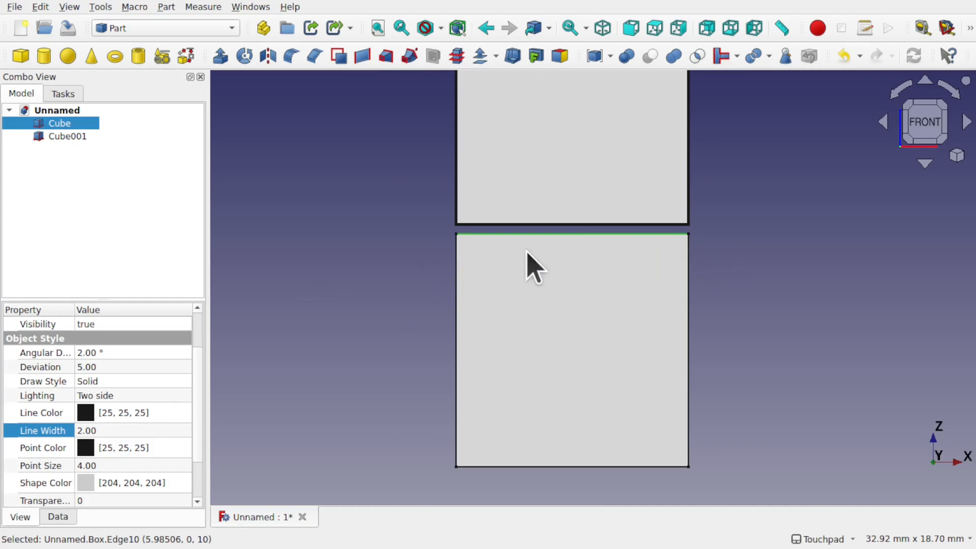
{"action": "left_click", "coordinate": [560, 224]}
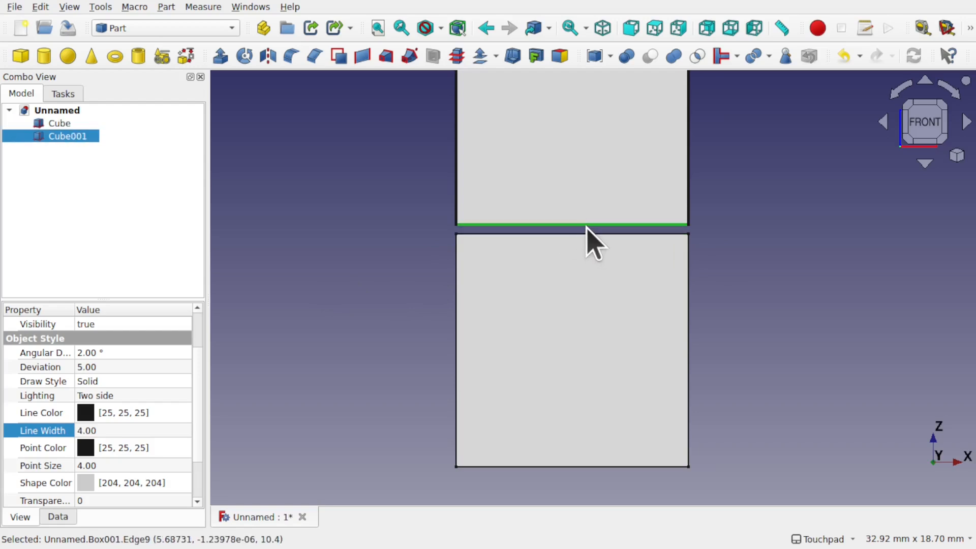
{"action": "scroll", "scroll_direction": "up", "scroll_amount": 3}
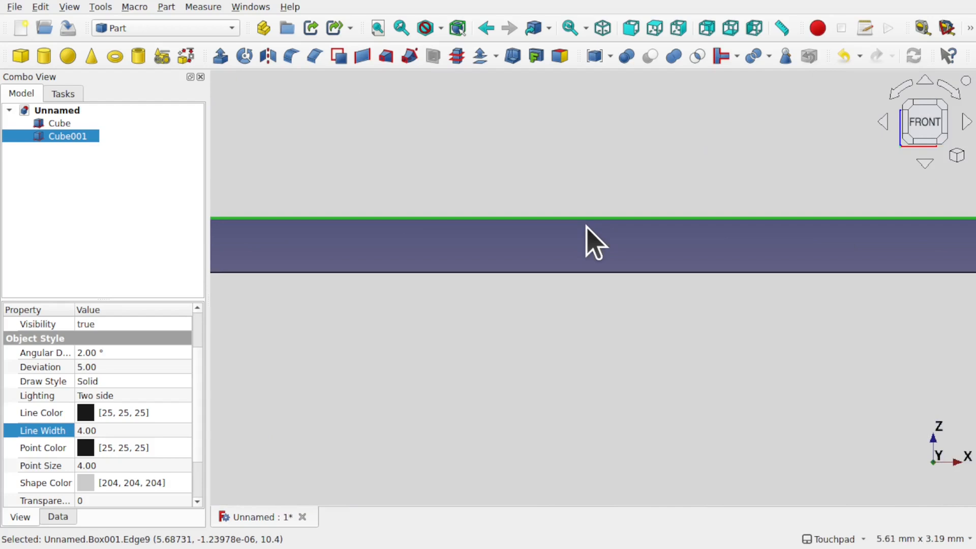
{"action": "mouse_move", "coordinate": [576, 193]}
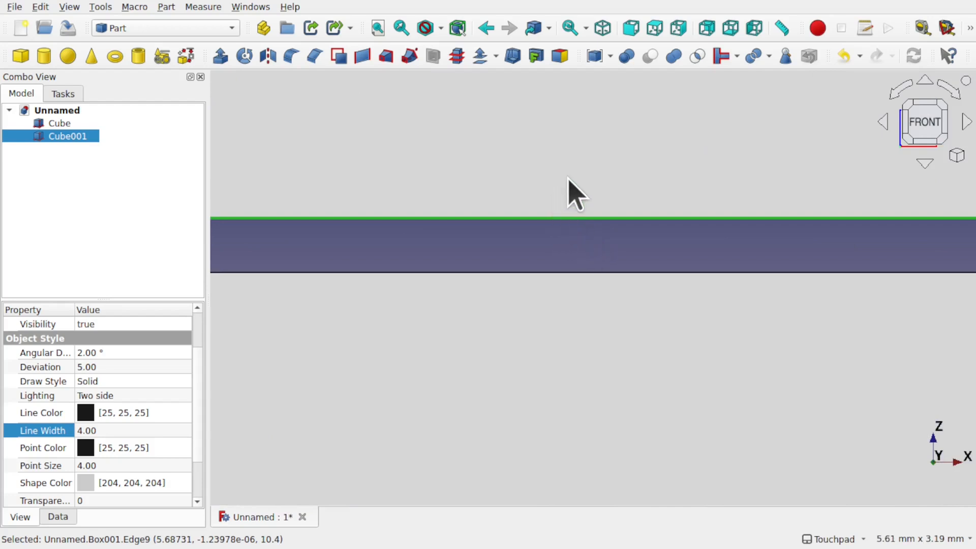
{"action": "mouse_move", "coordinate": [636, 221]}
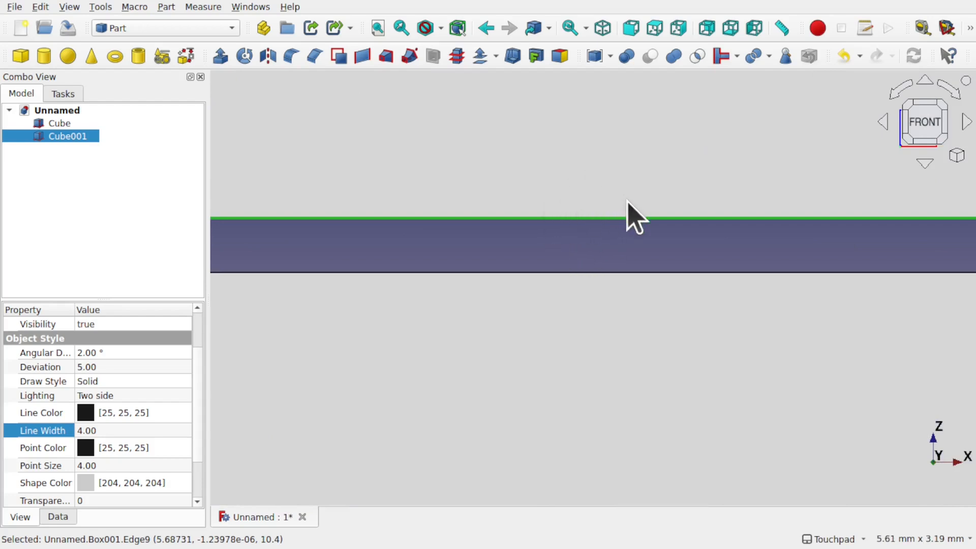
{"action": "left_click", "coordinate": [582, 224]}
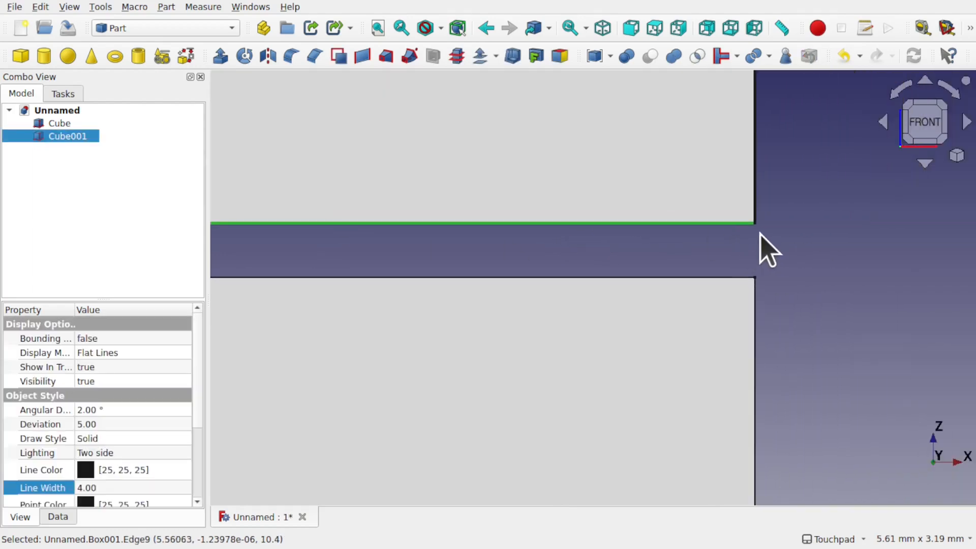
Pick the upper cube's corner and right edge, then the lower cube's corner vertex
{"action": "left_click", "coordinate": [753, 225]}
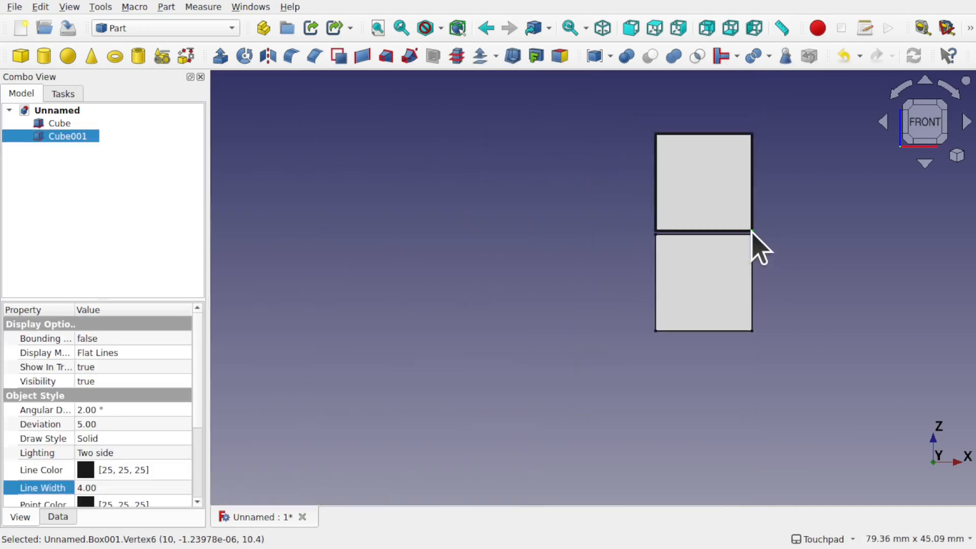
{"action": "scroll", "scroll_direction": "down", "scroll_amount": 3}
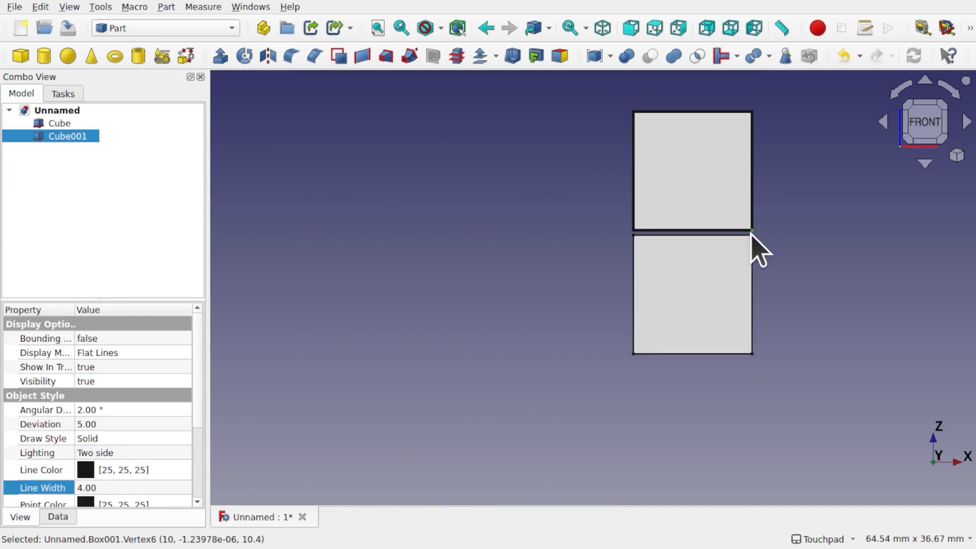
{"action": "left_click", "coordinate": [690, 172]}
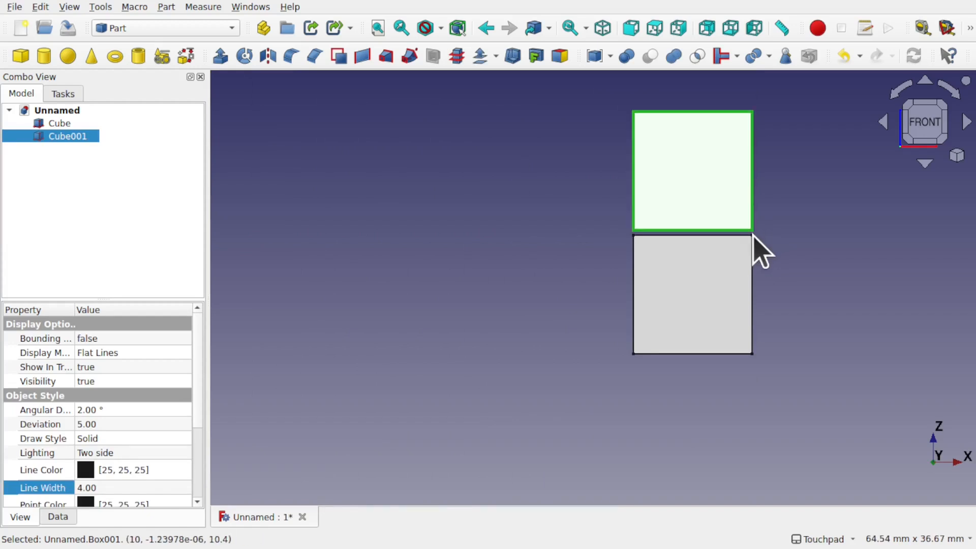
{"action": "left_click", "coordinate": [751, 180]}
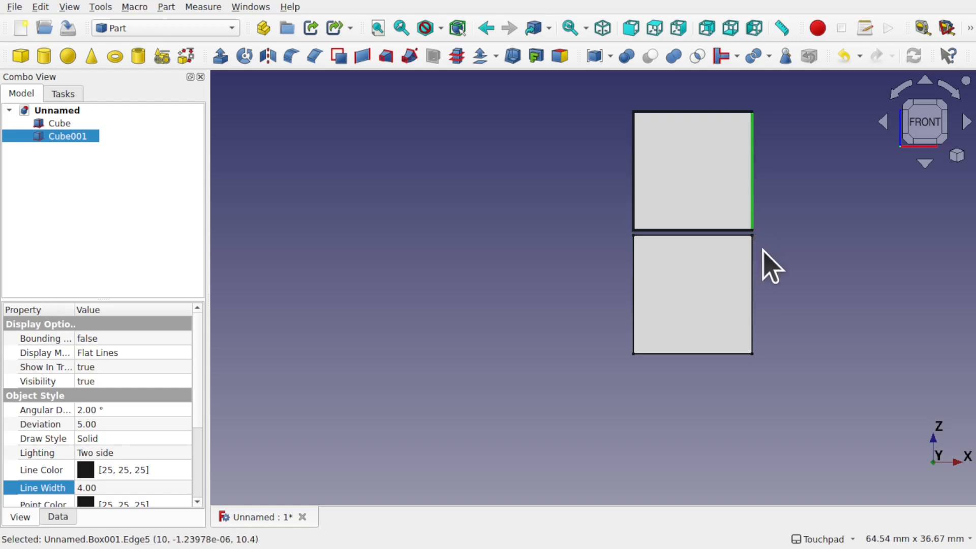
{"action": "scroll", "scroll_direction": "up", "scroll_amount": 3}
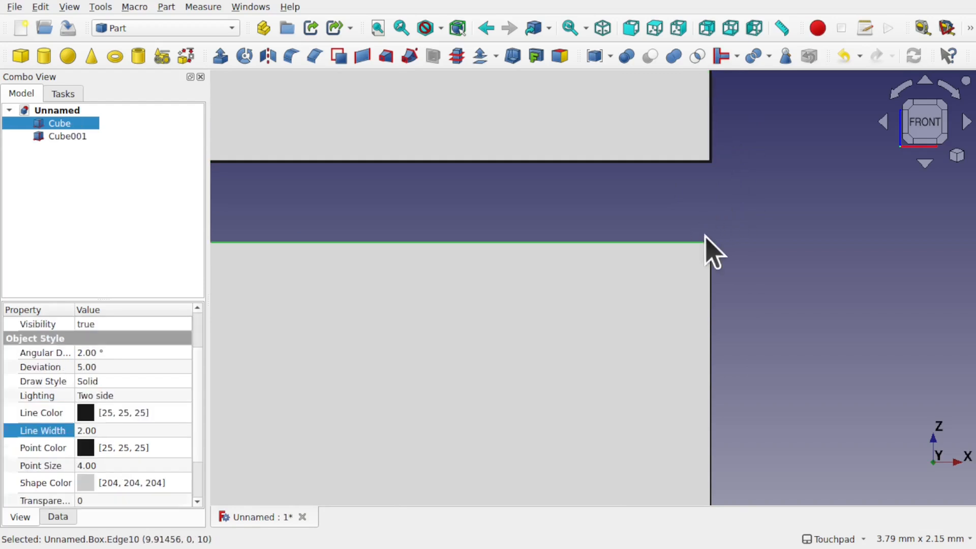
{"action": "left_click", "coordinate": [710, 243]}
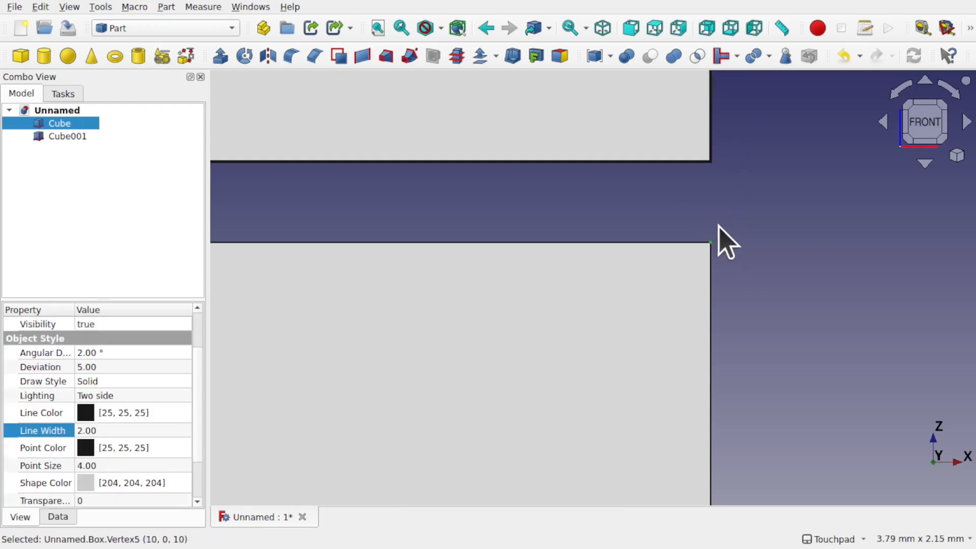
Delete Cube and Cube001, then create a new Sketcher sketch on the XY plane
{"action": "left_click", "coordinate": [59, 122]}
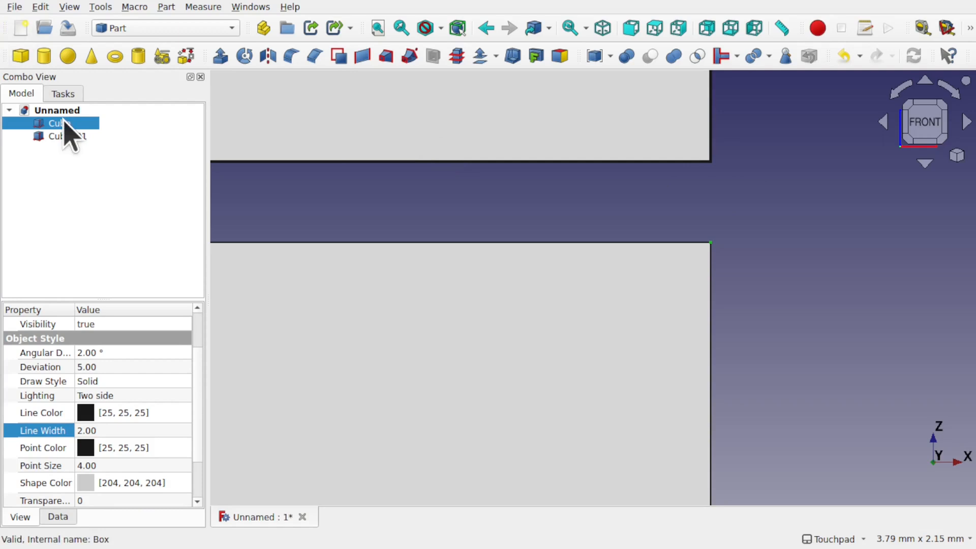
{"action": "left_click", "coordinate": [68, 137]}
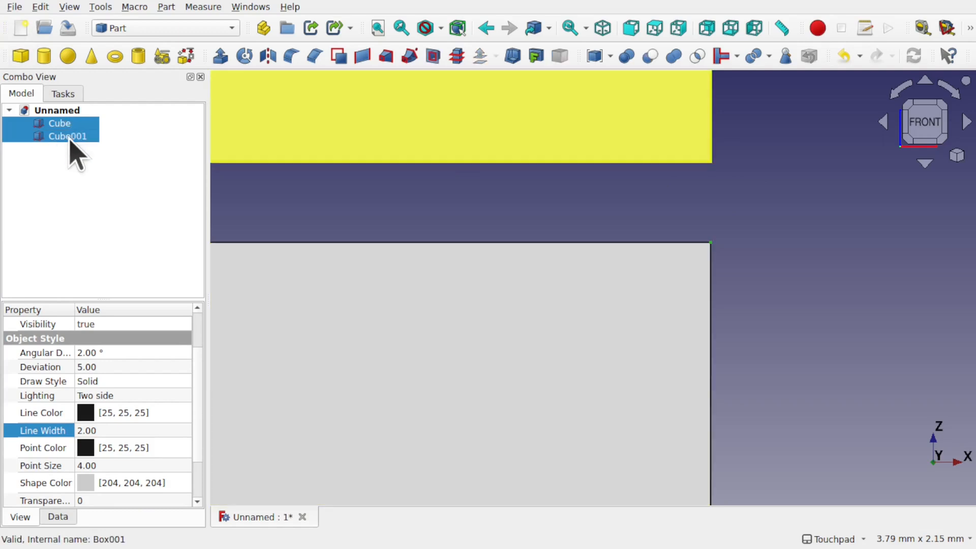
{"action": "left_click", "coordinate": [164, 28]}
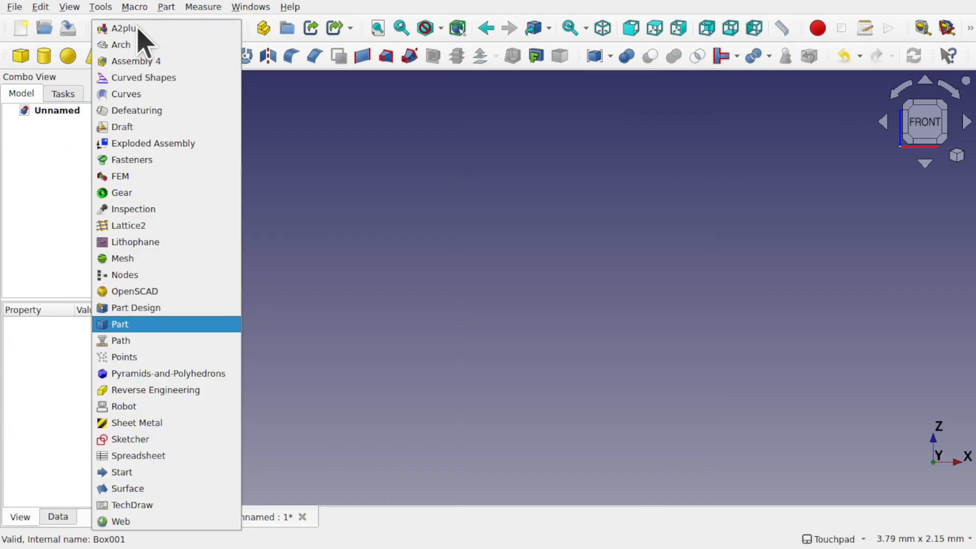
{"action": "left_click", "coordinate": [130, 439]}
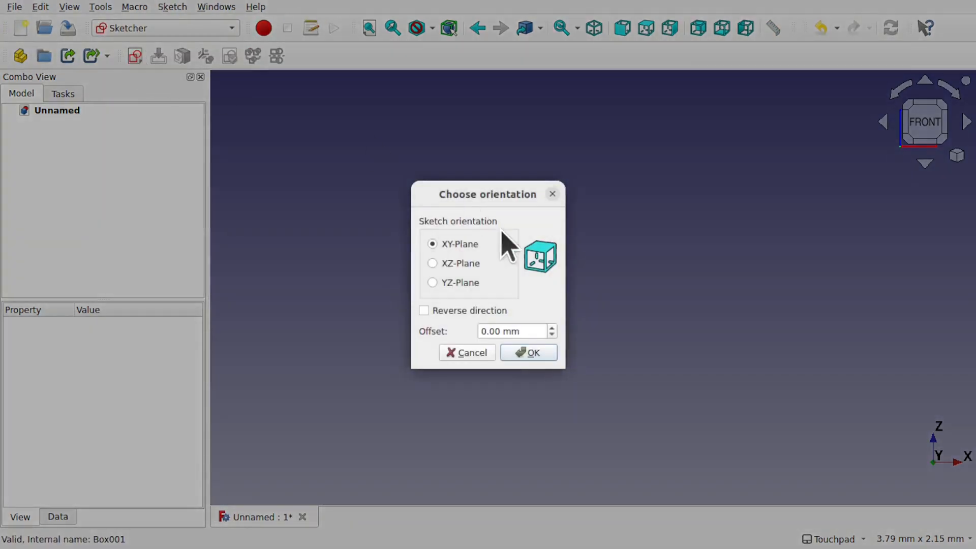
{"action": "left_click", "coordinate": [527, 352]}
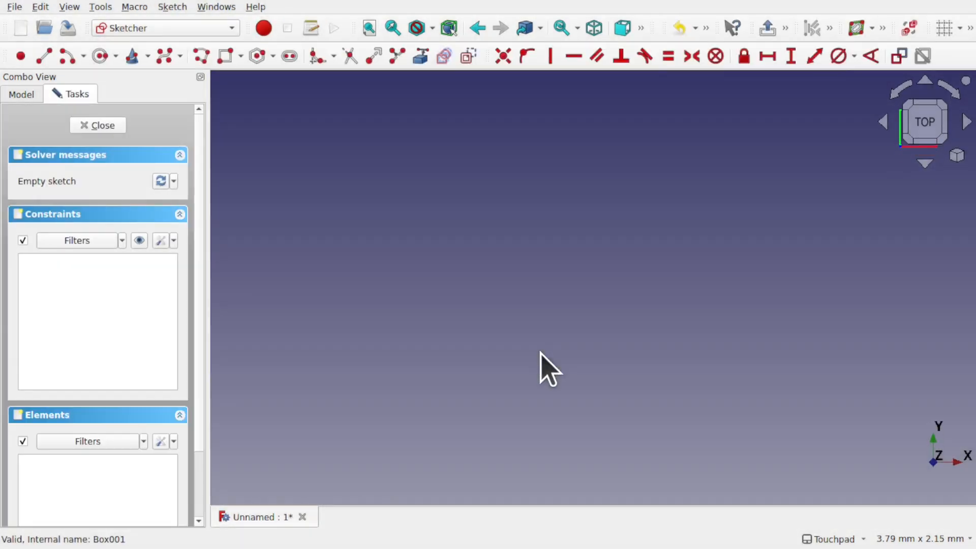
{"action": "left_click", "coordinate": [391, 28]}
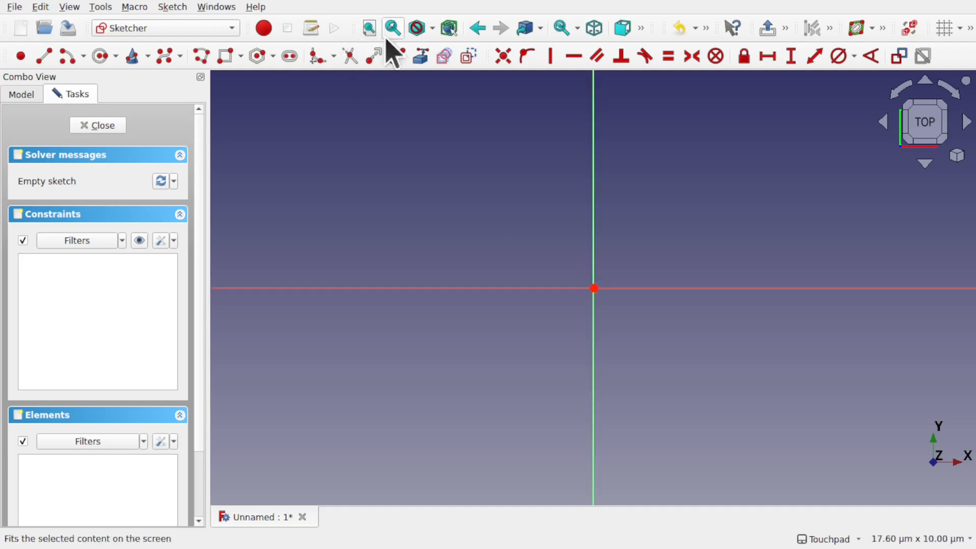
{"action": "mouse_move", "coordinate": [662, 348]}
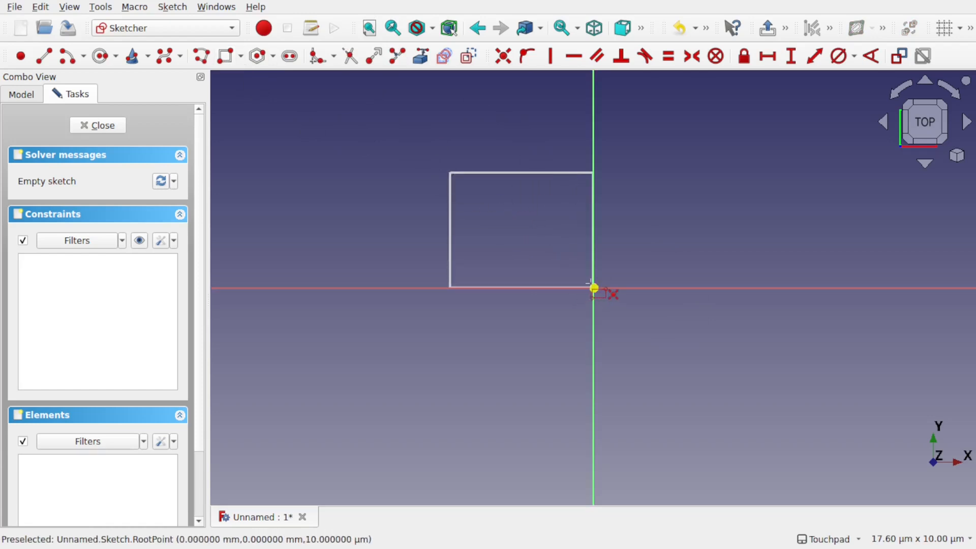
{"action": "mouse_move", "coordinate": [592, 288]}
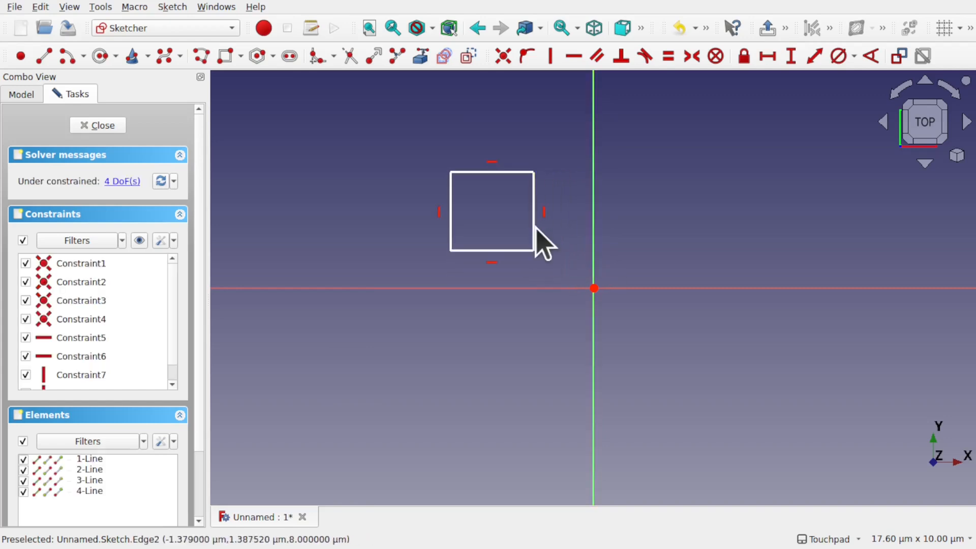
Erase the trial square's four lines and bring up Preferences via the Edit menu
{"action": "left_click", "coordinate": [492, 210]}
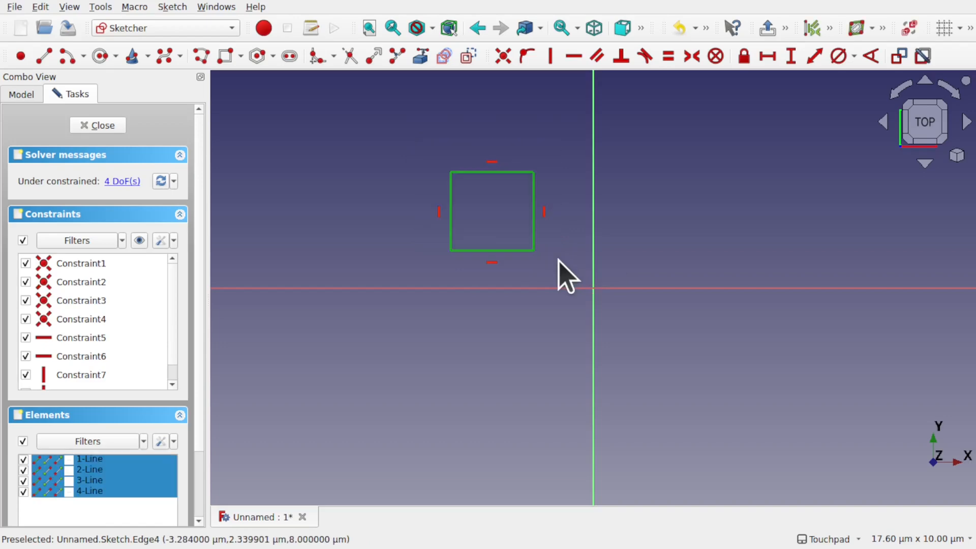
{"action": "left_click", "coordinate": [40, 6]}
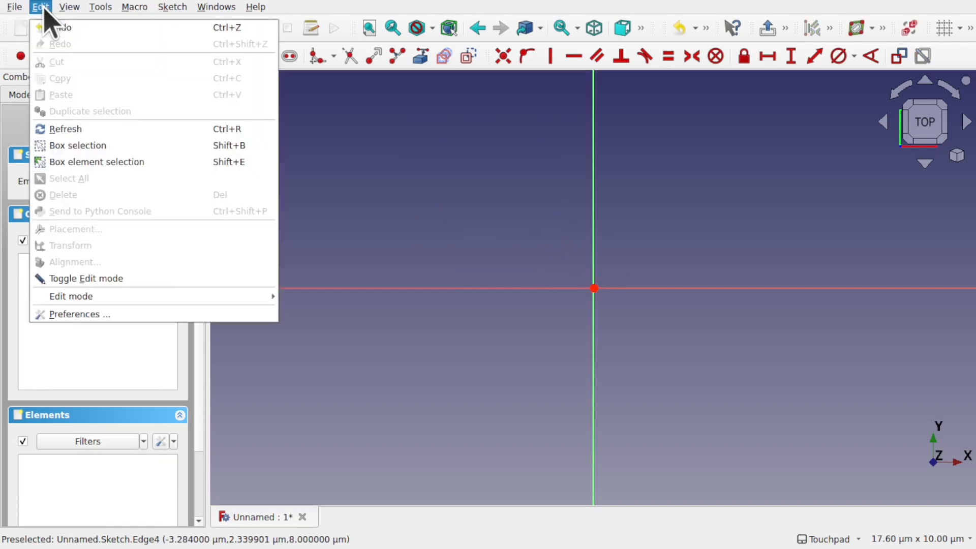
{"action": "left_click", "coordinate": [80, 314]}
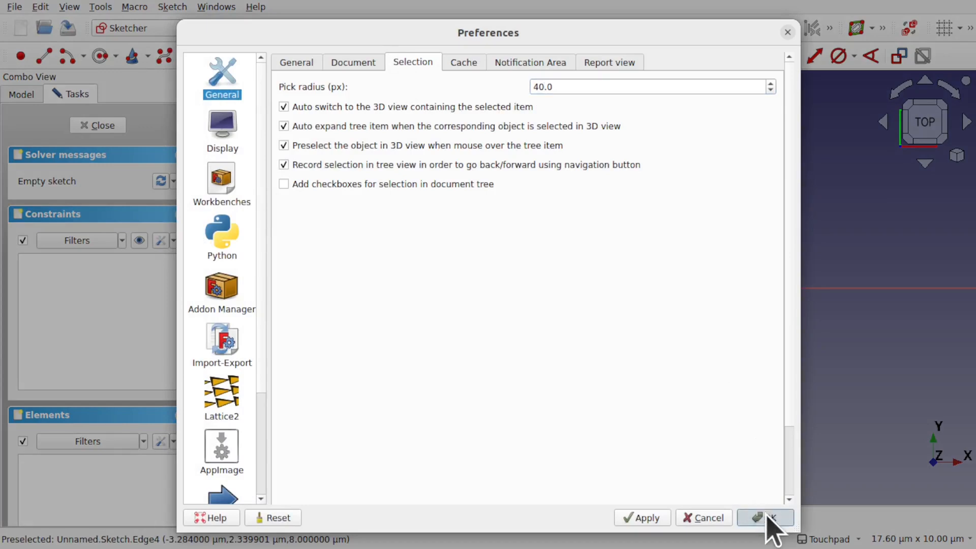
Accept a selection pick radius of 40 px and close Preferences
{"action": "left_click", "coordinate": [765, 517]}
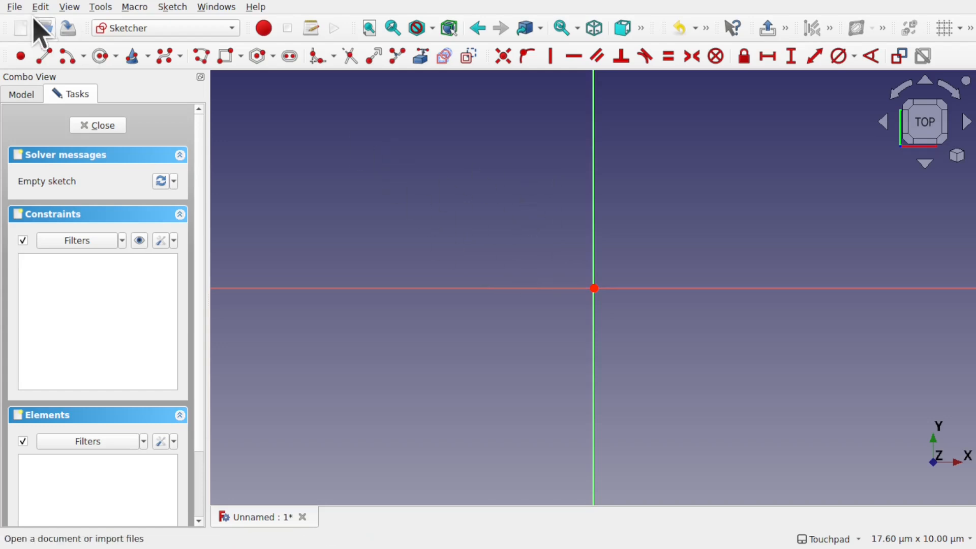
Lower the selection pick radius to 15 px in Preferences and confirm
{"action": "left_click", "coordinate": [40, 7]}
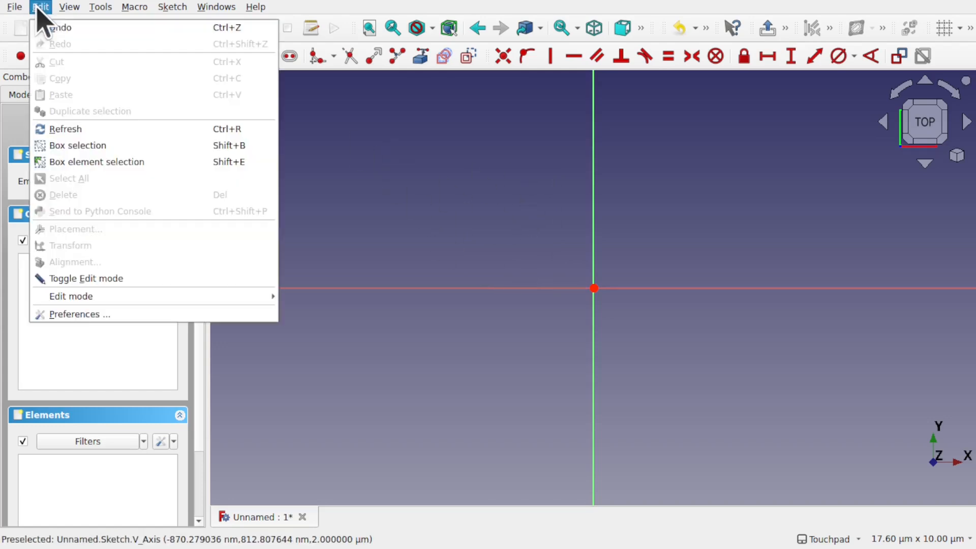
{"action": "left_click", "coordinate": [79, 314]}
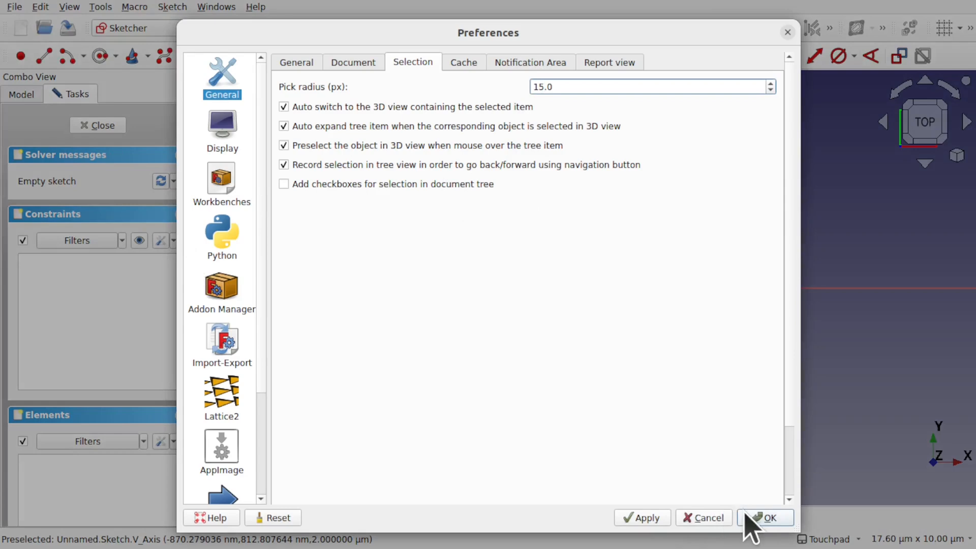
{"action": "left_click", "coordinate": [764, 517]}
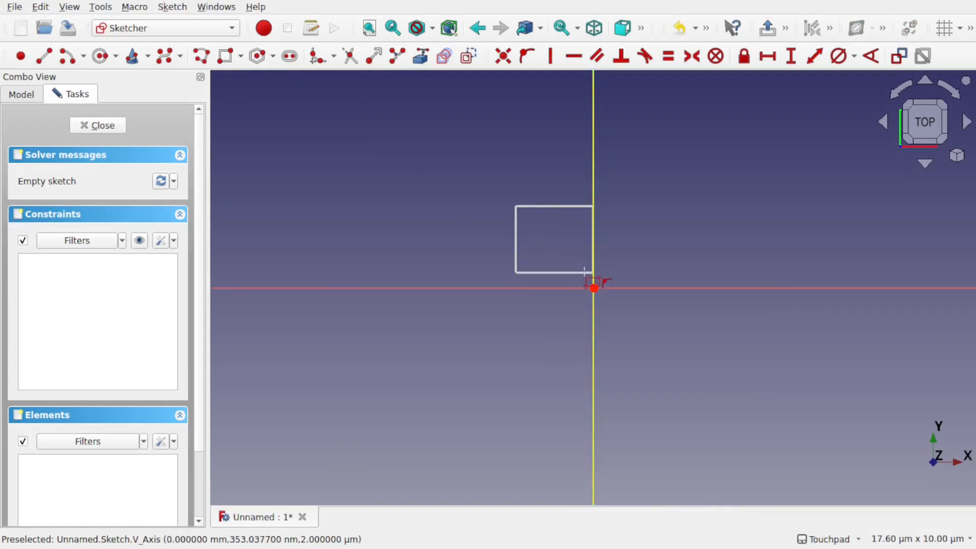
{"action": "mouse_move", "coordinate": [582, 288]}
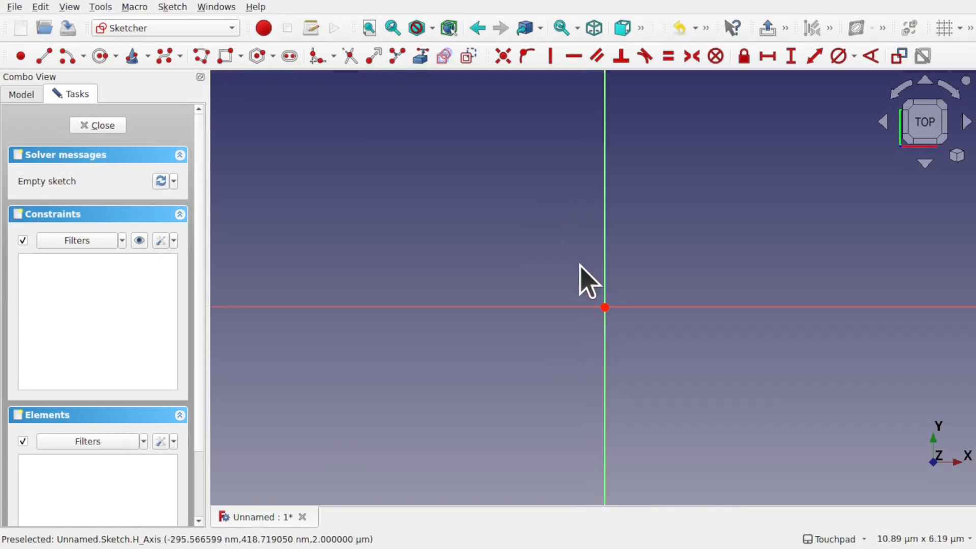
{"action": "mouse_move", "coordinate": [225, 56]}
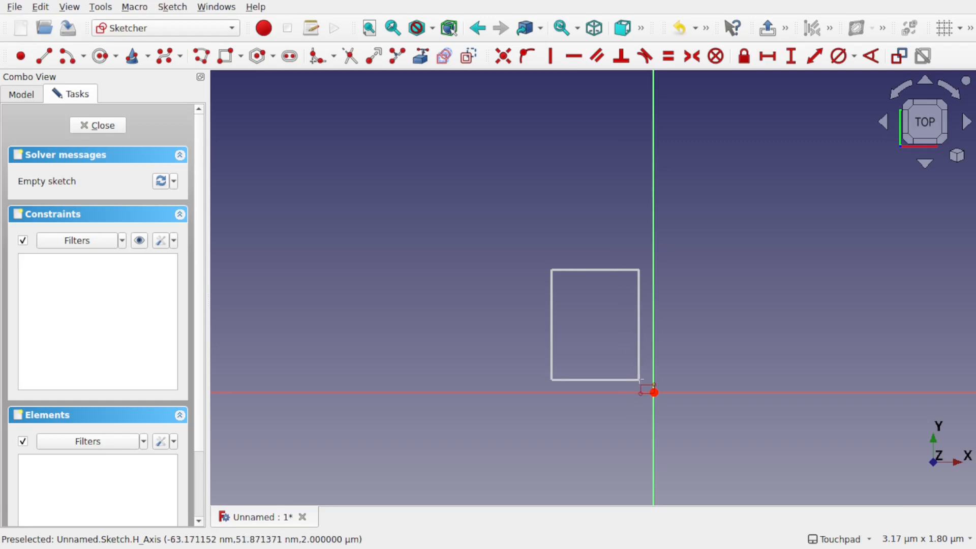
{"action": "mouse_move", "coordinate": [650, 389]}
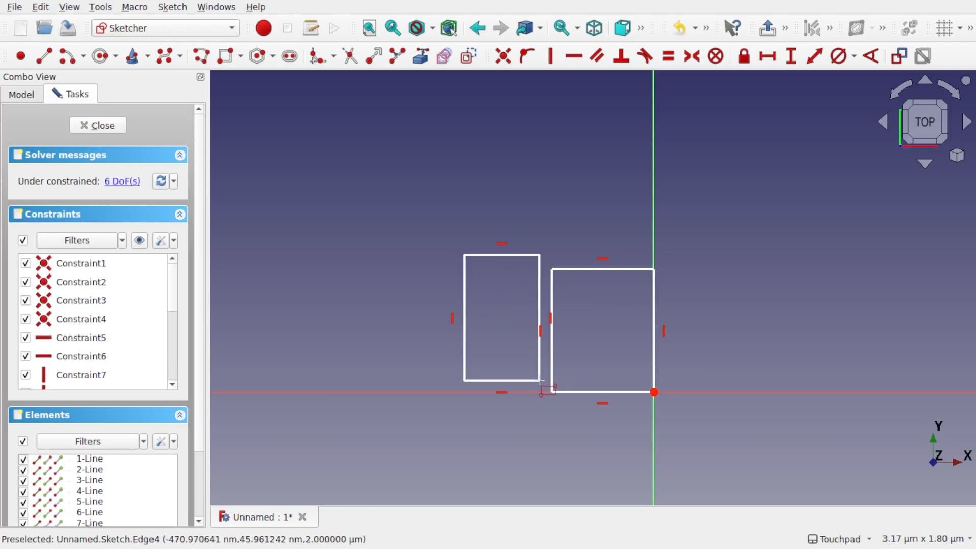
Draw rectangles snapping to the origin and to corners of earlier rectangles
{"action": "scroll", "scroll_direction": "down", "scroll_amount": 3}
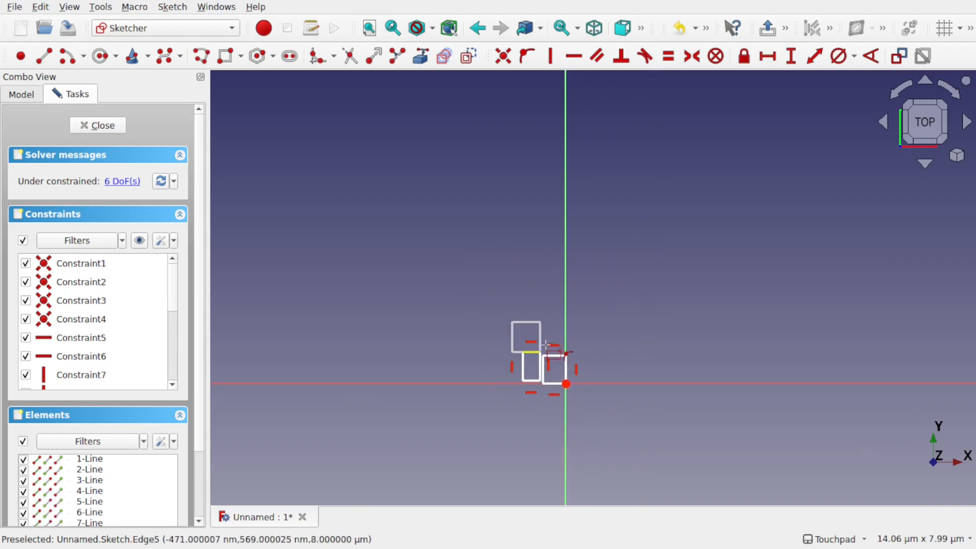
{"action": "mouse_move", "coordinate": [550, 357]}
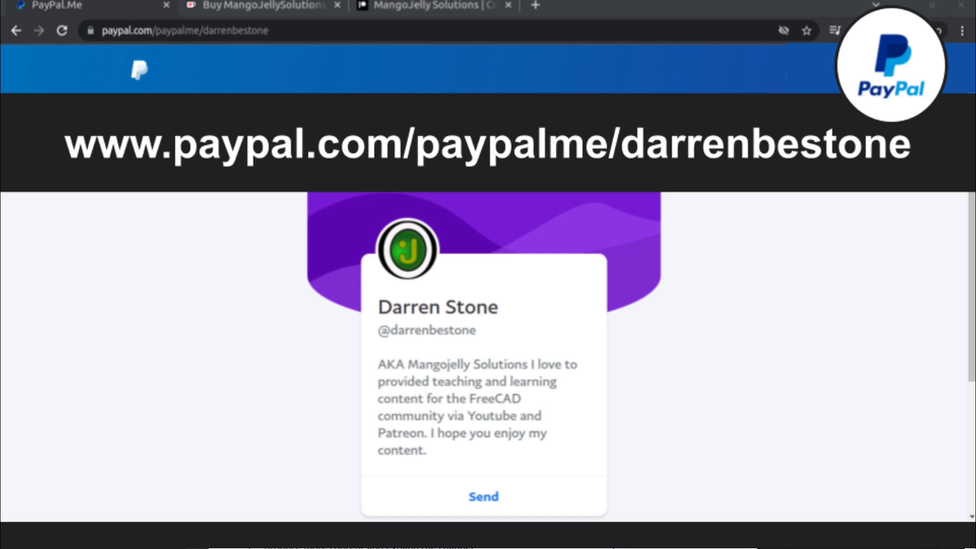
Show the MangoJelly Solutions channel's About page with its PayPal, Ko-fi and Patreon links
{"action": "left_click", "coordinate": [429, 13]}
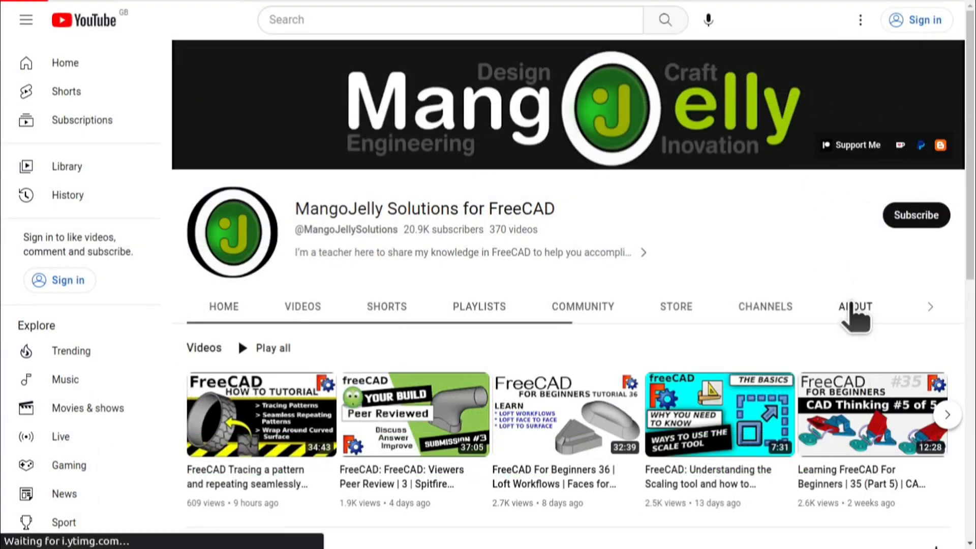
{"action": "left_click", "coordinate": [854, 305]}
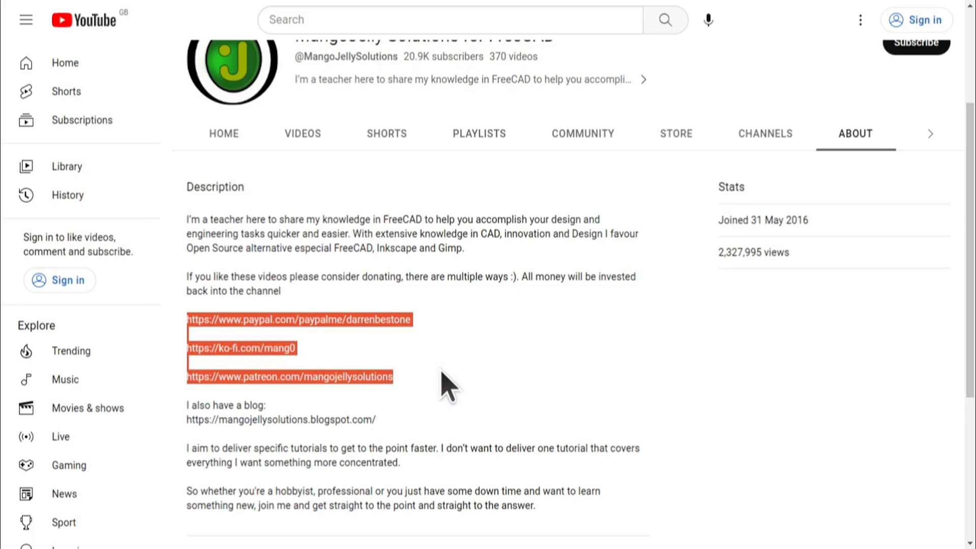
{"action": "left_click", "coordinate": [447, 379]}
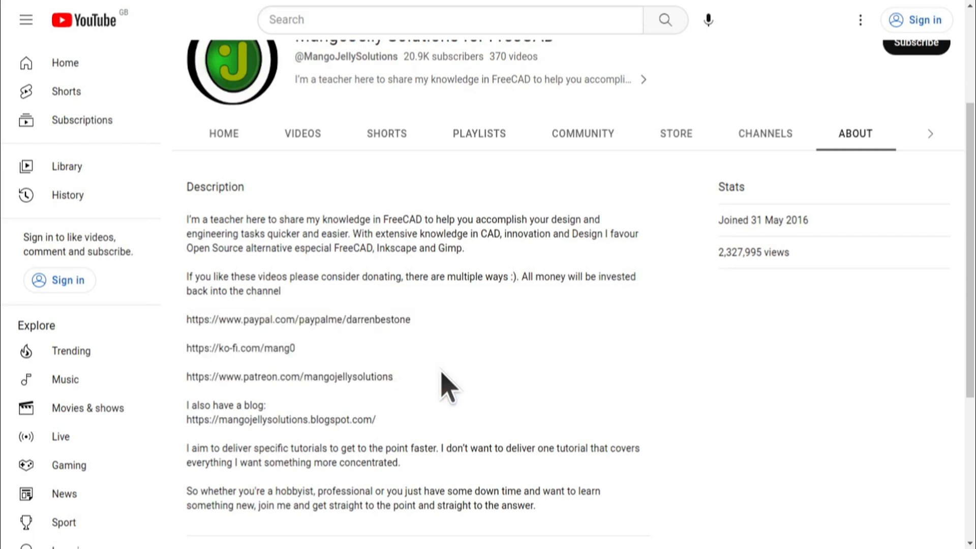